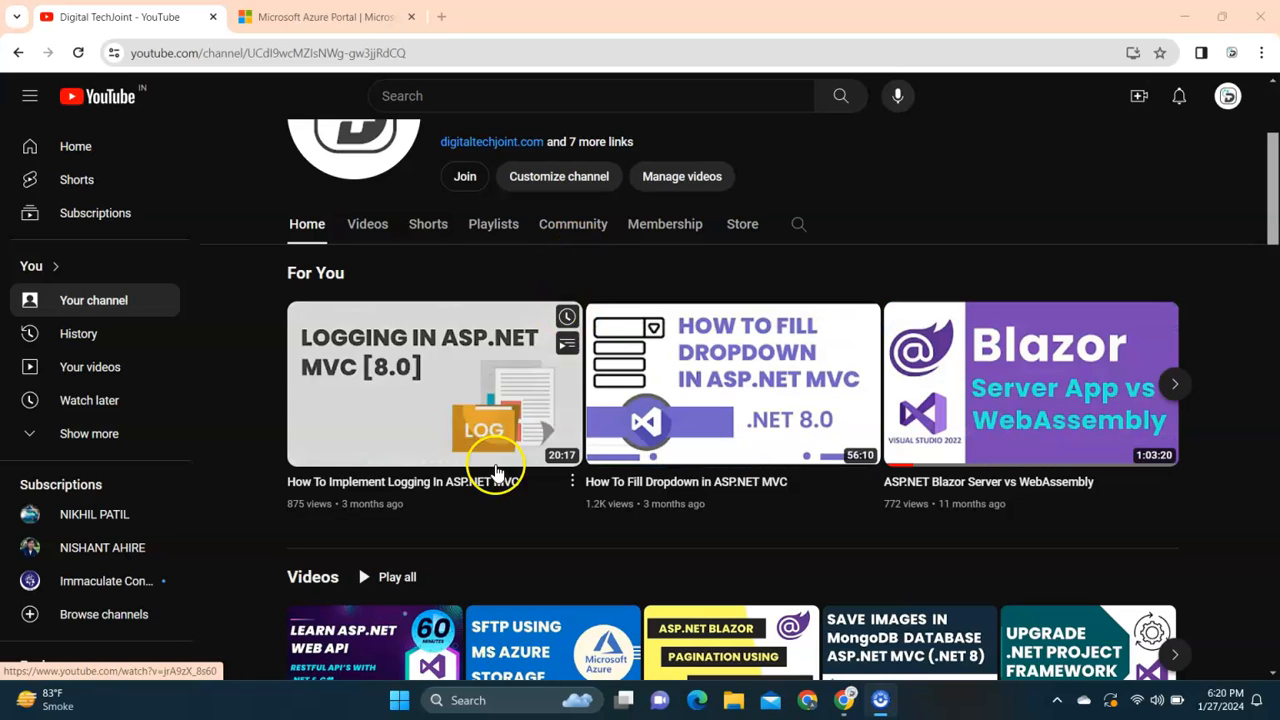
mouse_move(485, 566)
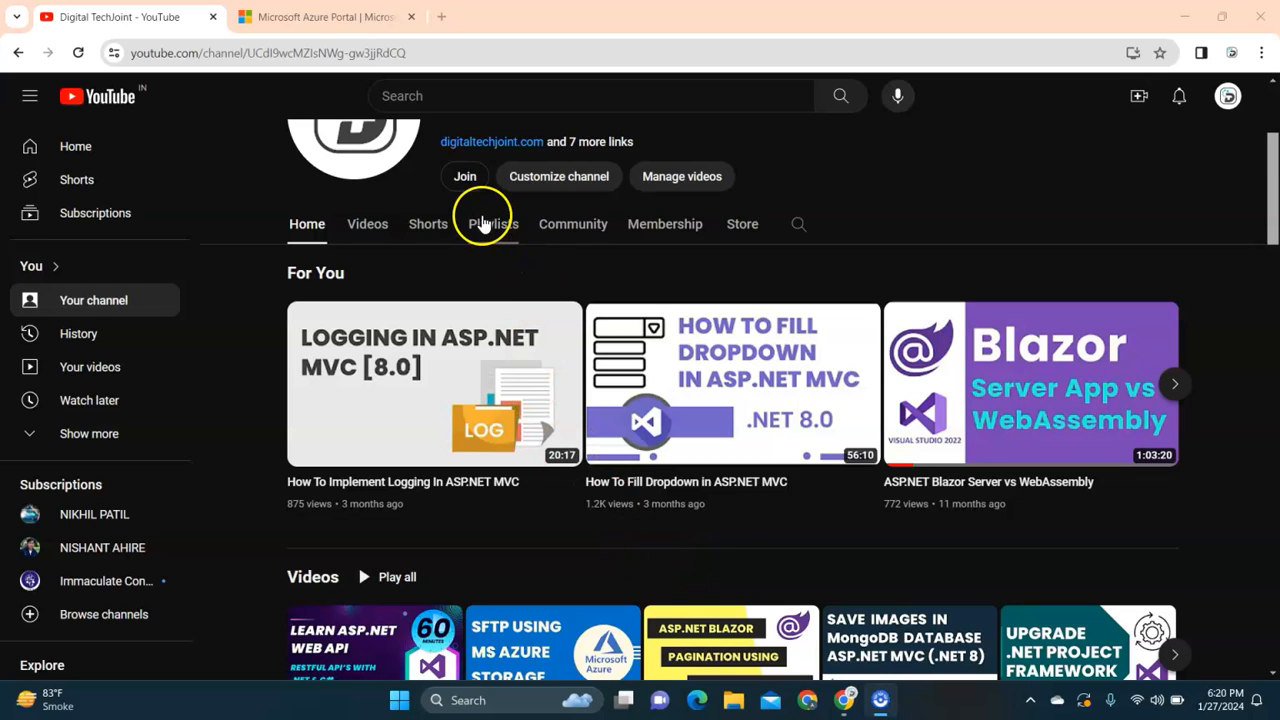
Step: Open the Microsoft Azure - Tutorials playlist and scroll through its ten videos
left_click(492, 223)
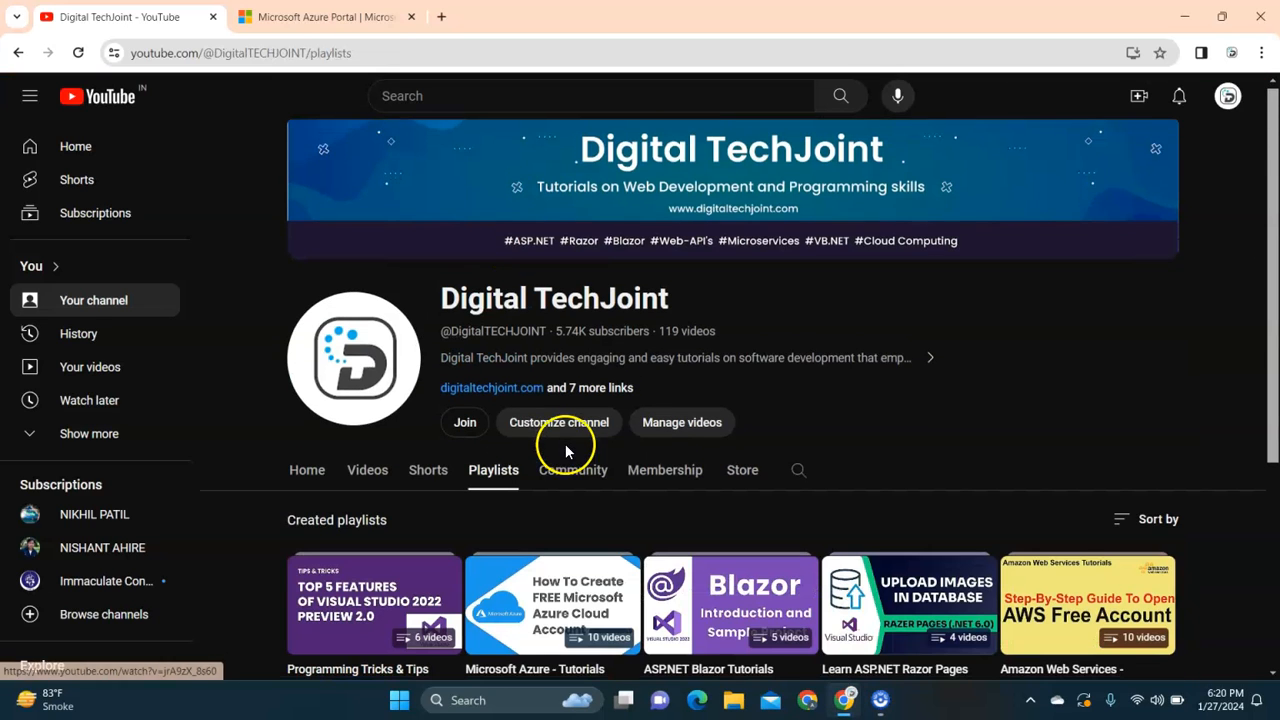
scroll("down", 3)
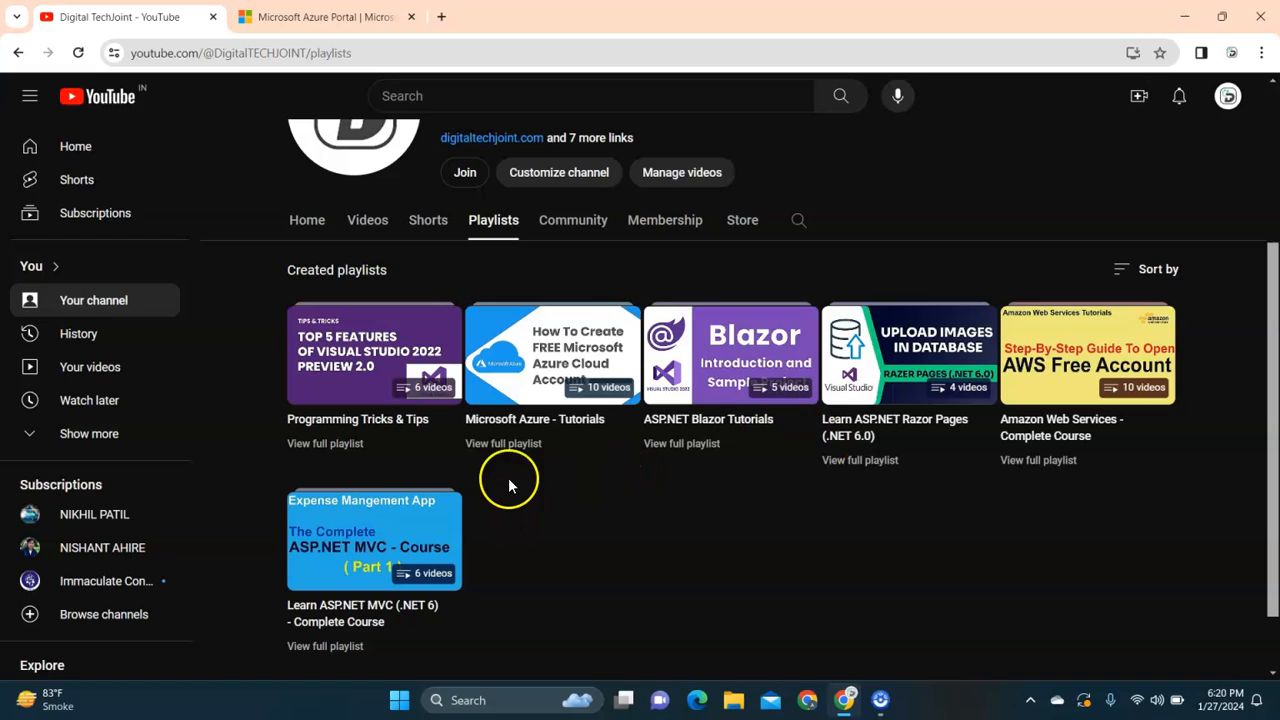
mouse_move(503, 443)
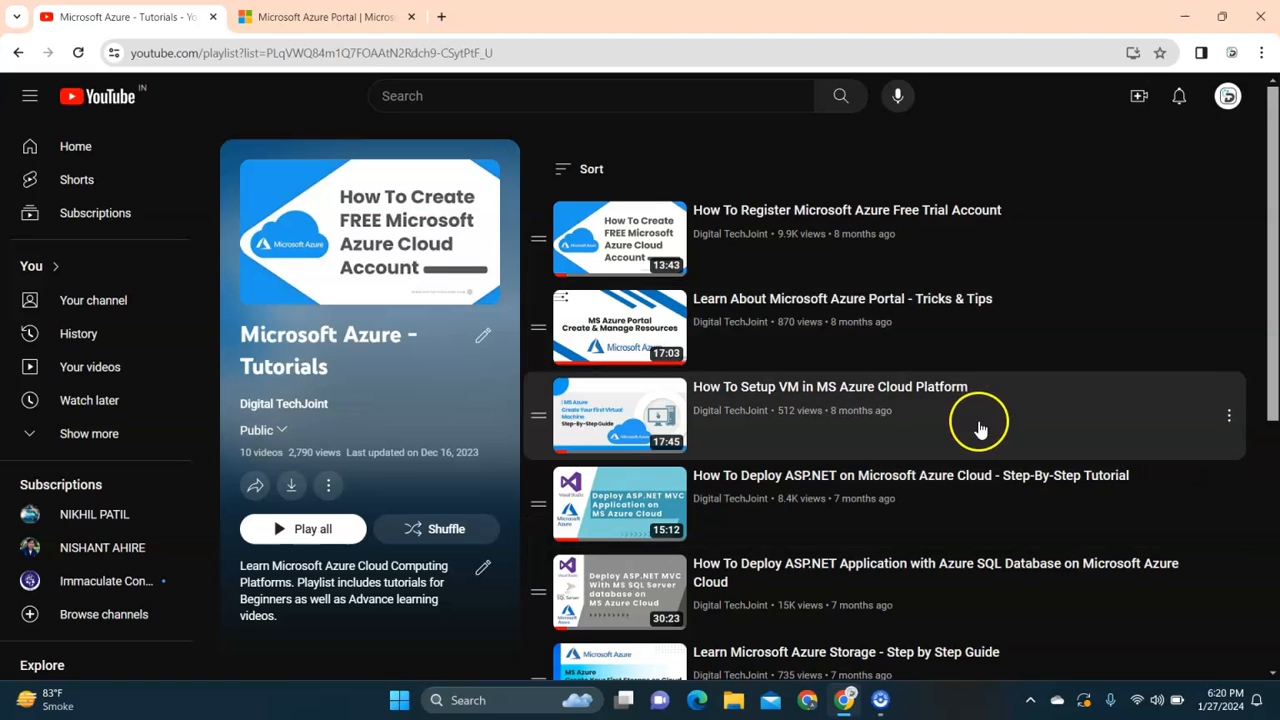
scroll("down", 3)
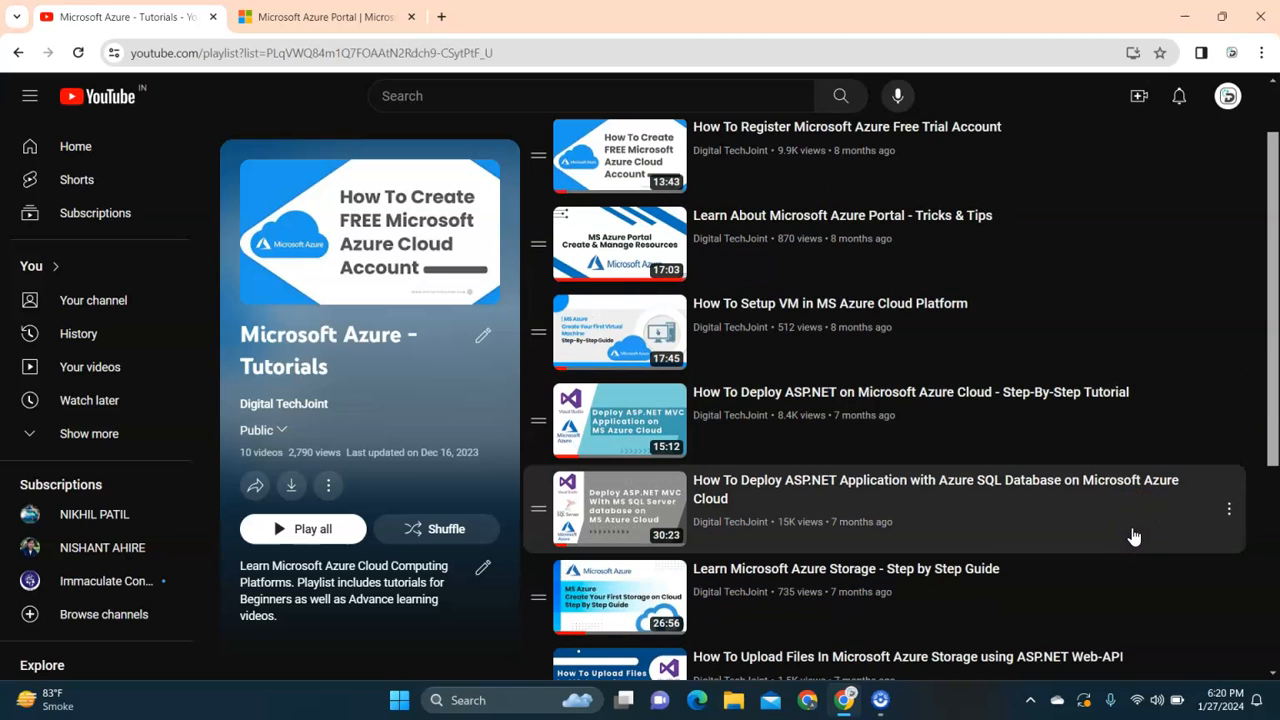
scroll("down", 3)
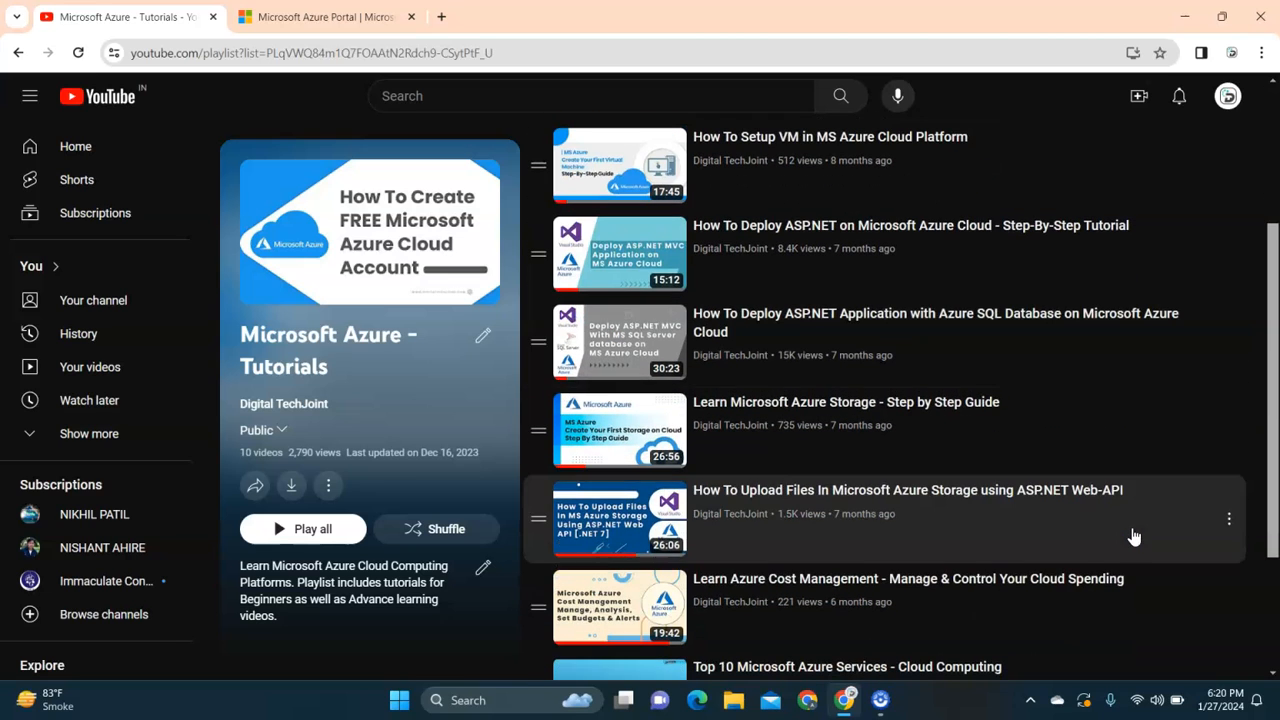
scroll("down", 3)
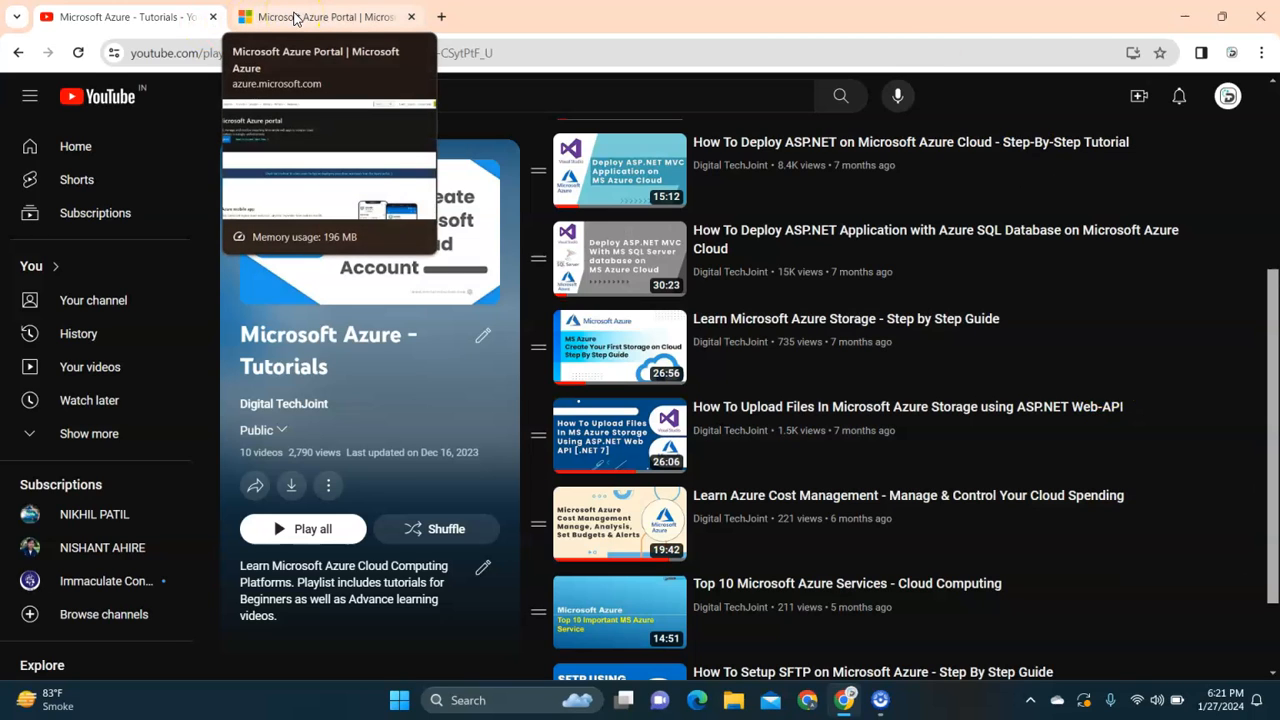
Step: Sign in to the Azure portal with the existing Microsoft account, declining to stay signed in
left_click(320, 17)
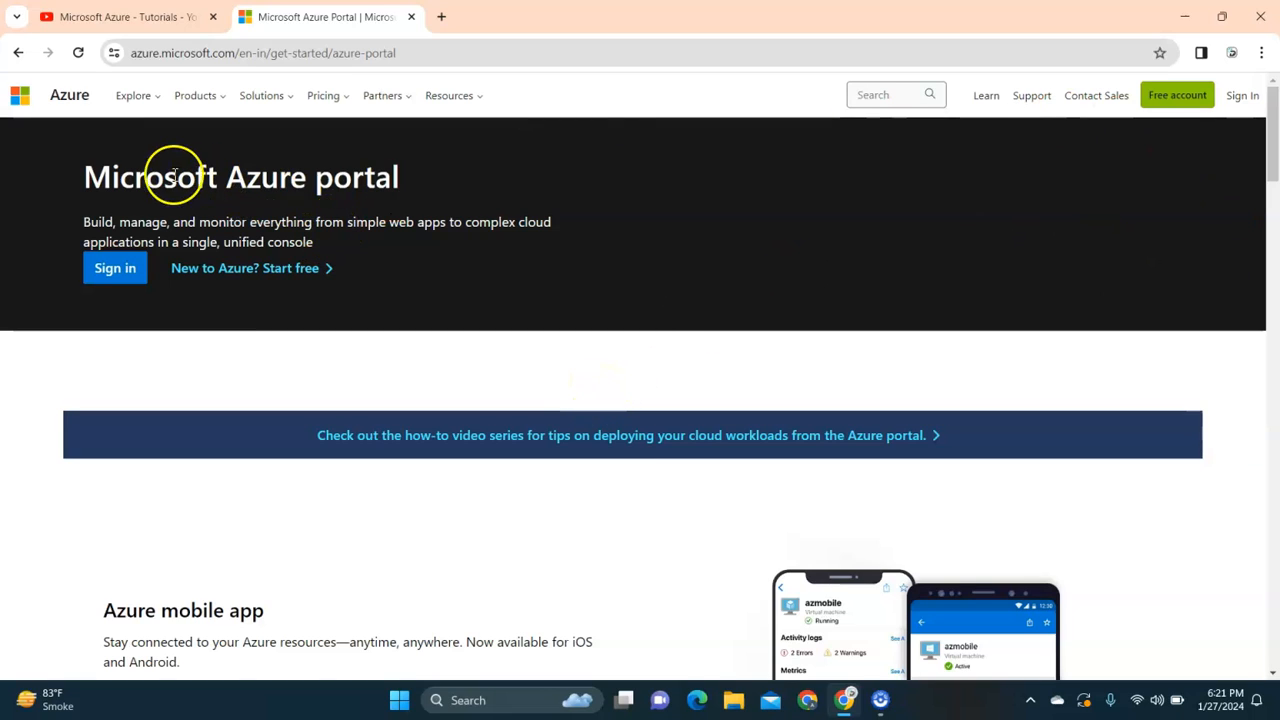
left_click(1242, 95)
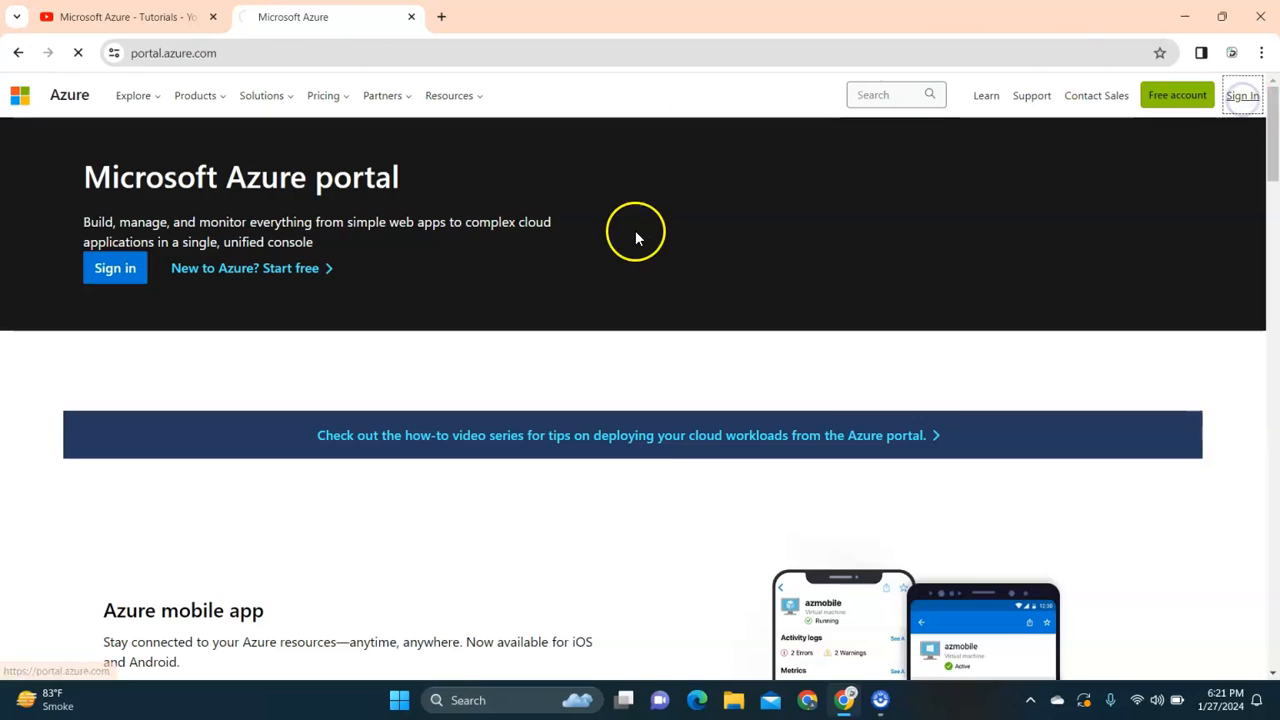
left_click(1242, 95)
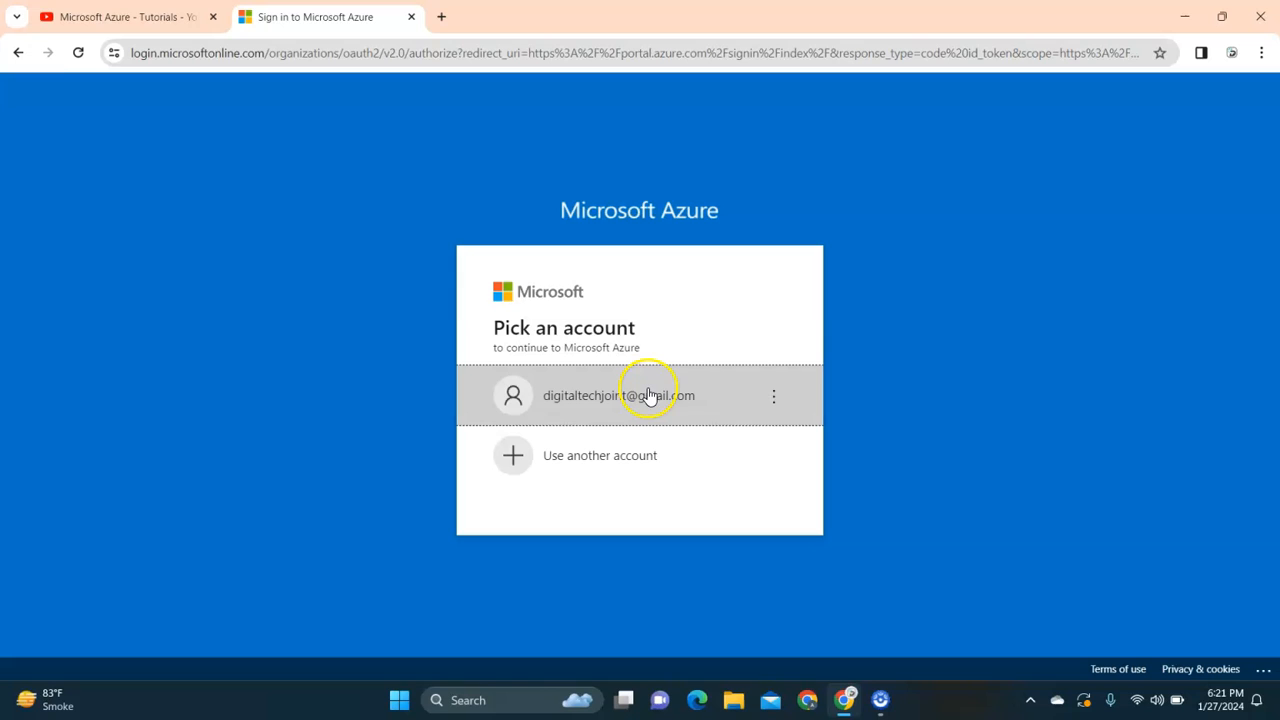
left_click(618, 395)
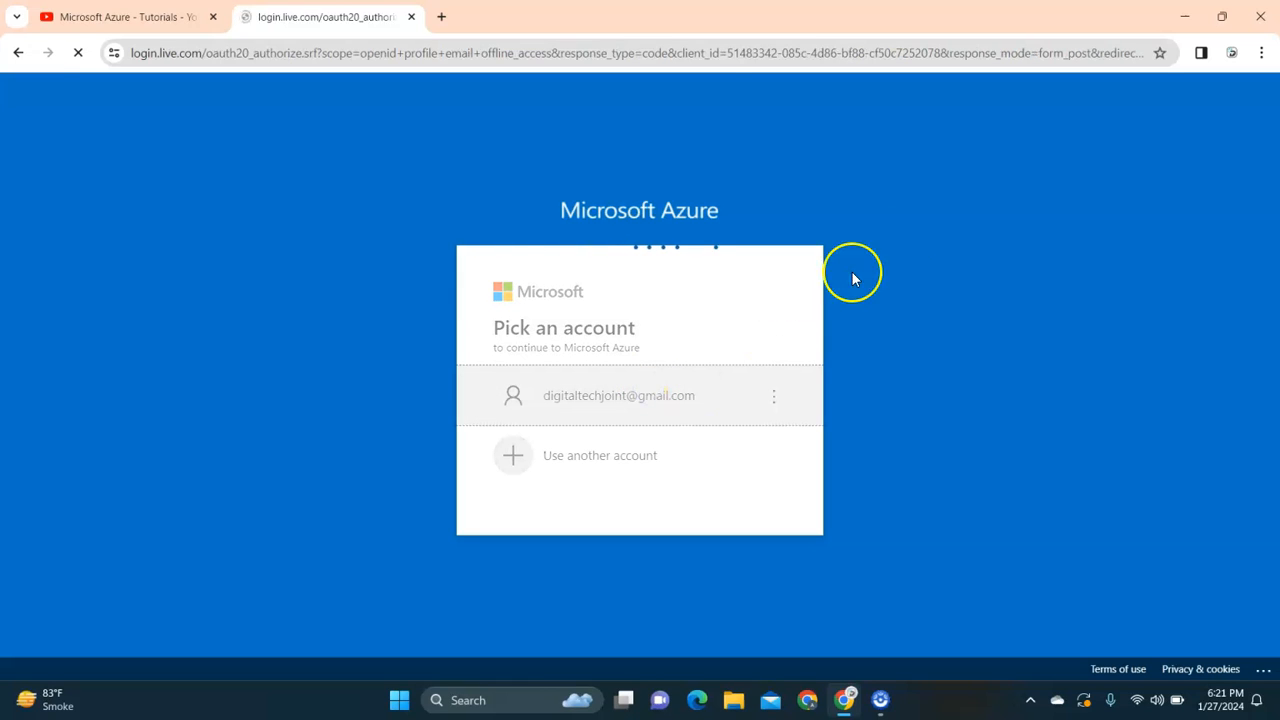
left_click(618, 395)
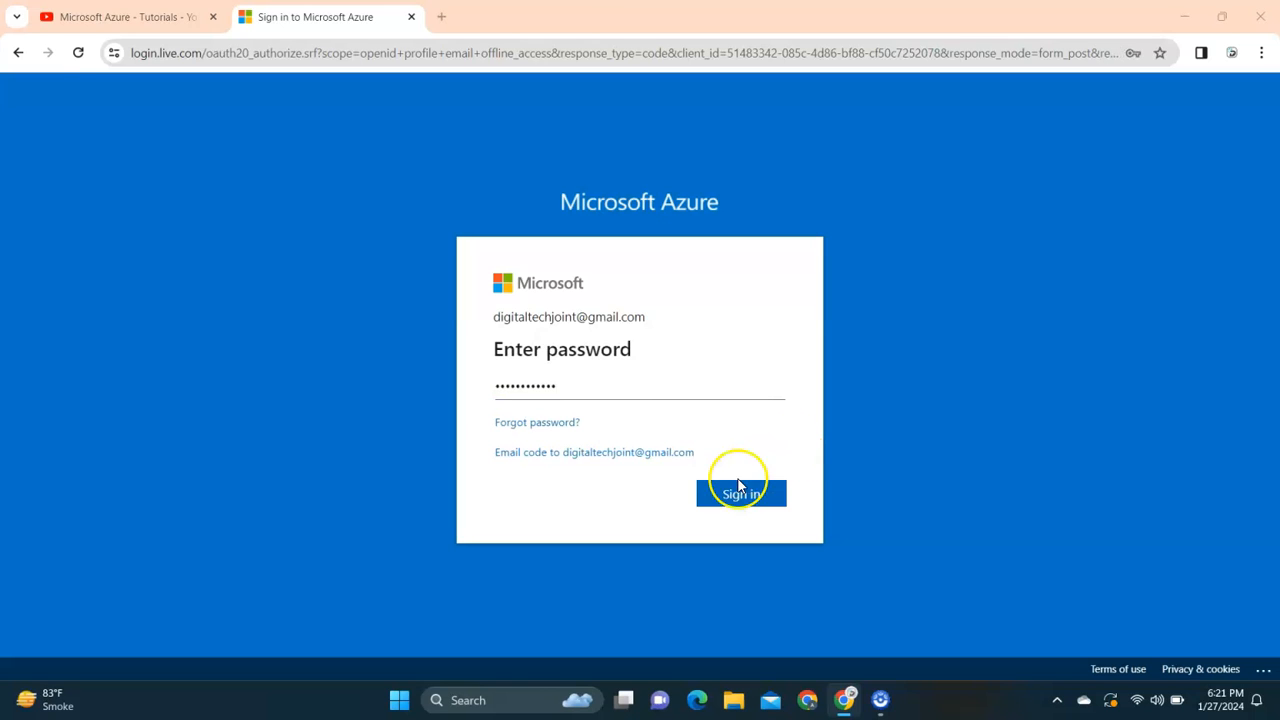
left_click(740, 494)
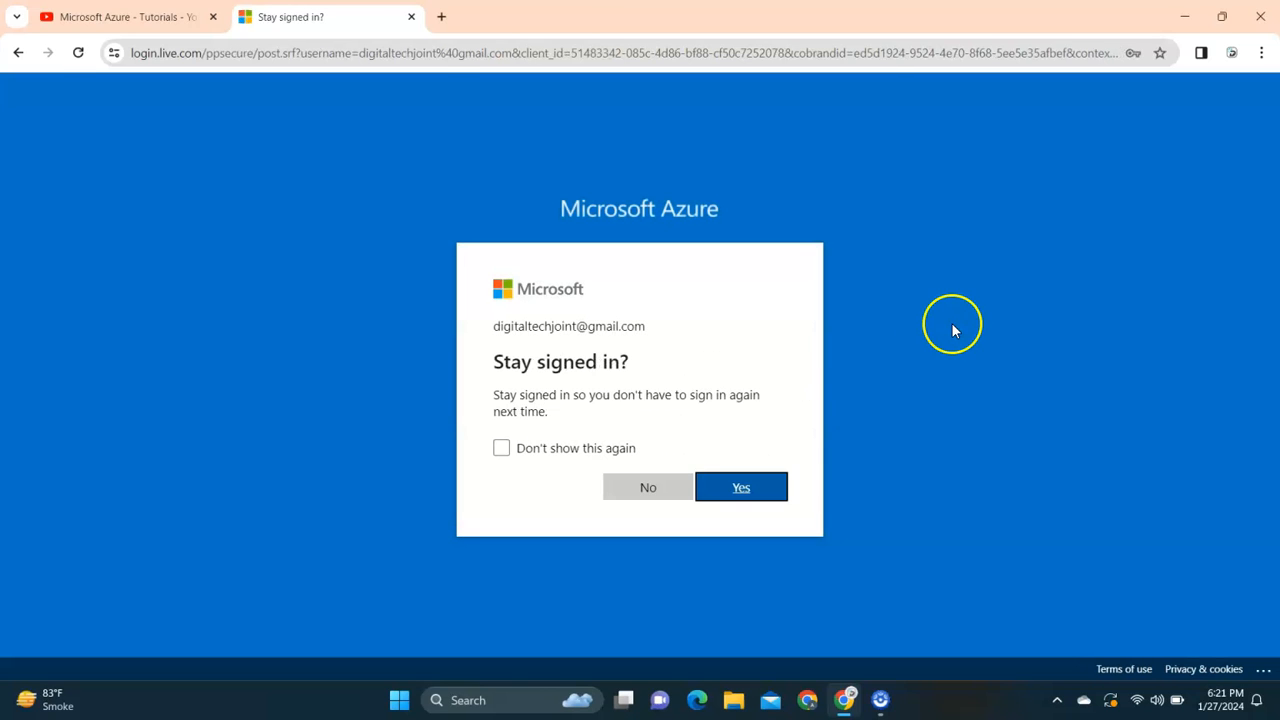
mouse_move(543, 448)
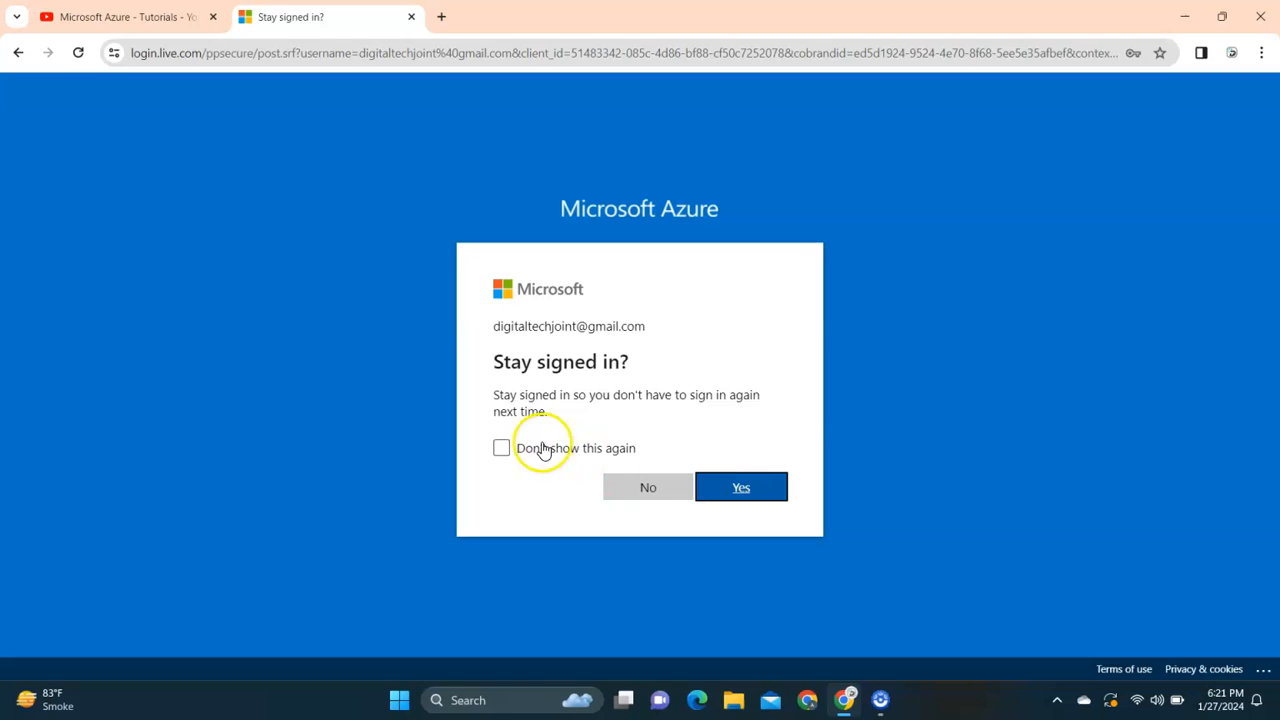
left_click(501, 448)
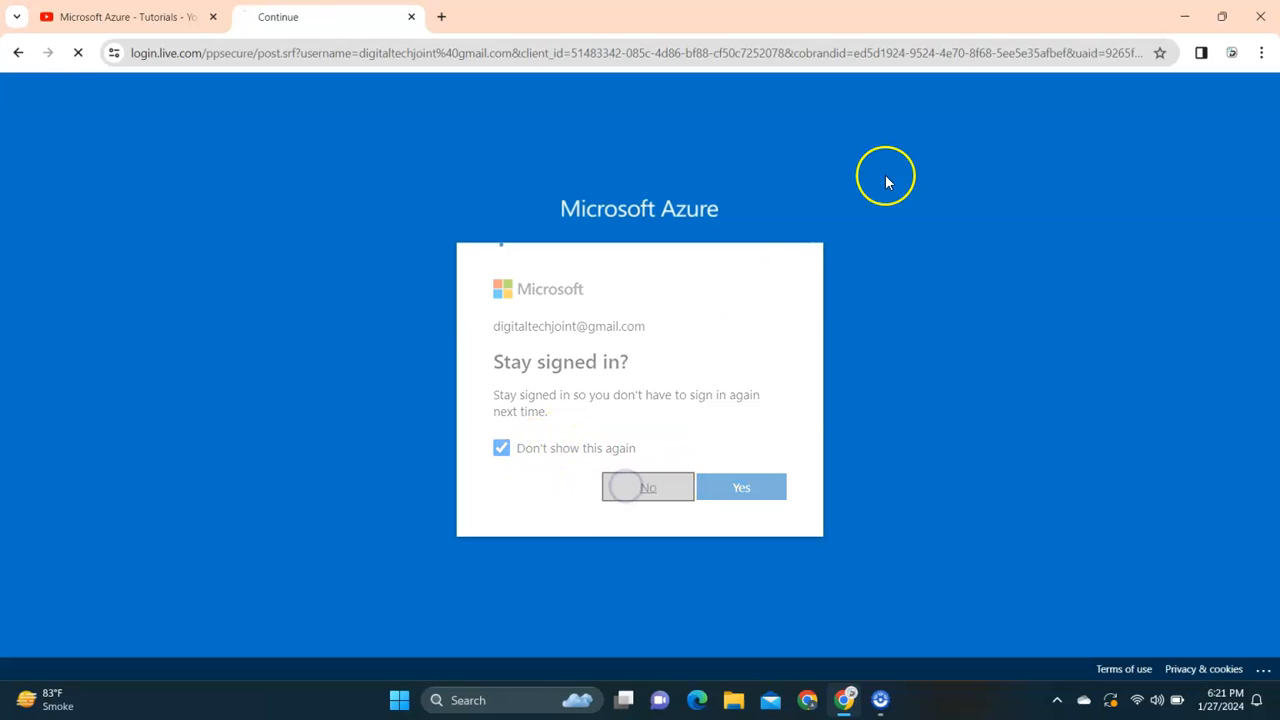
left_click(741, 487)
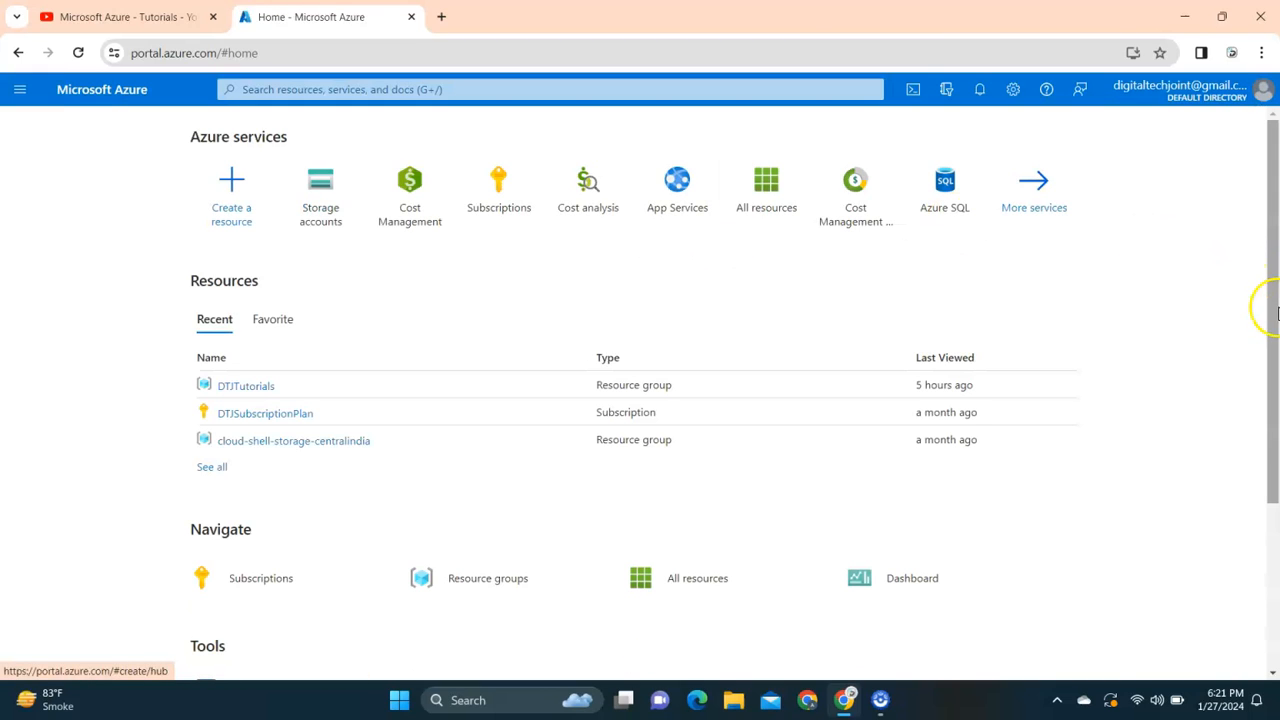
Step: Scroll the Azure home page and open Storage accounts, which lists none yet
scroll("down", 3)
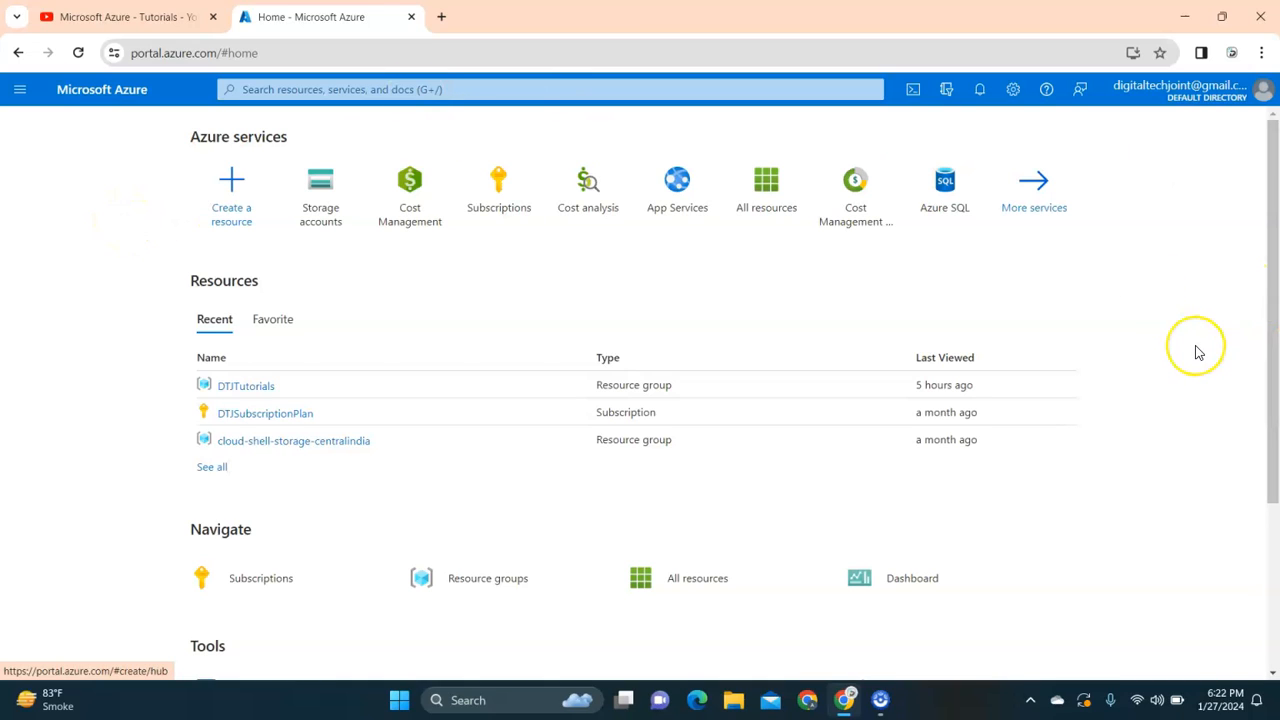
scroll("down", 3)
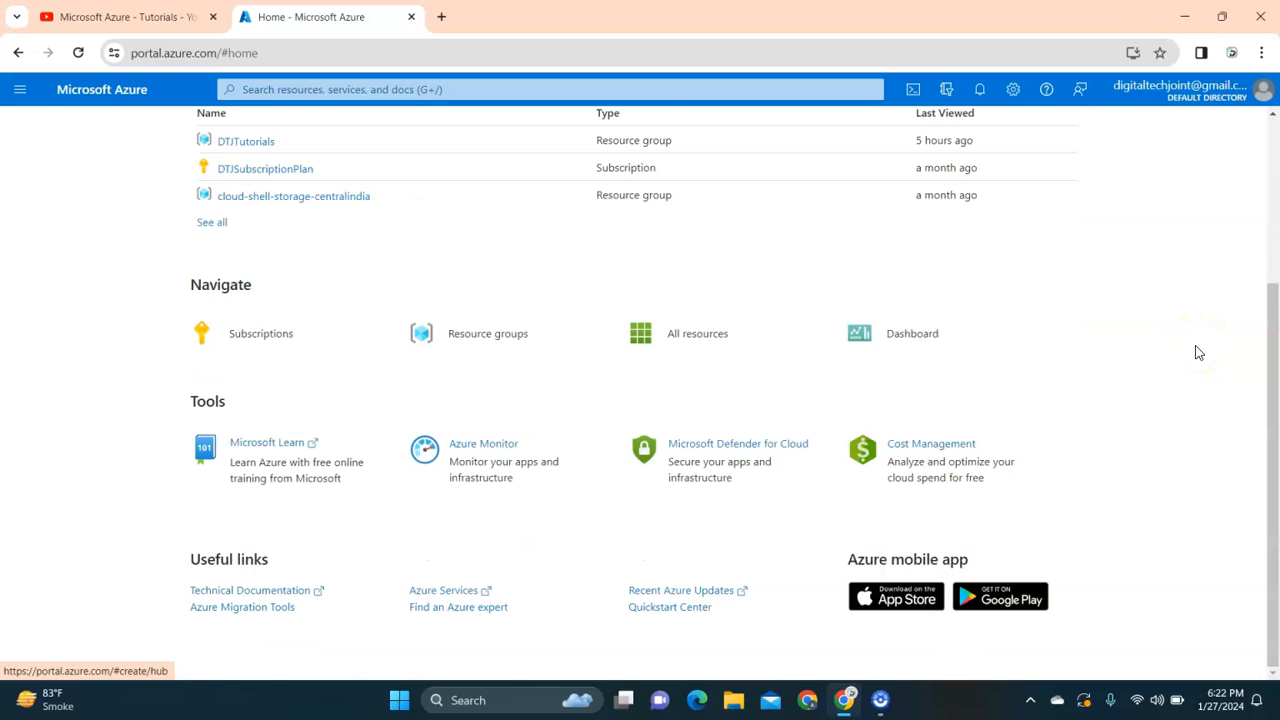
scroll("up", 3)
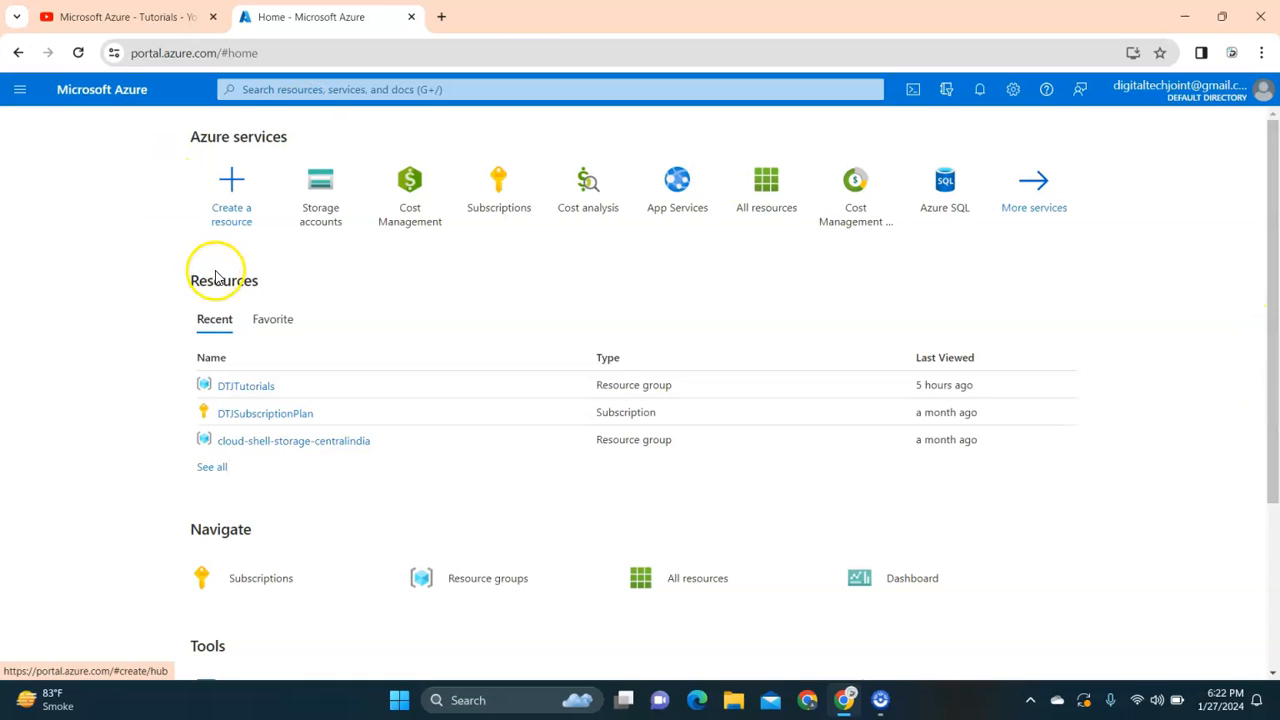
left_click(320, 185)
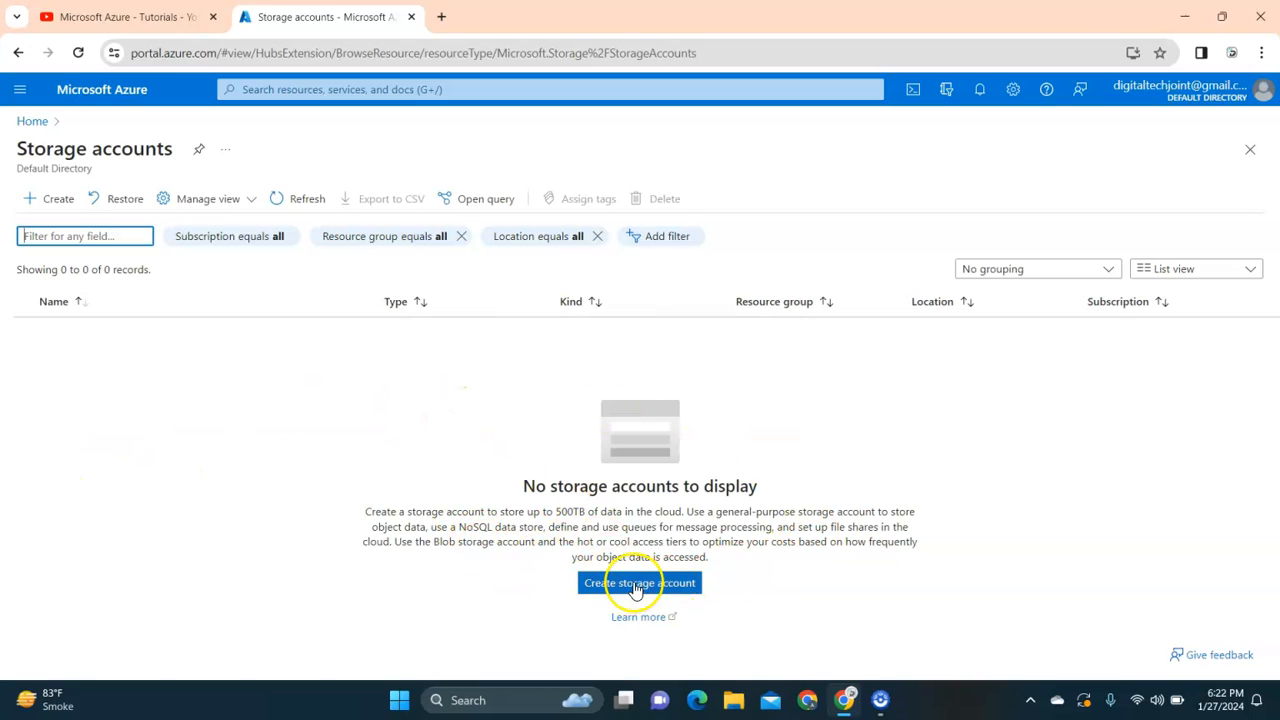
Step: Start a storage account named dtjfiledemo in DTJTutorials with locally-redundant storage (LRS)
left_click(639, 582)
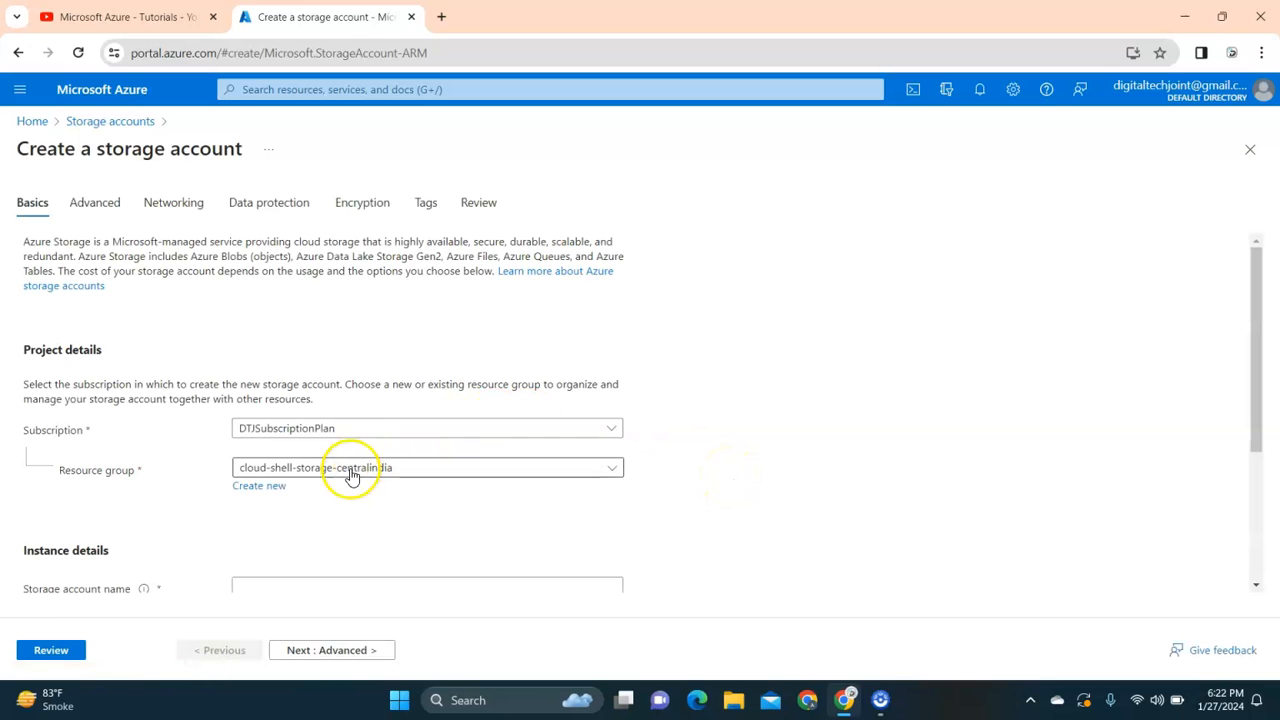
mouse_move(457, 441)
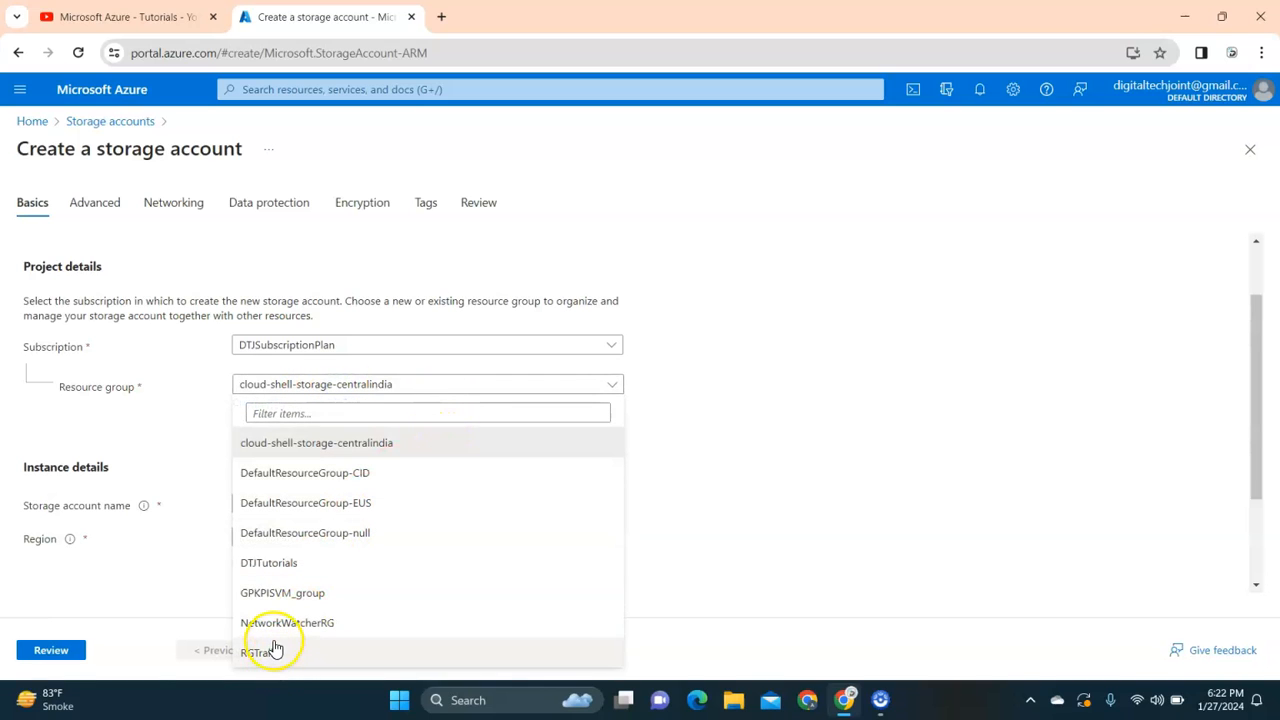
mouse_move(309, 562)
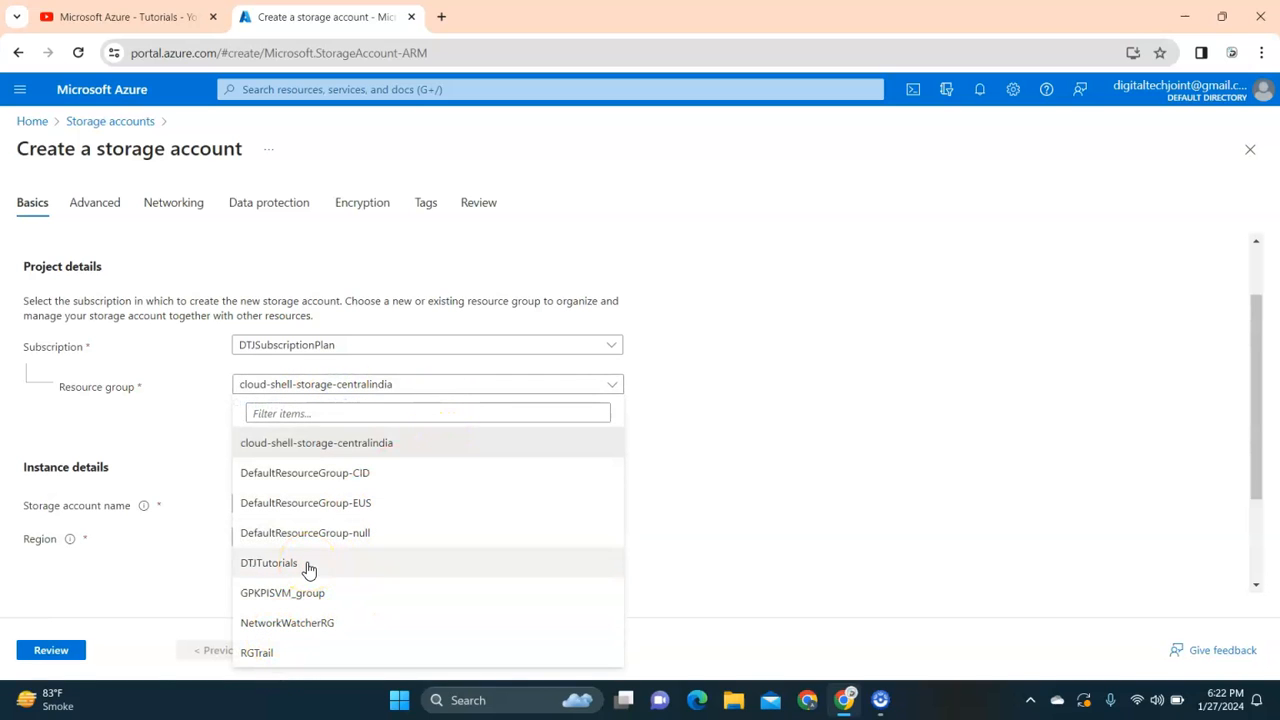
mouse_move(322, 569)
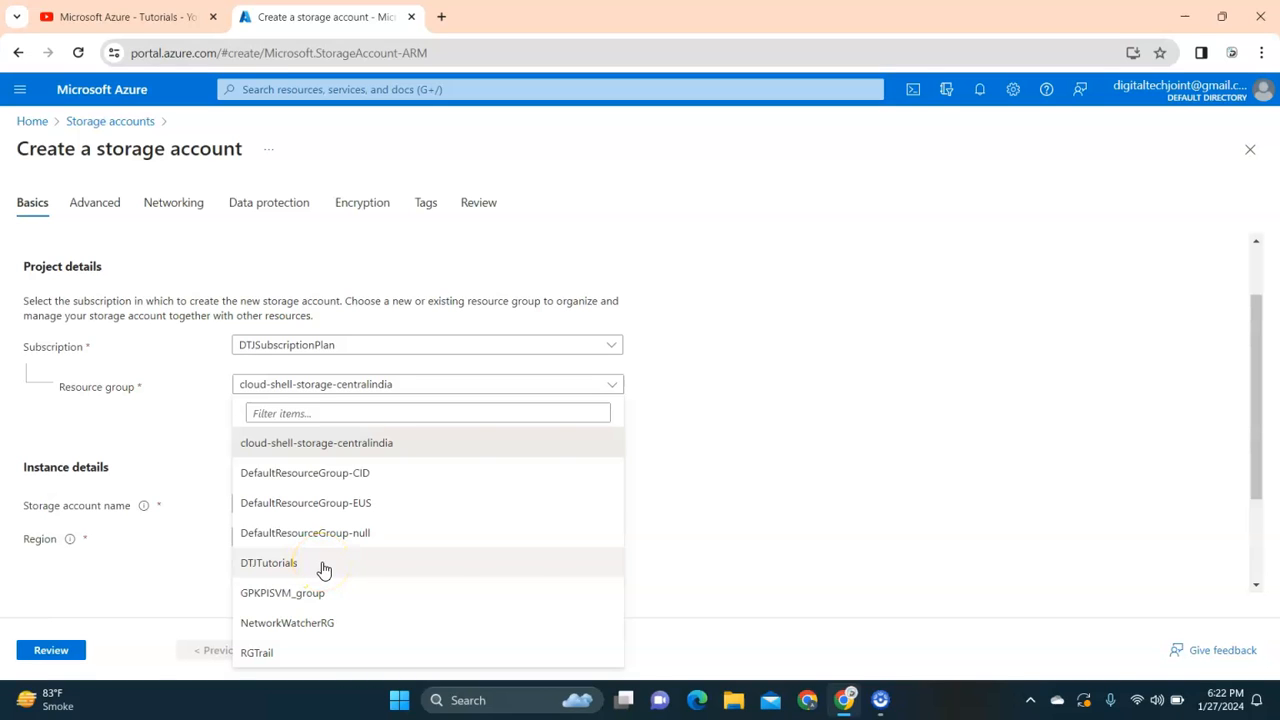
left_click(268, 562)
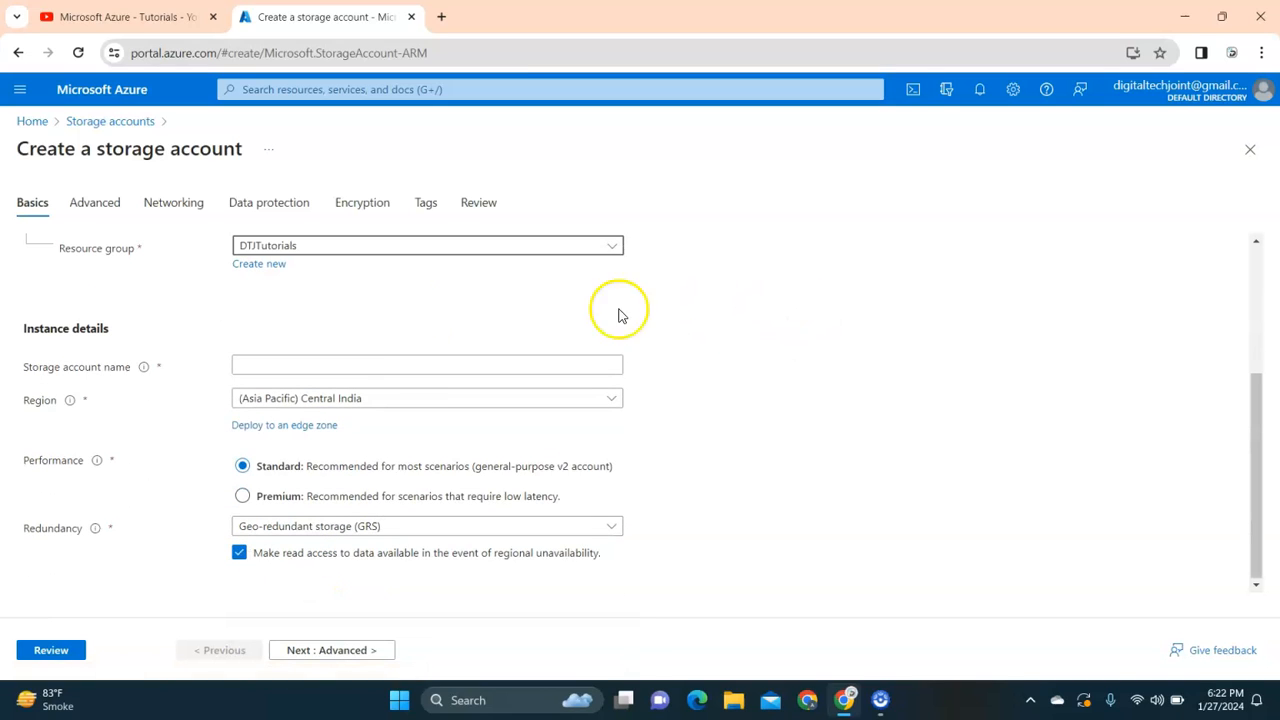
left_click(427, 364)
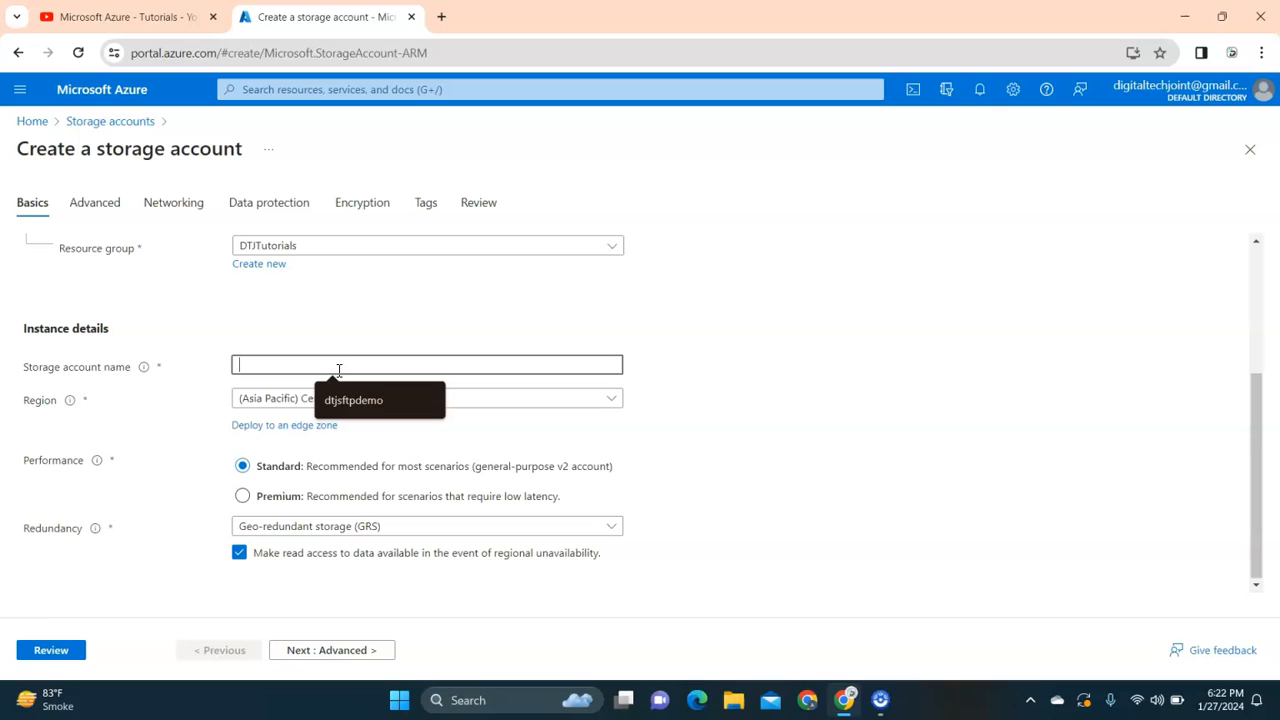
type("dt")
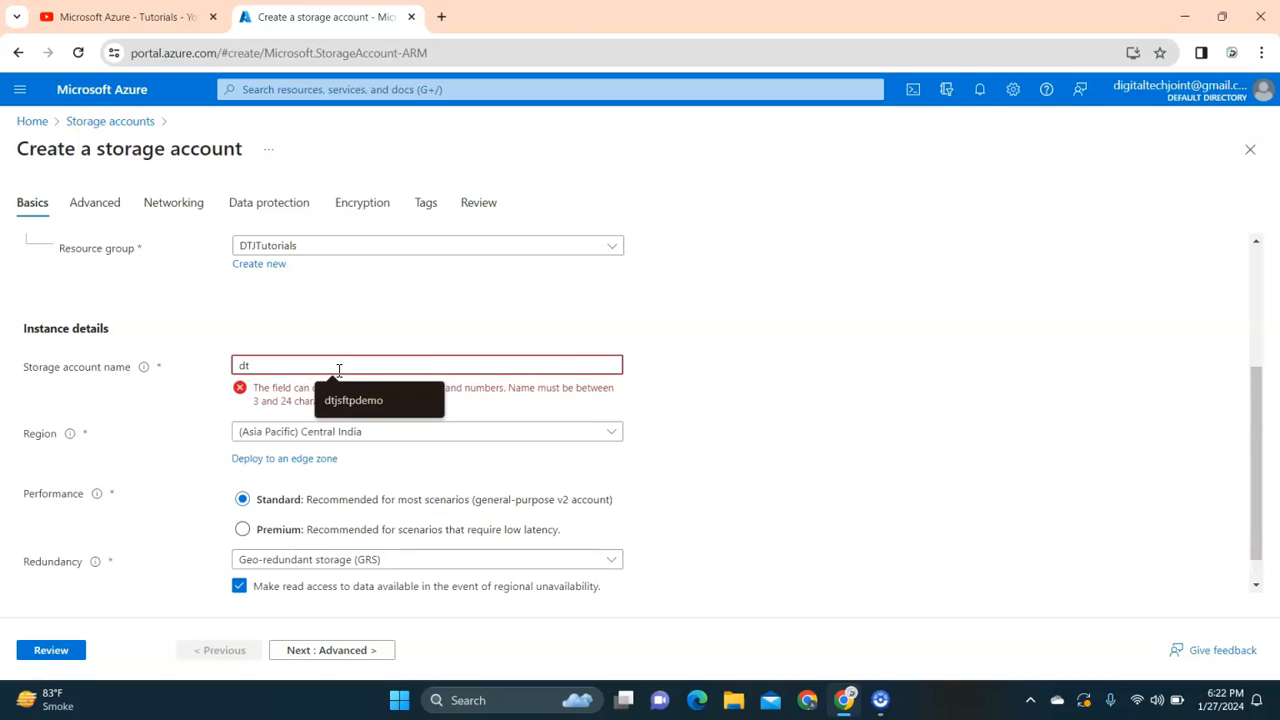
key("Backspace")
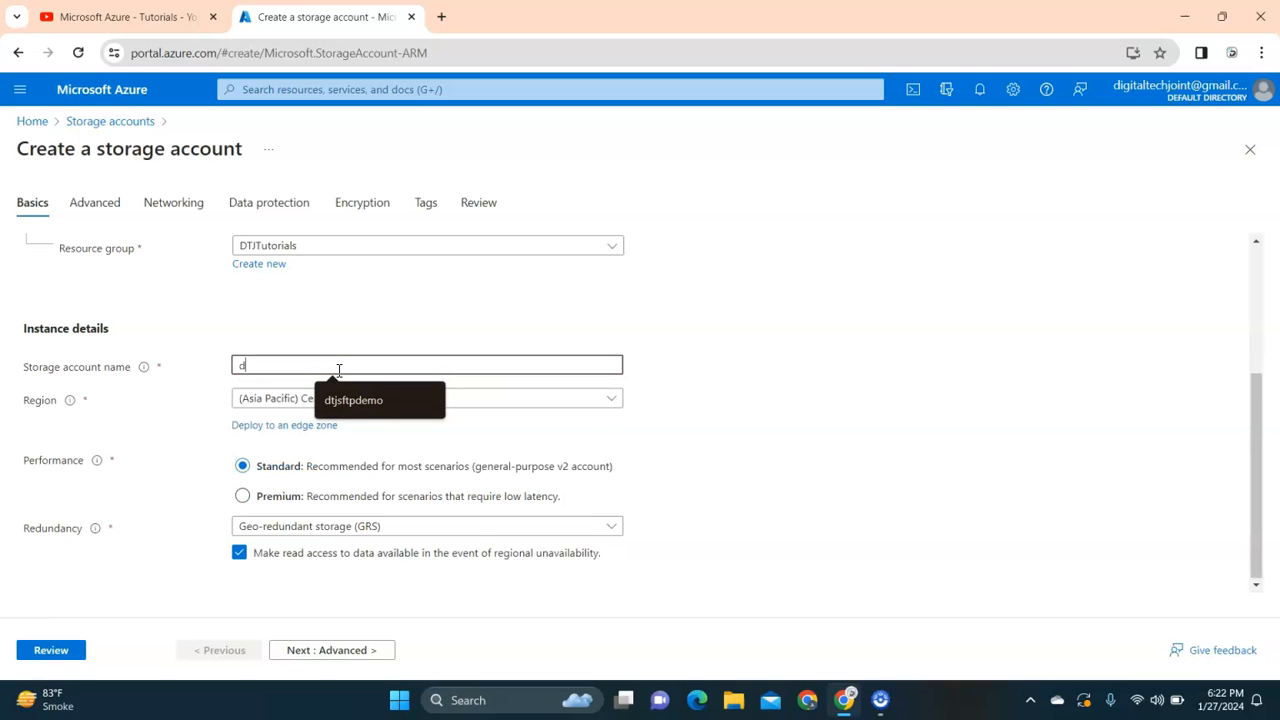
type("tjfile")
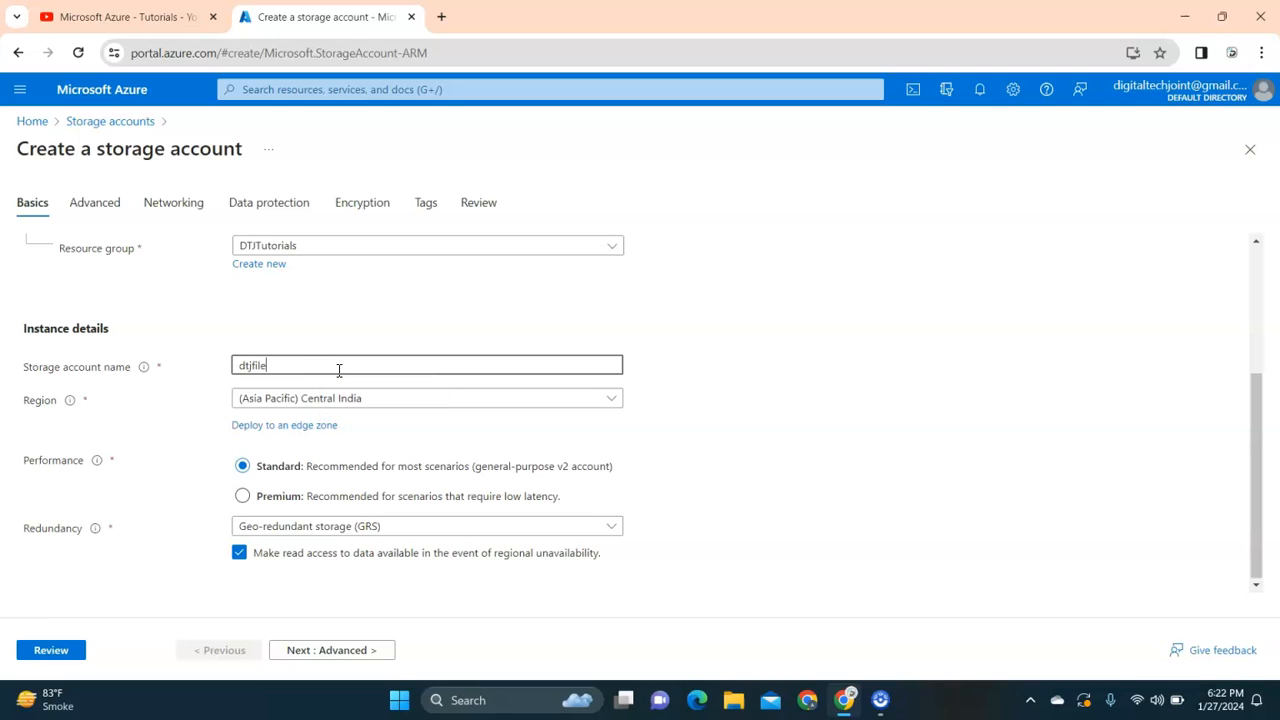
type("demo")
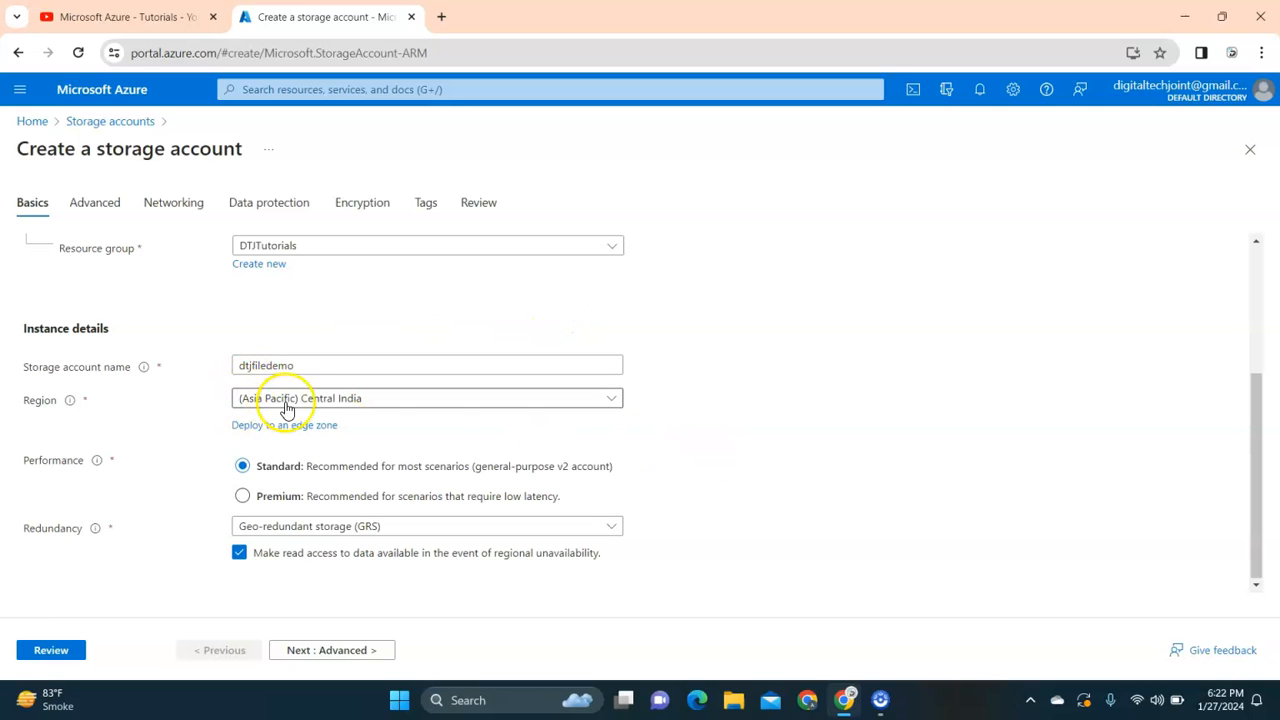
mouse_move(287, 485)
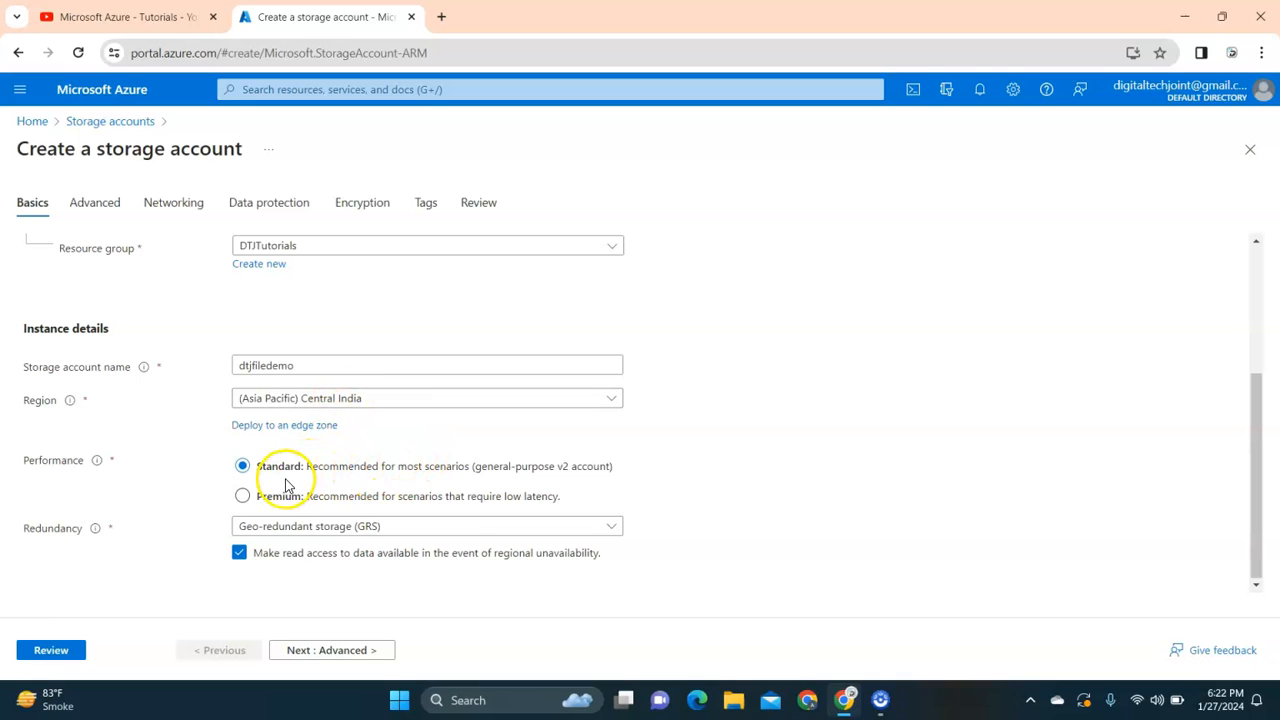
left_click(425, 526)
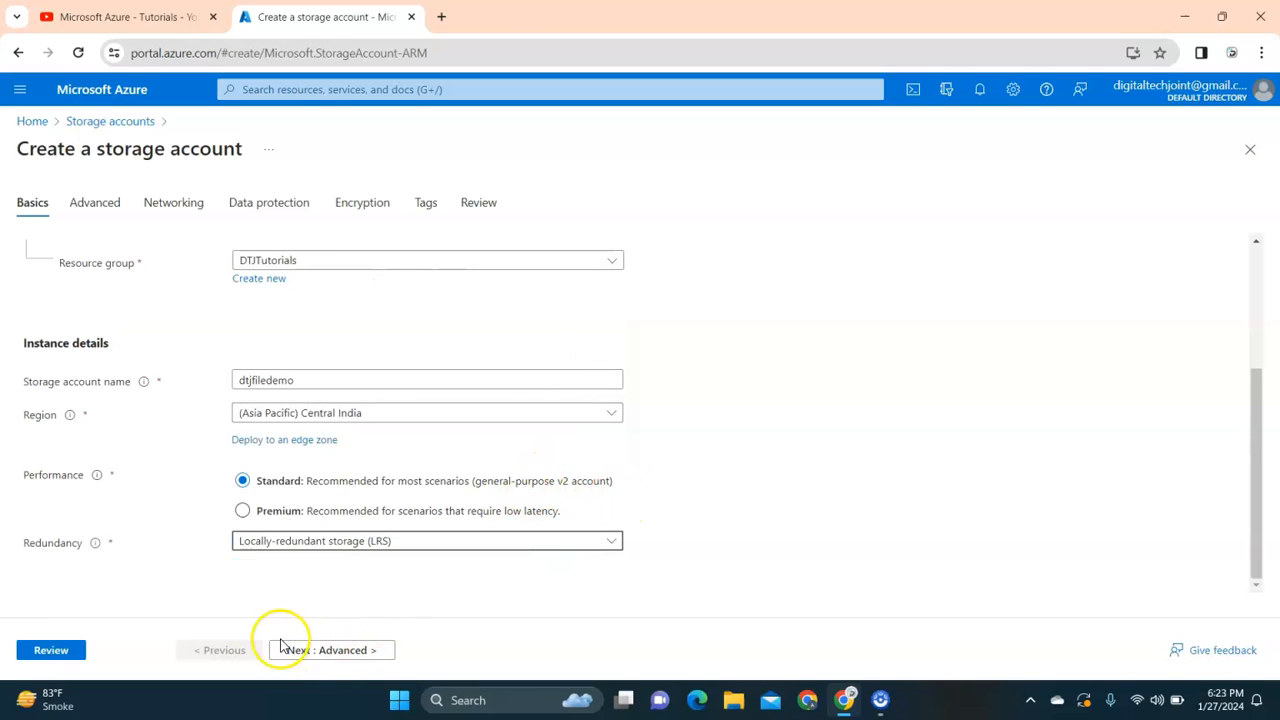
Step: Set the Cool blob access tier on the Advanced tab and continue to Networking
left_click(328, 650)
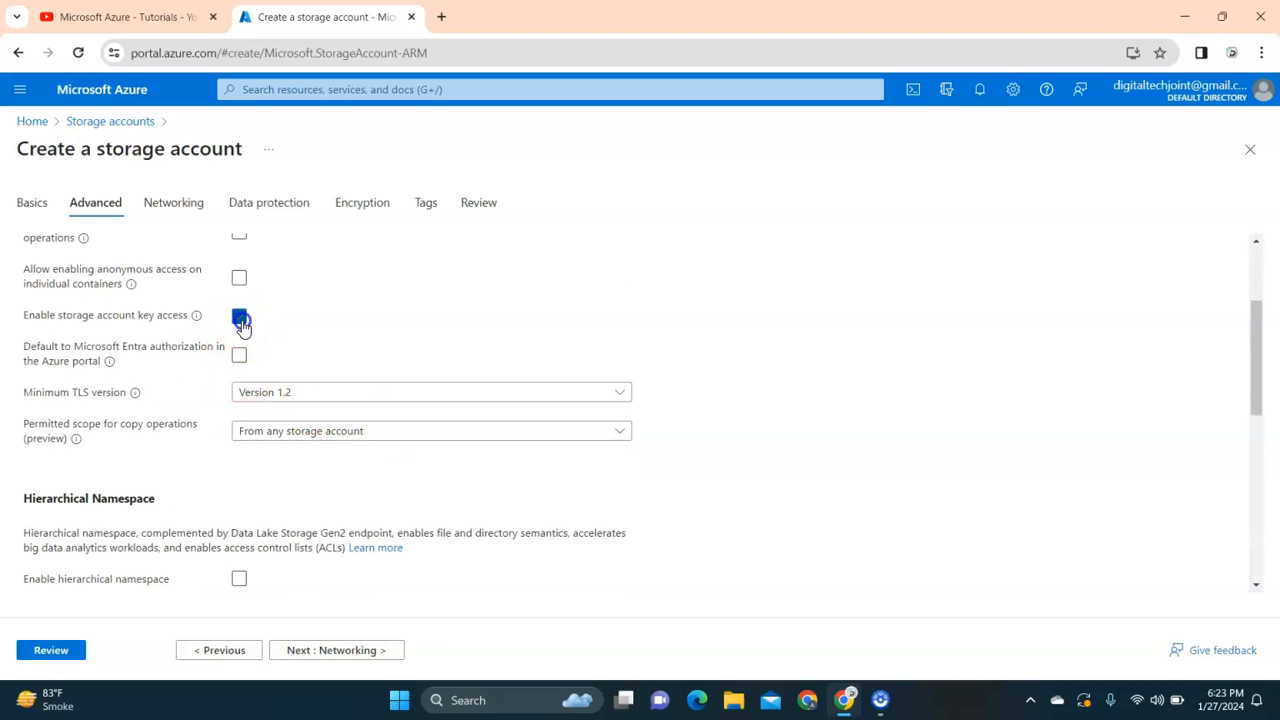
scroll("down", 3)
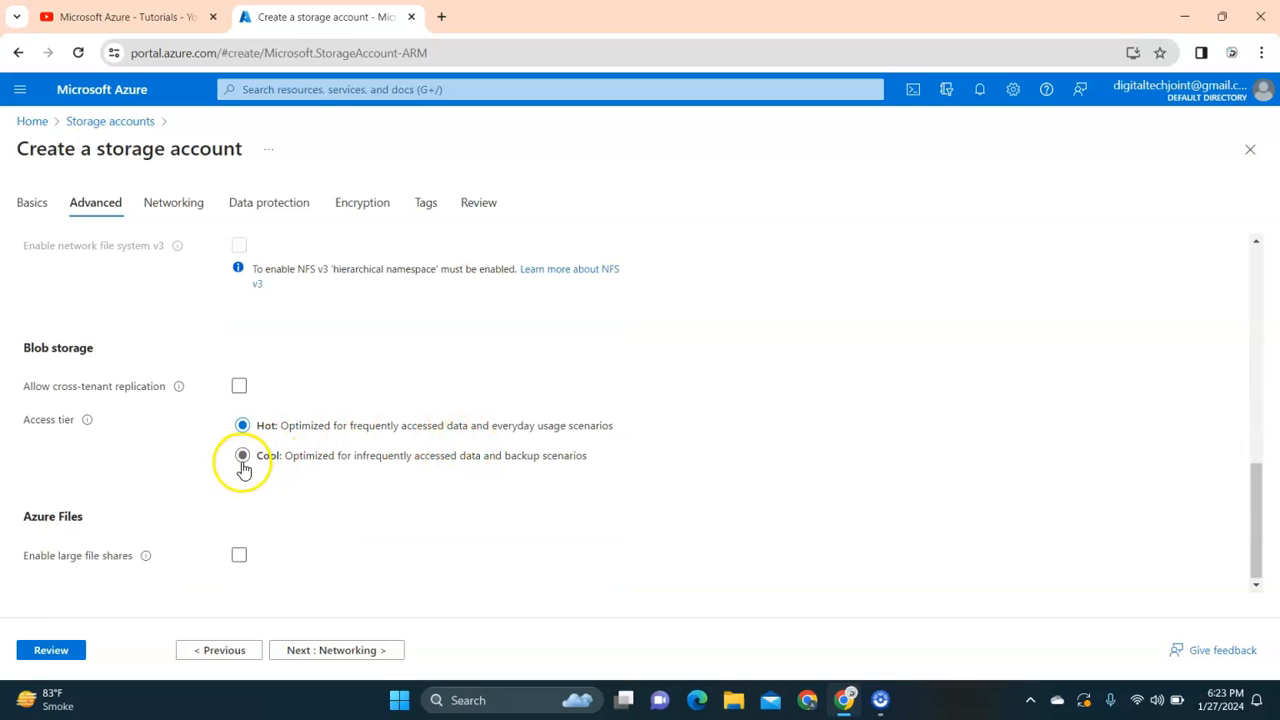
left_click(242, 455)
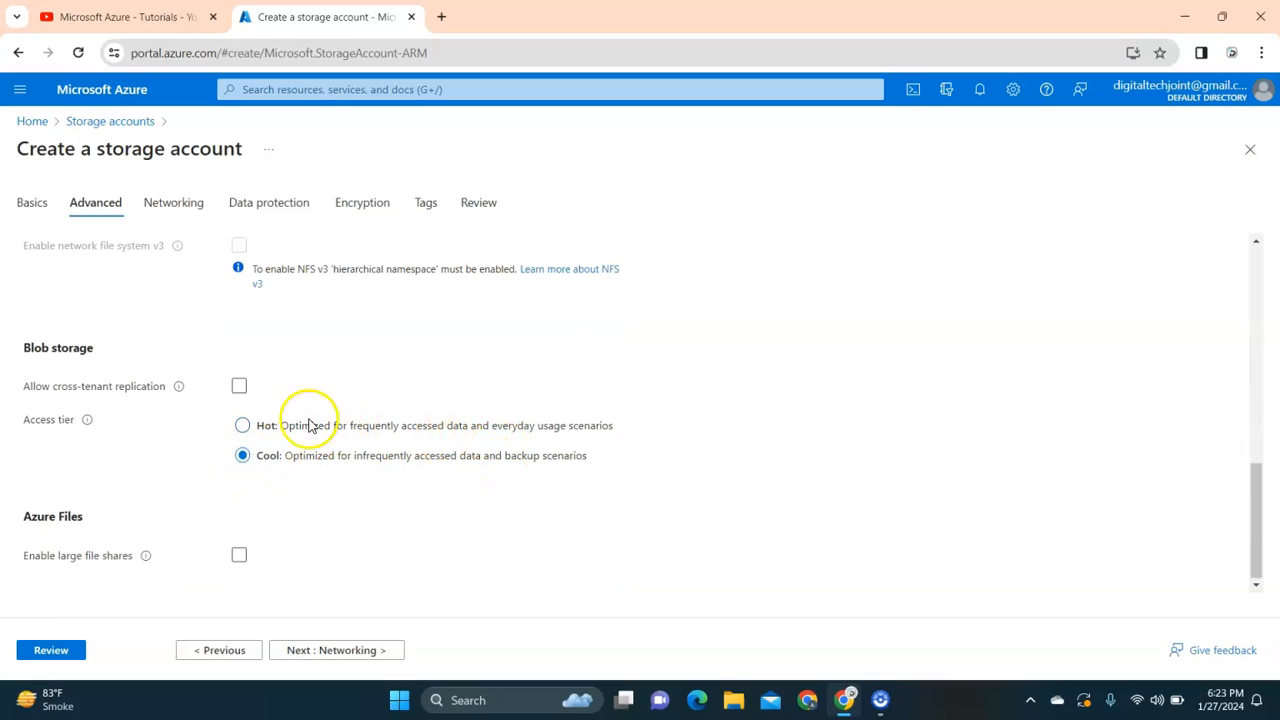
mouse_move(350, 650)
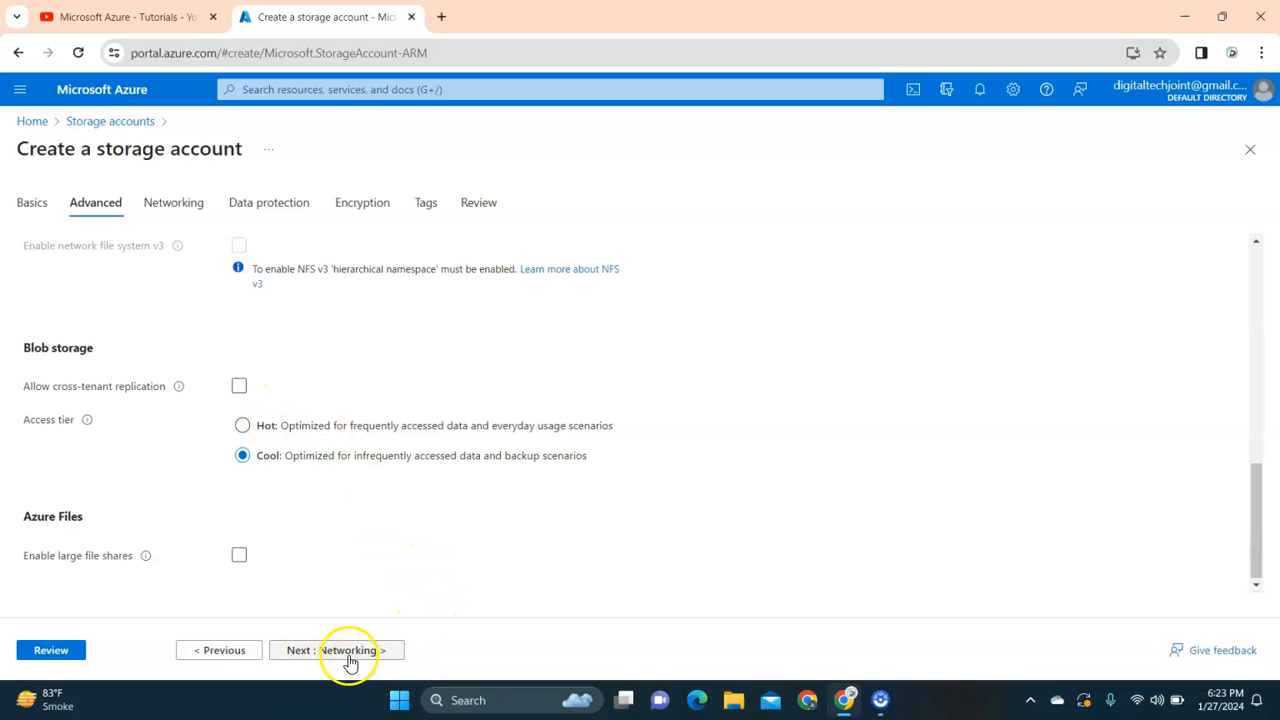
left_click(337, 650)
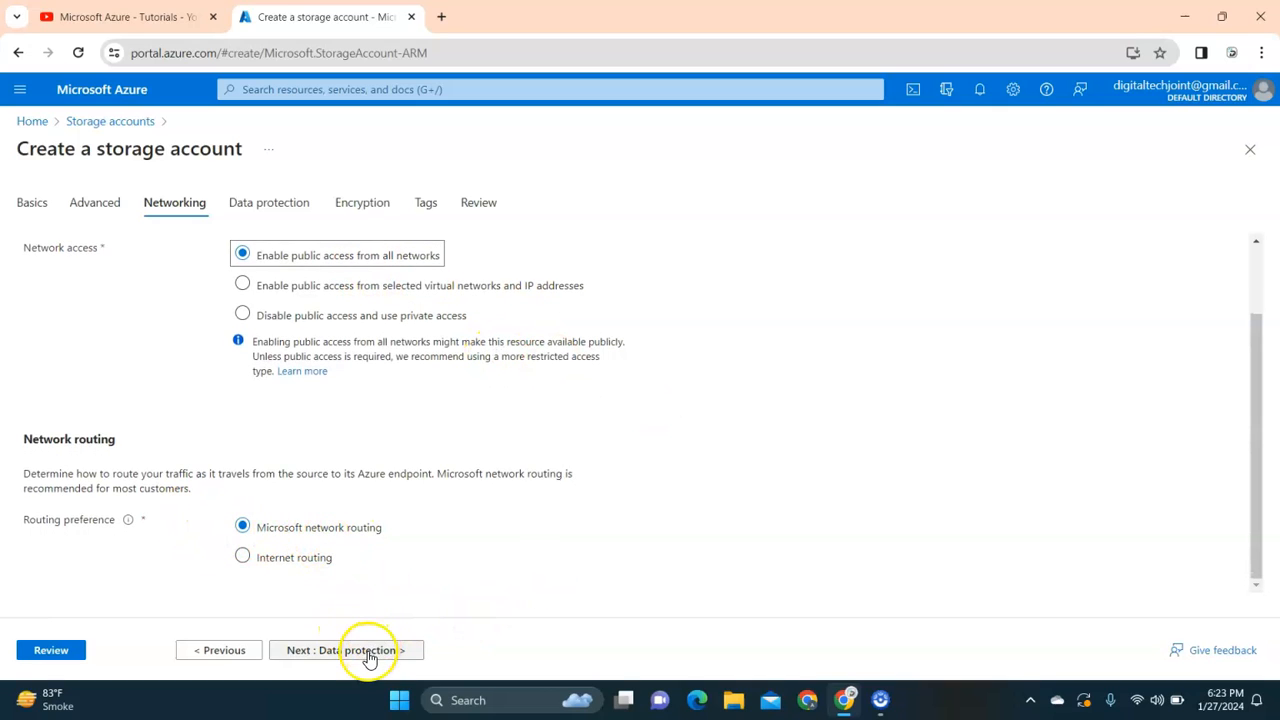
Step: Disable soft delete for blobs, containers and file shares under Data protection
left_click(345, 650)
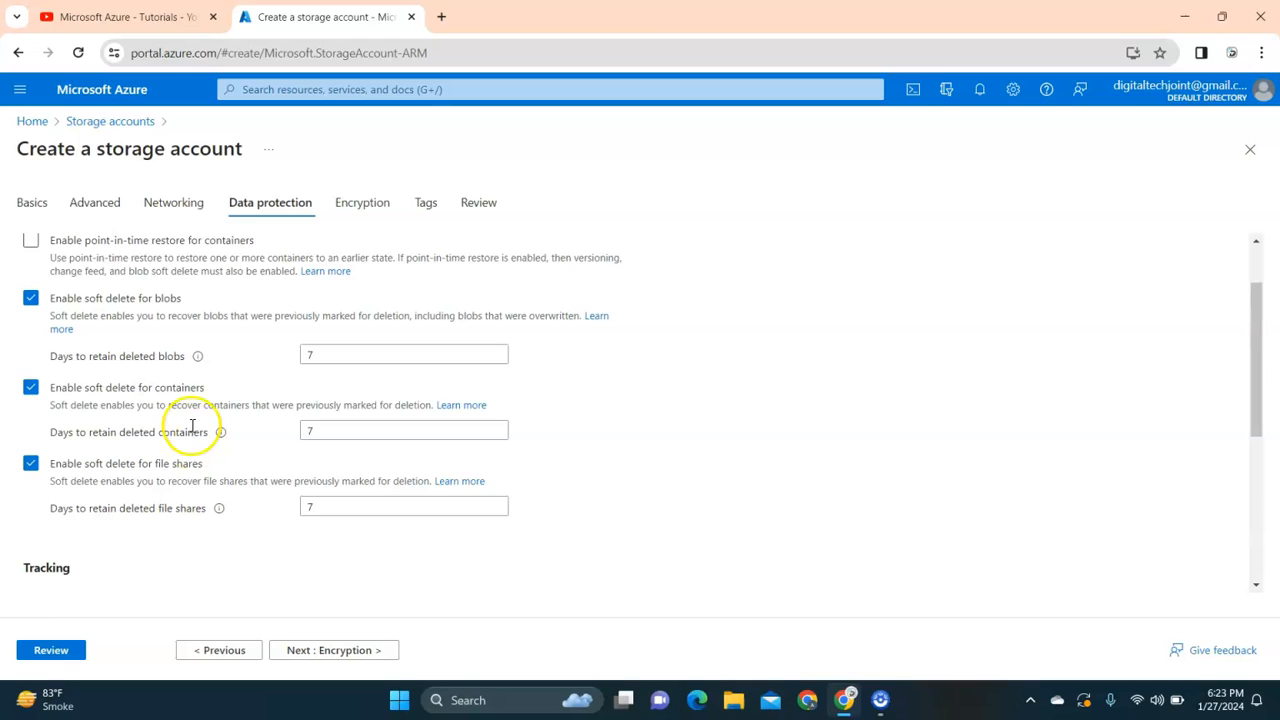
mouse_move(183, 318)
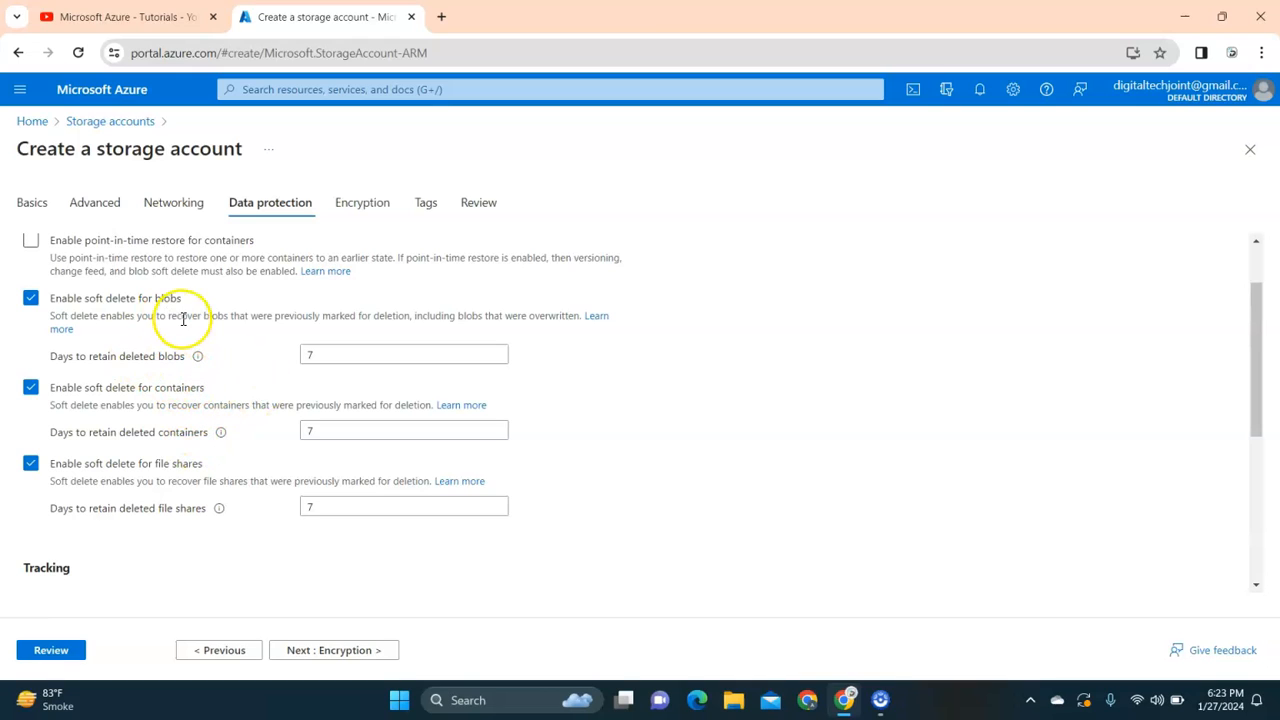
mouse_move(208, 387)
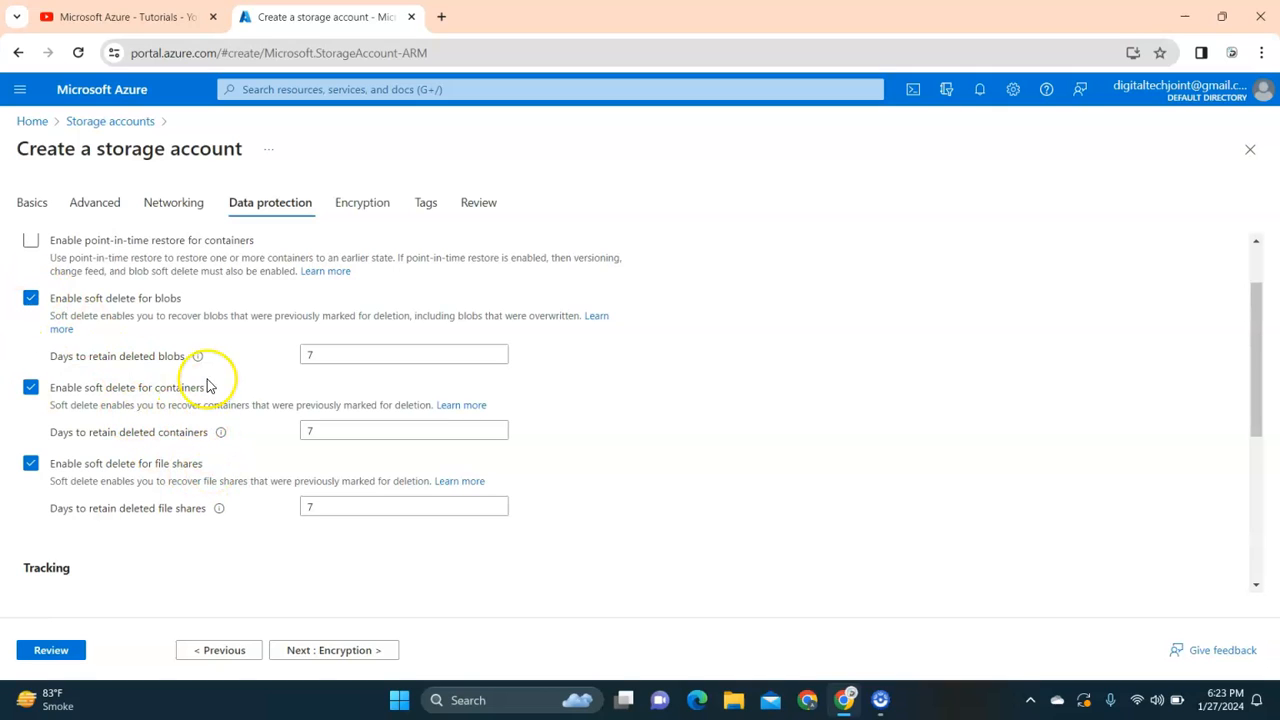
left_click(30, 298)
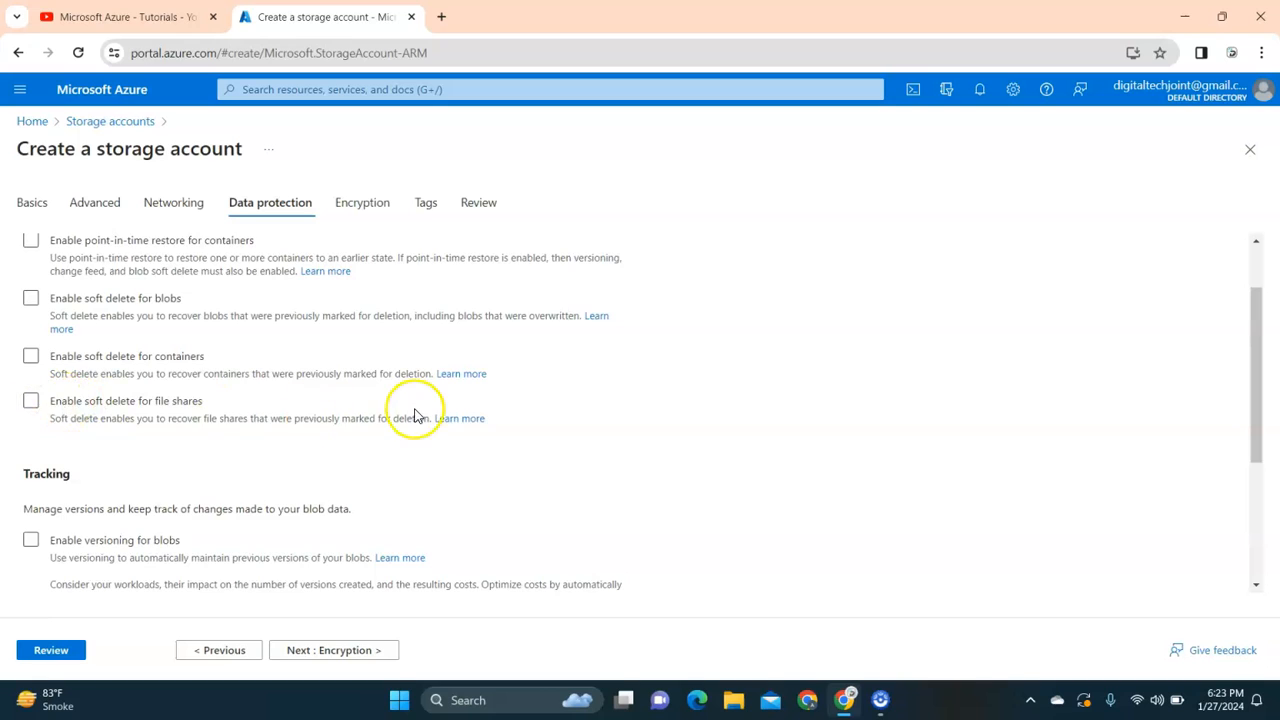
scroll("down", 3)
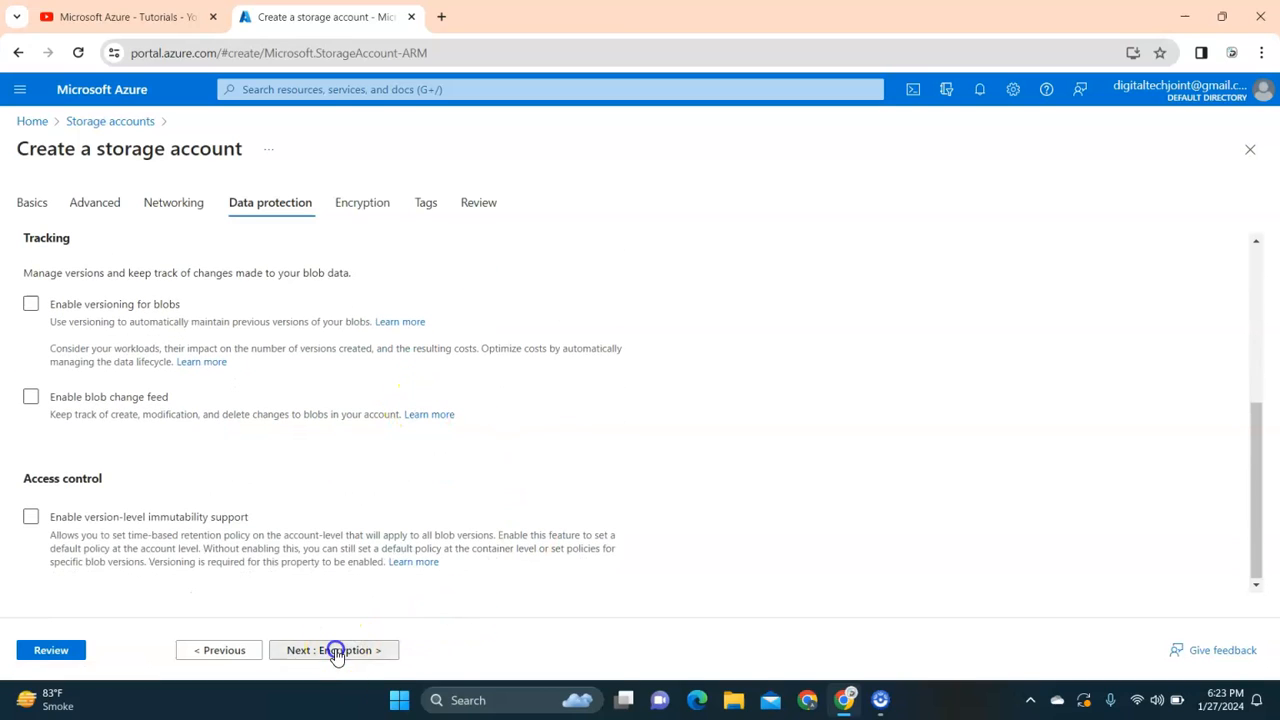
Step: Skip past Encryption and add a FileShare tag with value Demo File Share
left_click(333, 650)
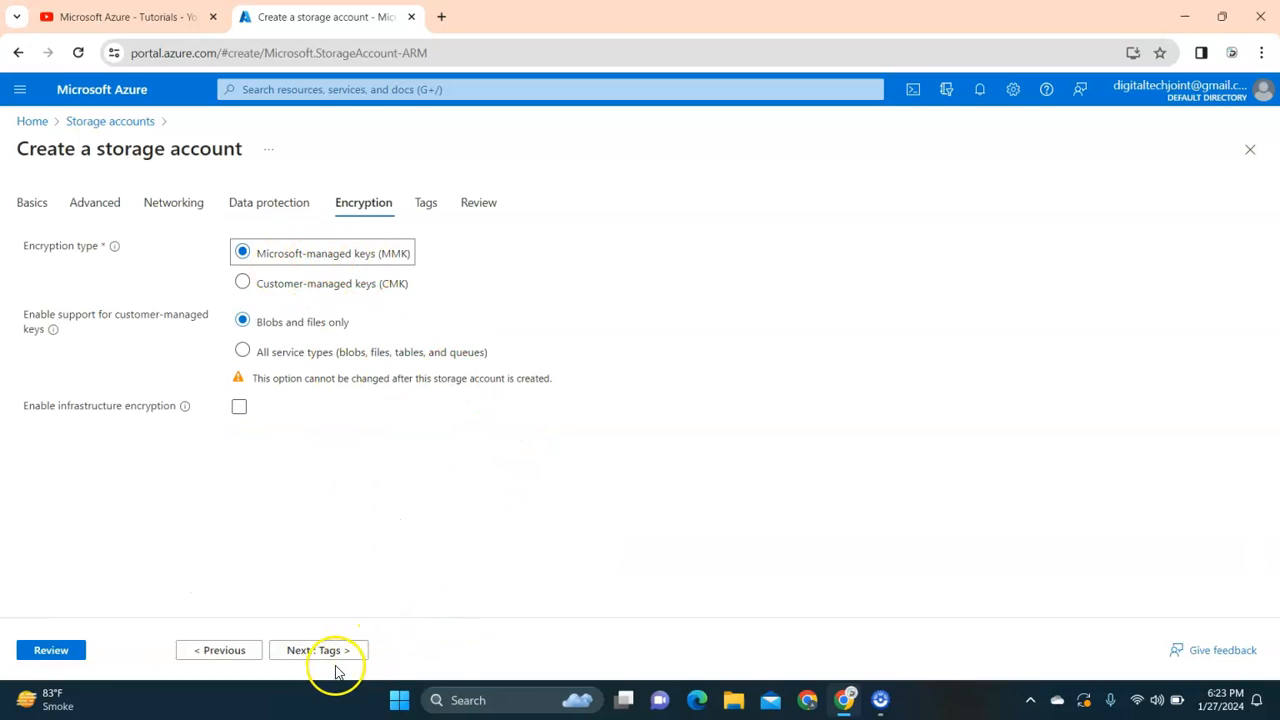
left_click(318, 650)
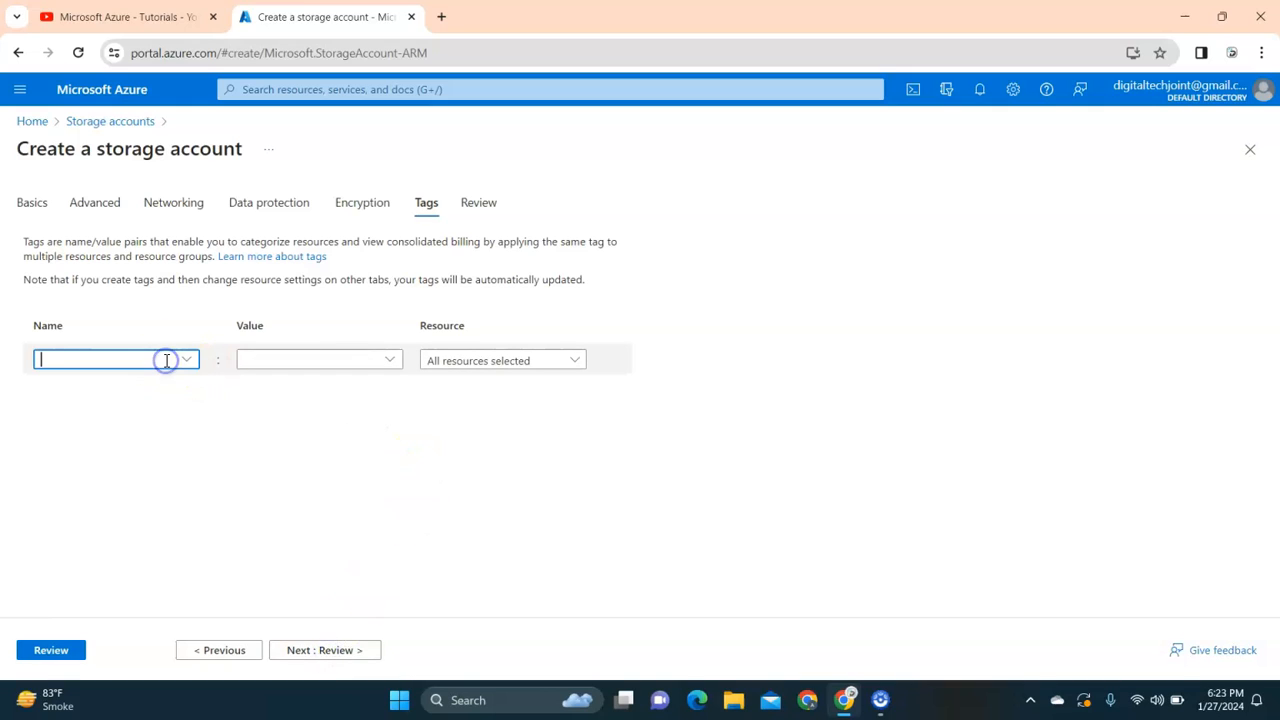
type("FileShare")
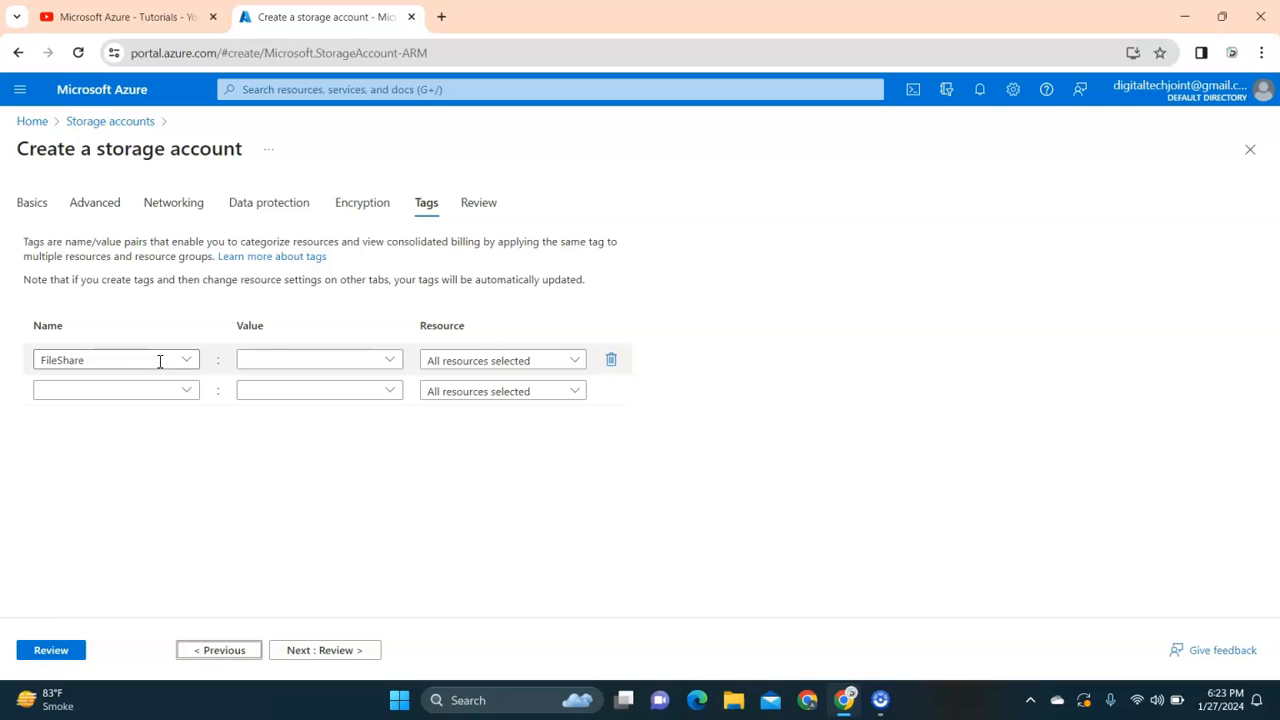
type("Demo File Share")
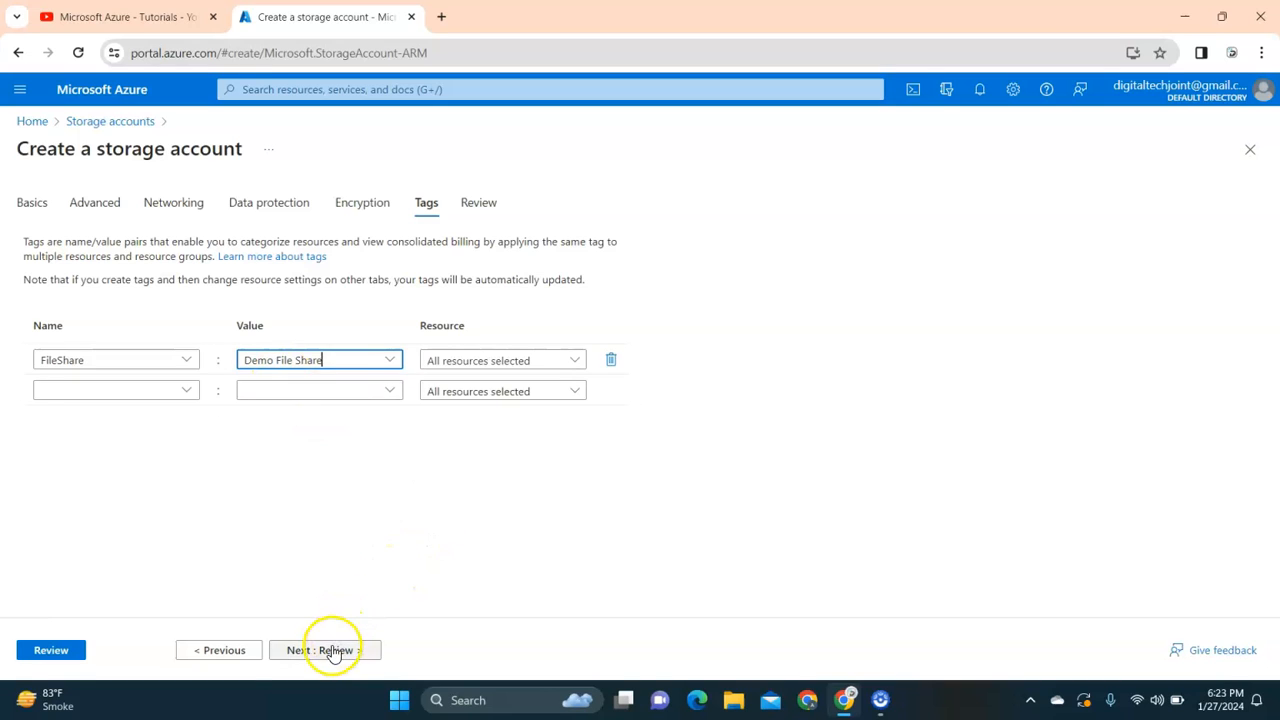
Step: Review the settings, create dtjfiledemo, and dismiss the deployment-in-progress notice
left_click(324, 649)
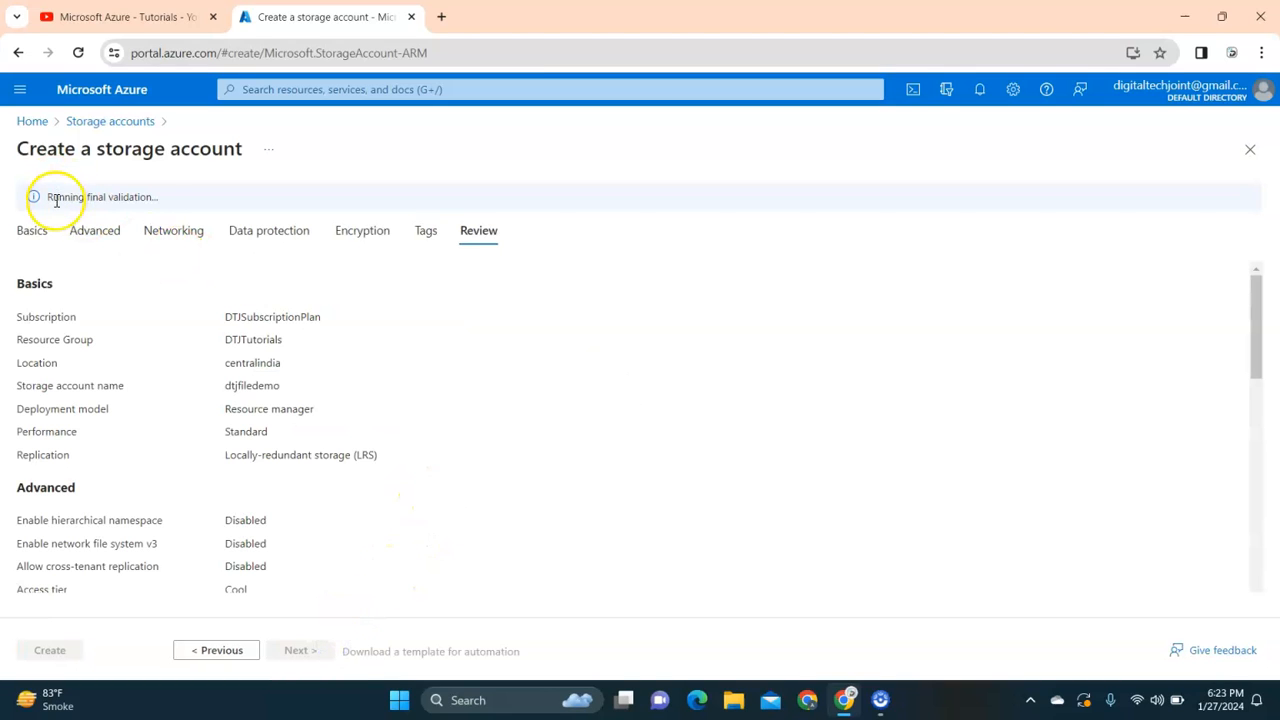
mouse_move(430, 350)
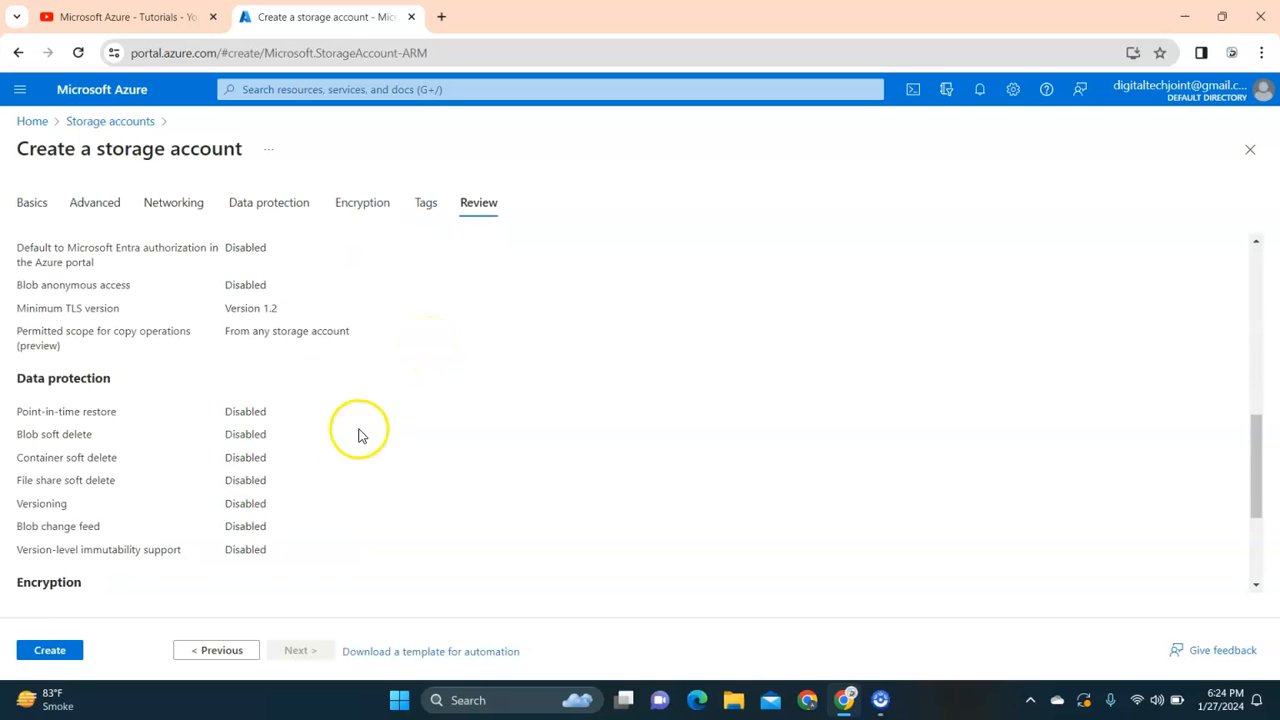
left_click(49, 649)
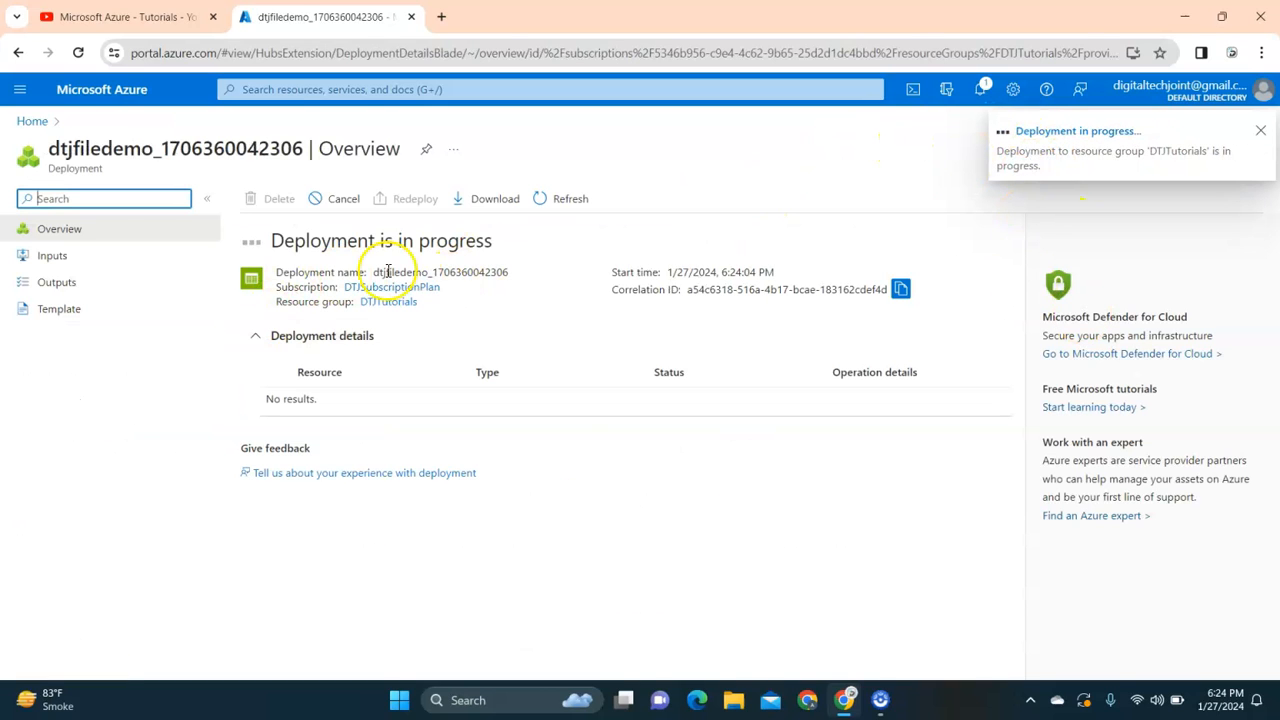
mouse_move(485, 228)
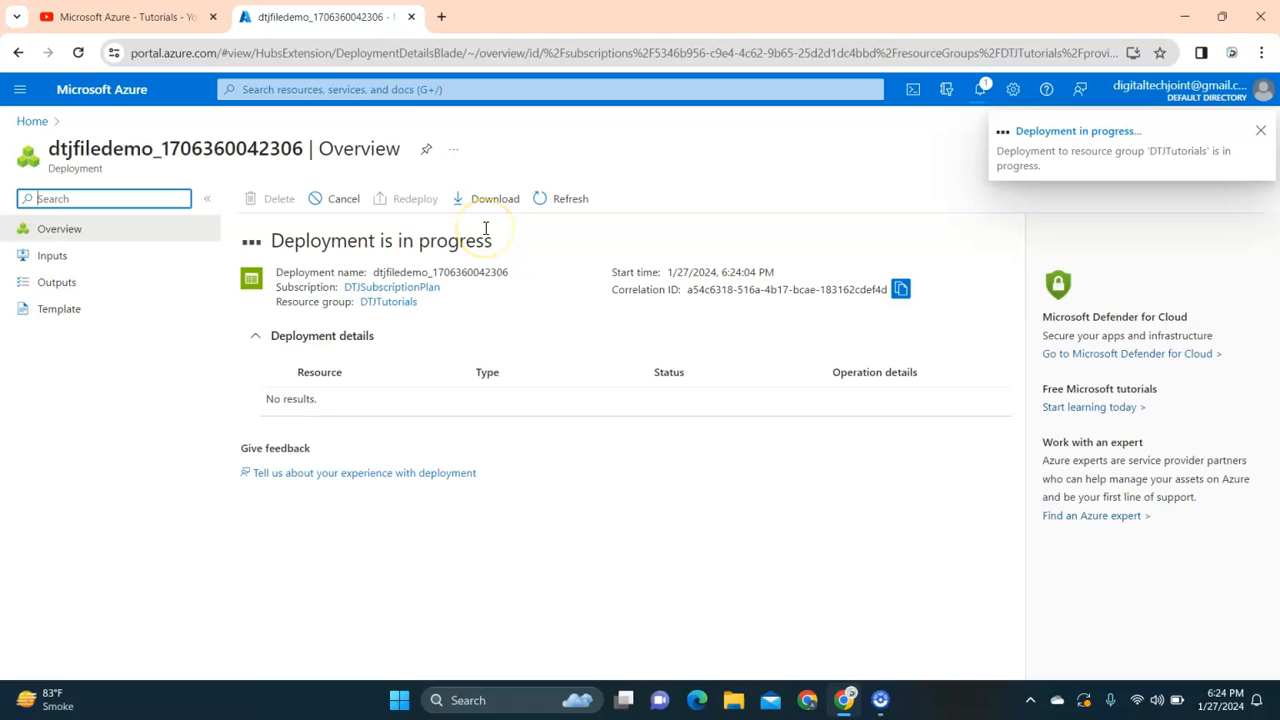
left_click(1260, 130)
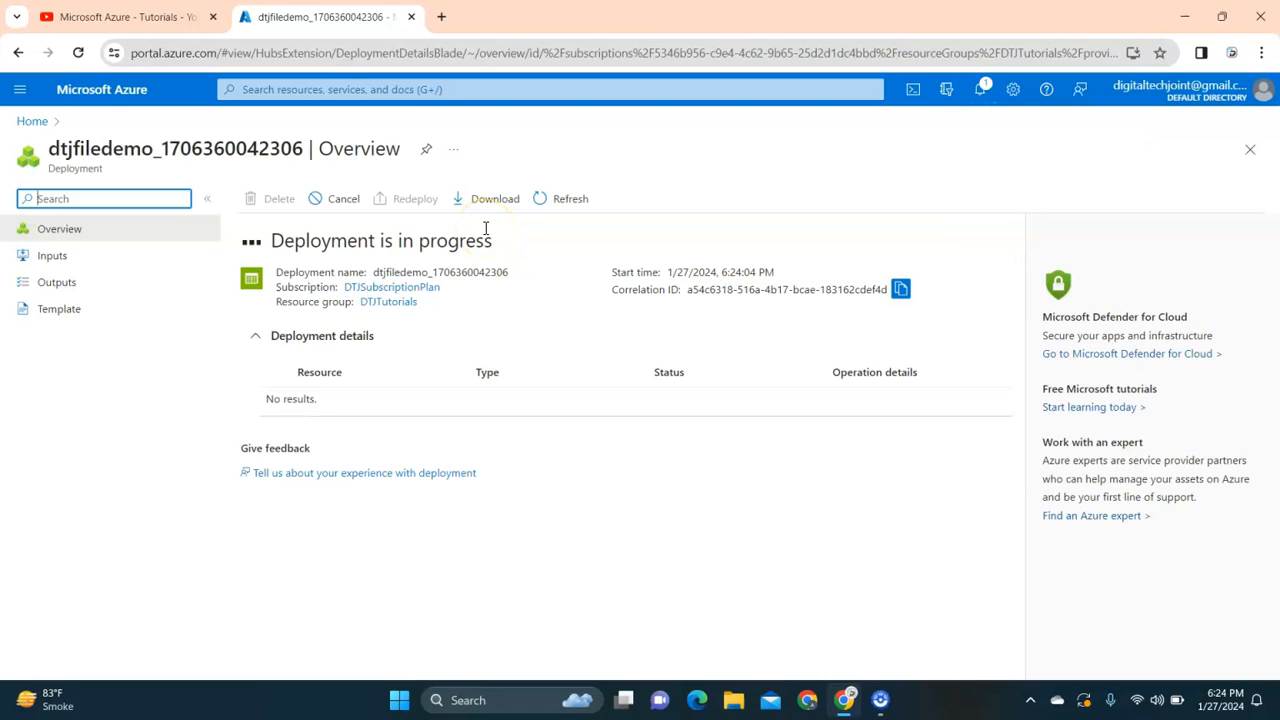
mouse_move(353, 413)
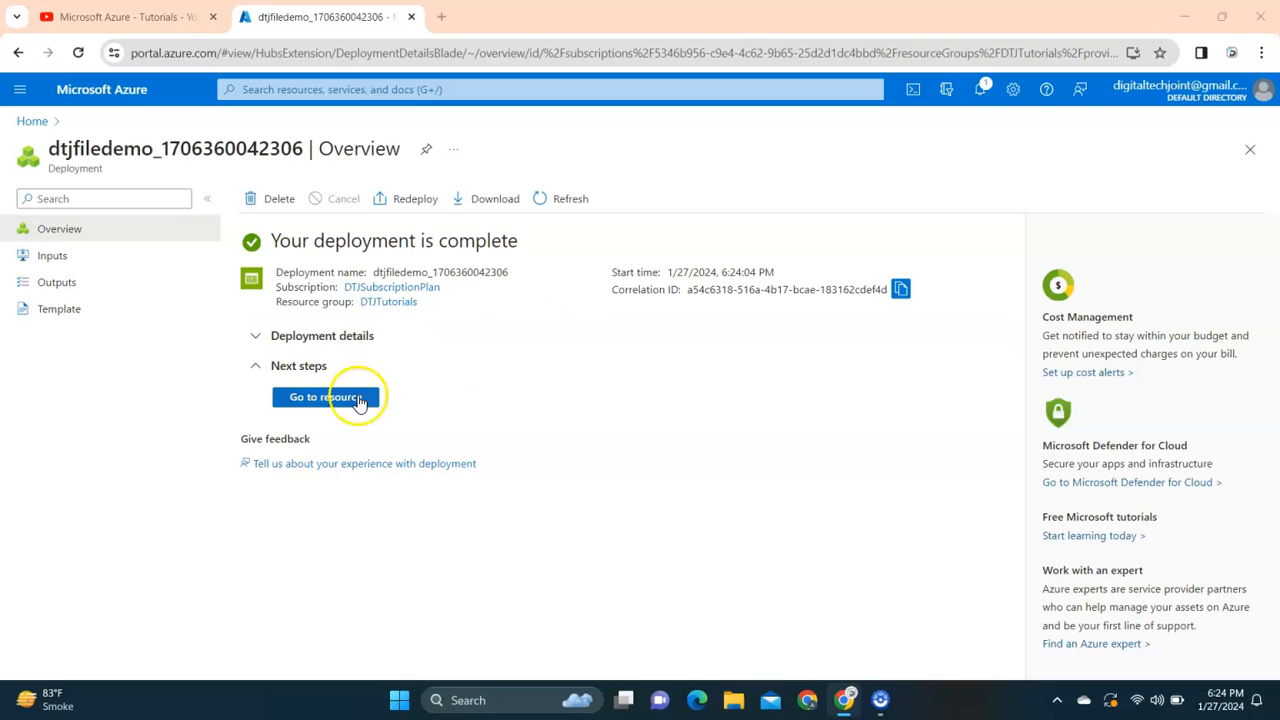
Step: Open dtjfiledemo's Containers list, showing only $logs, and start a container named democont
left_click(325, 397)
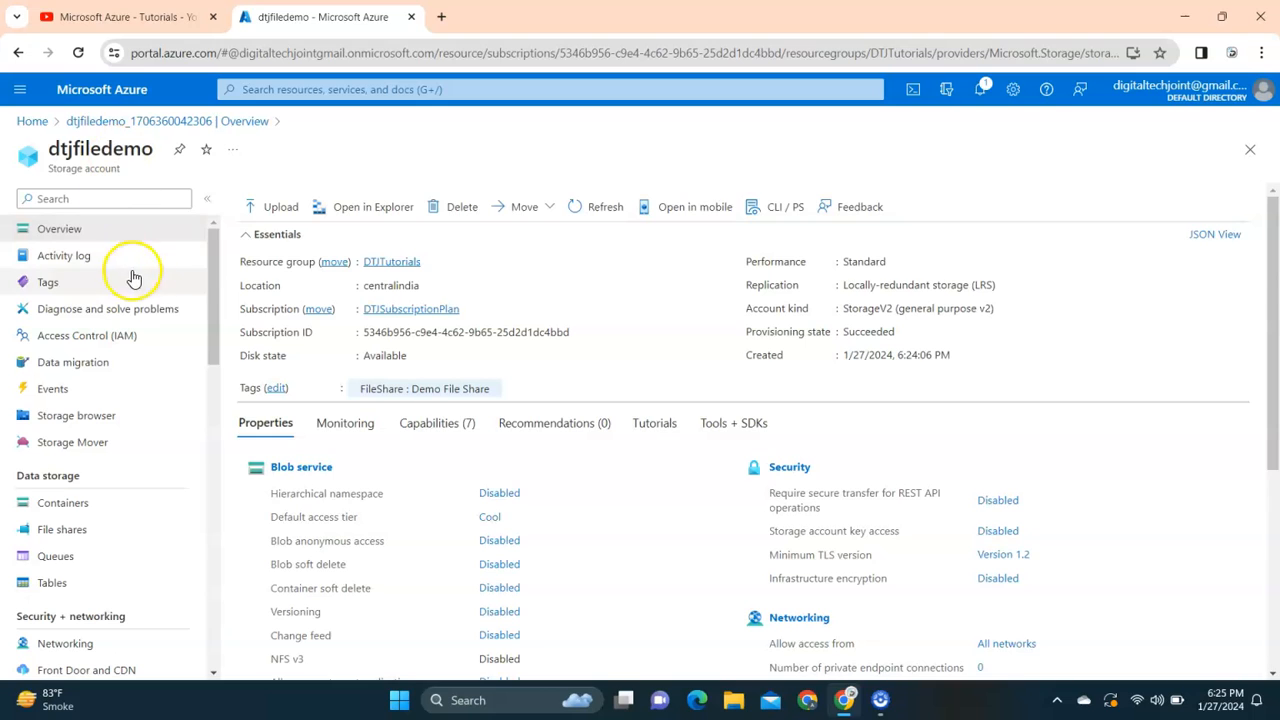
mouse_move(175, 296)
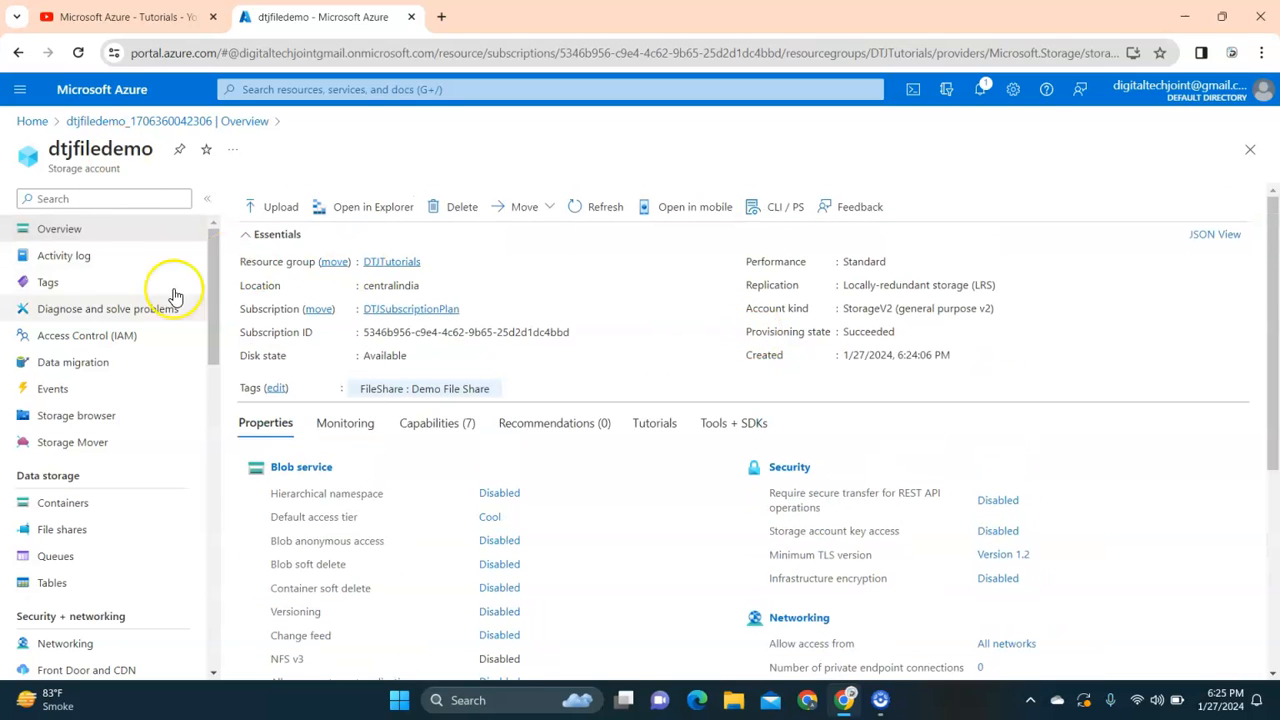
mouse_move(90, 362)
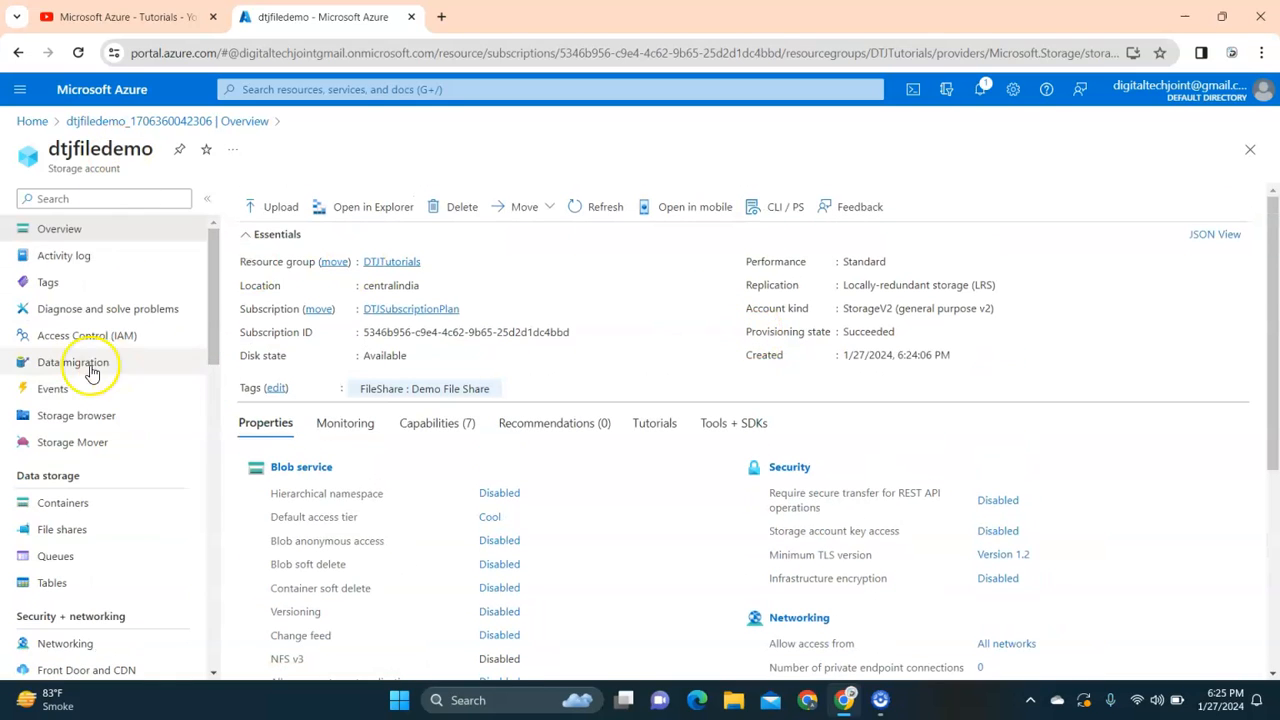
left_click(62, 502)
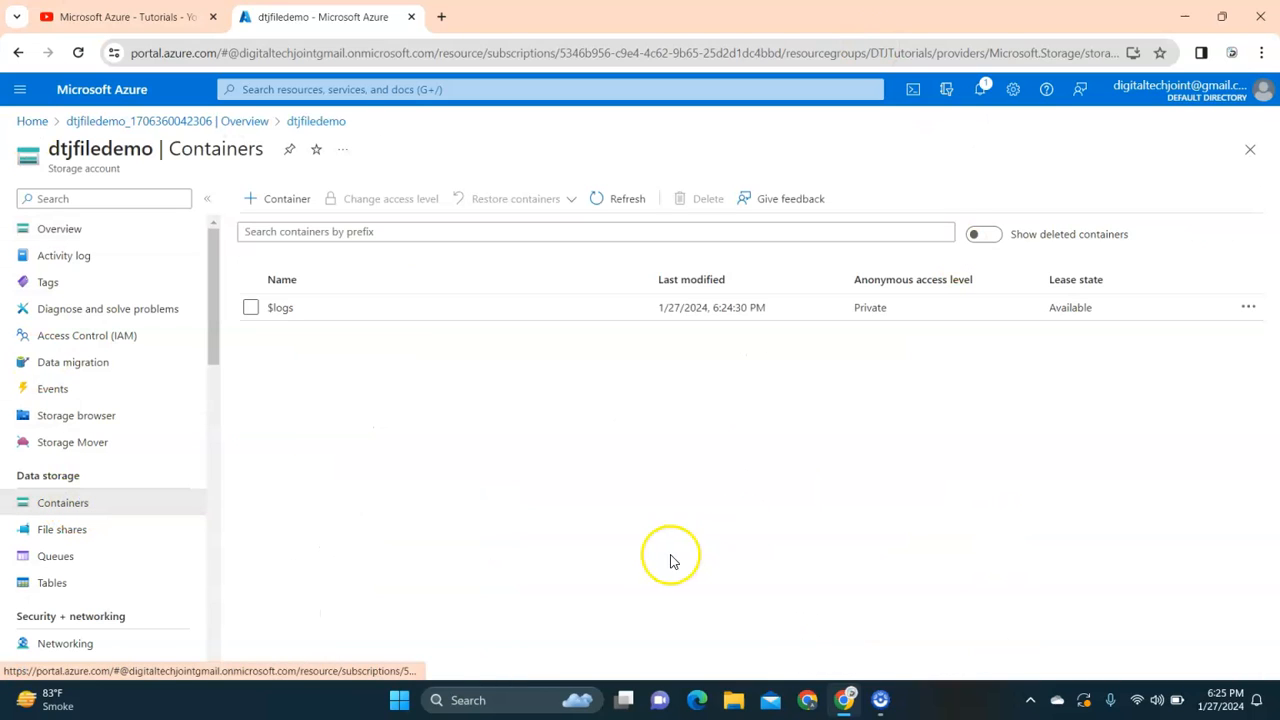
left_click(278, 198)
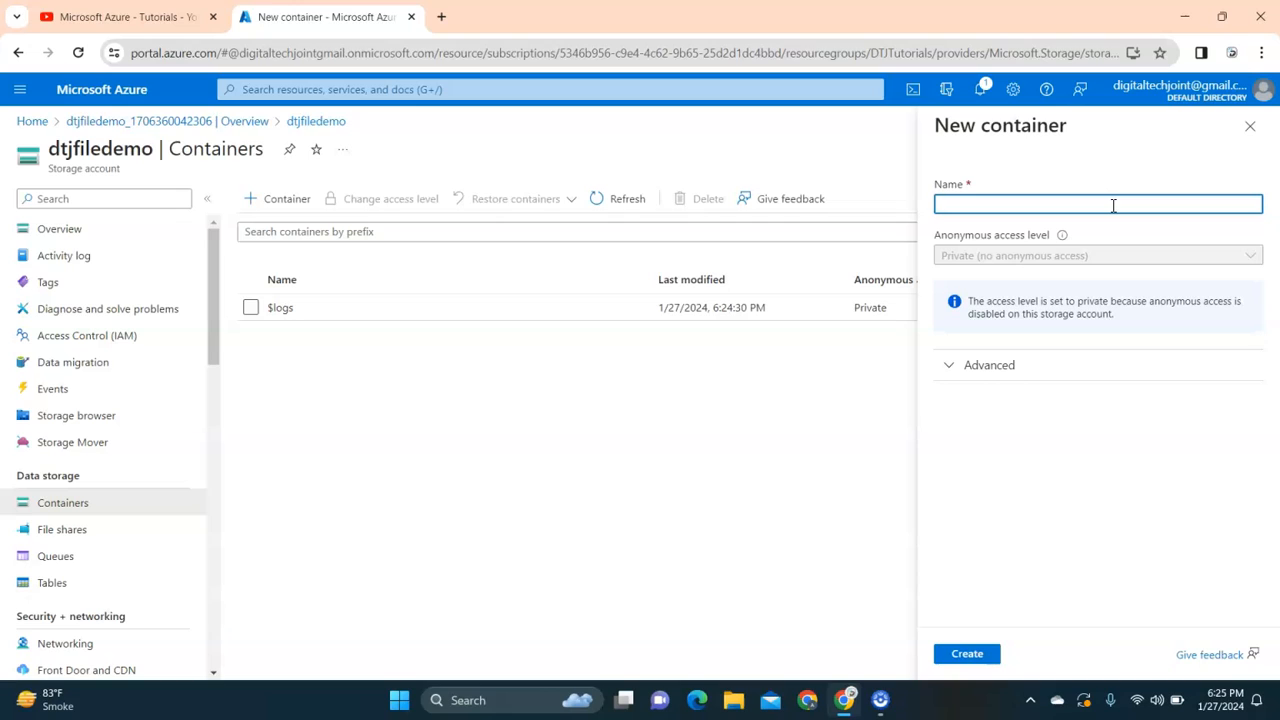
type("democont")
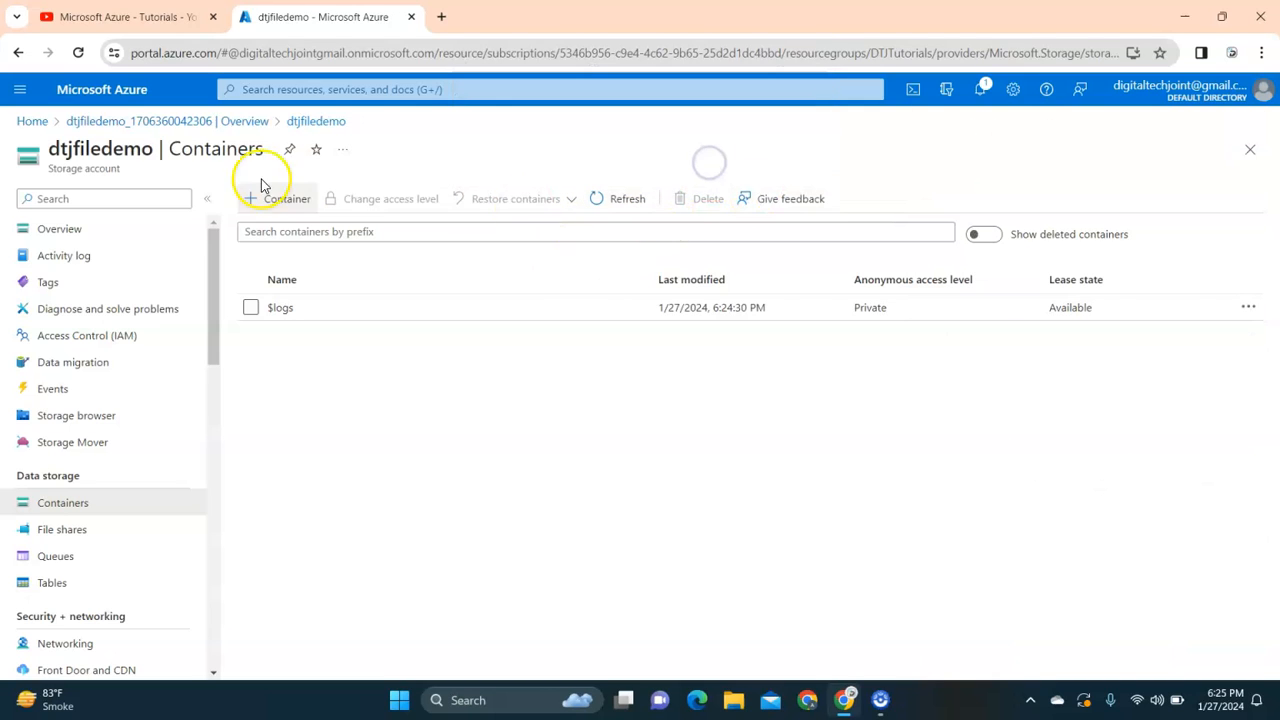
Step: Enable Allow Blob anonymous access in dtjfiledemo's Configuration and save the change
scroll("down", 3)
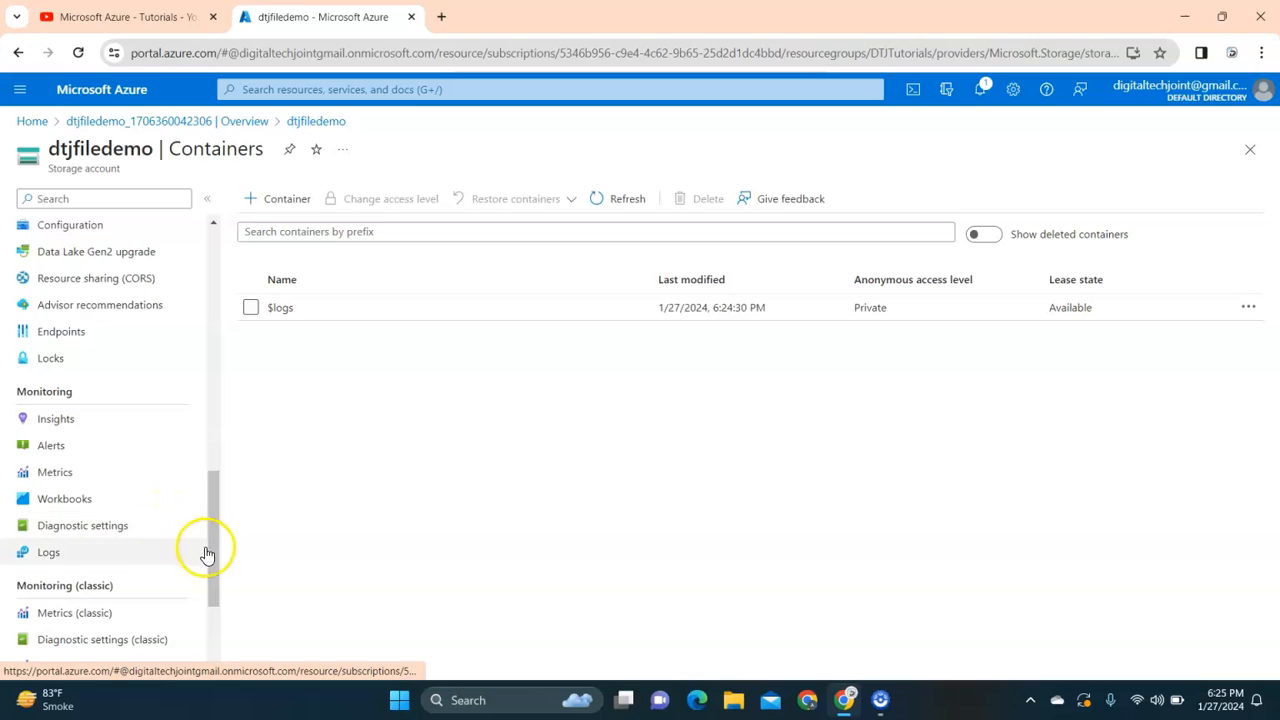
scroll("down", 3)
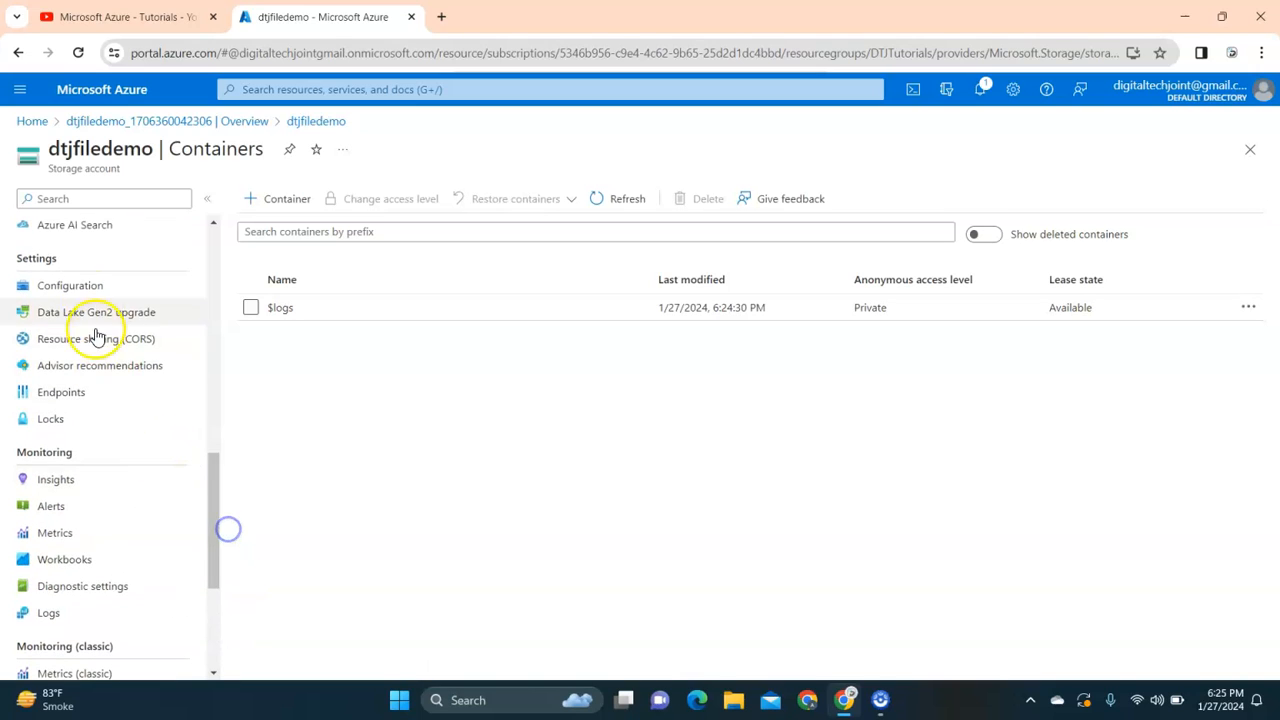
left_click(70, 285)
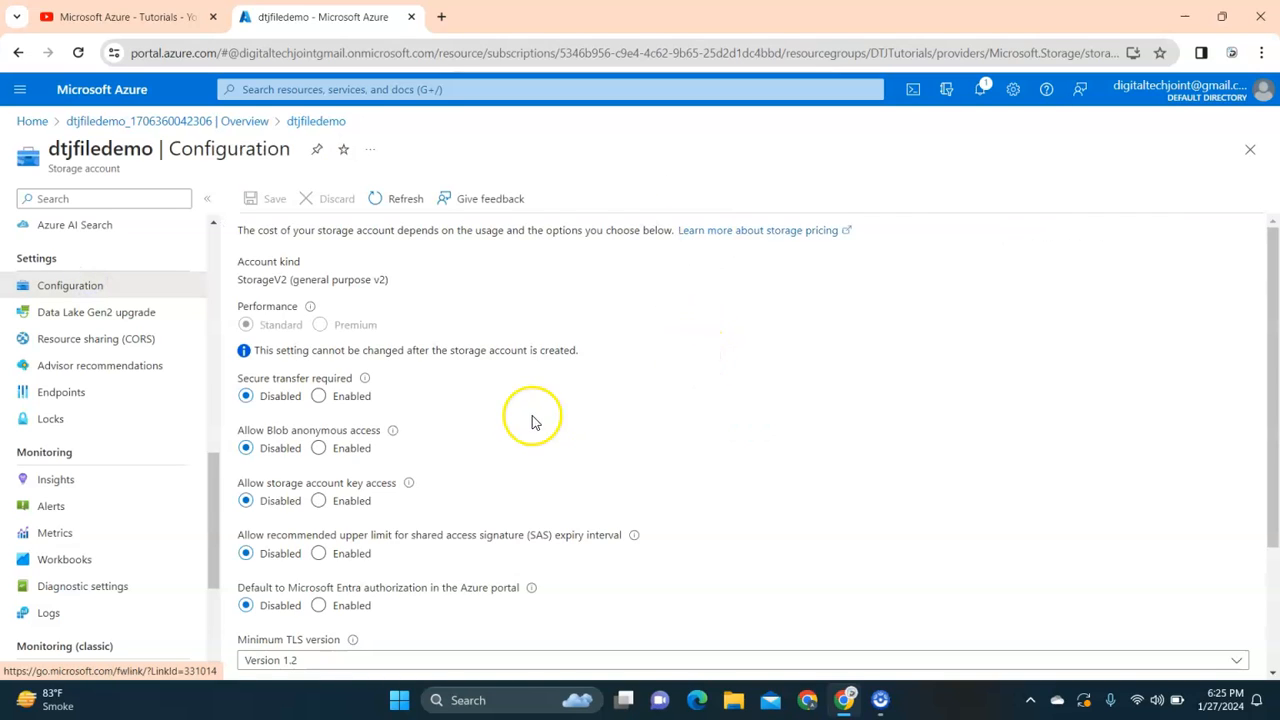
scroll("down", 3)
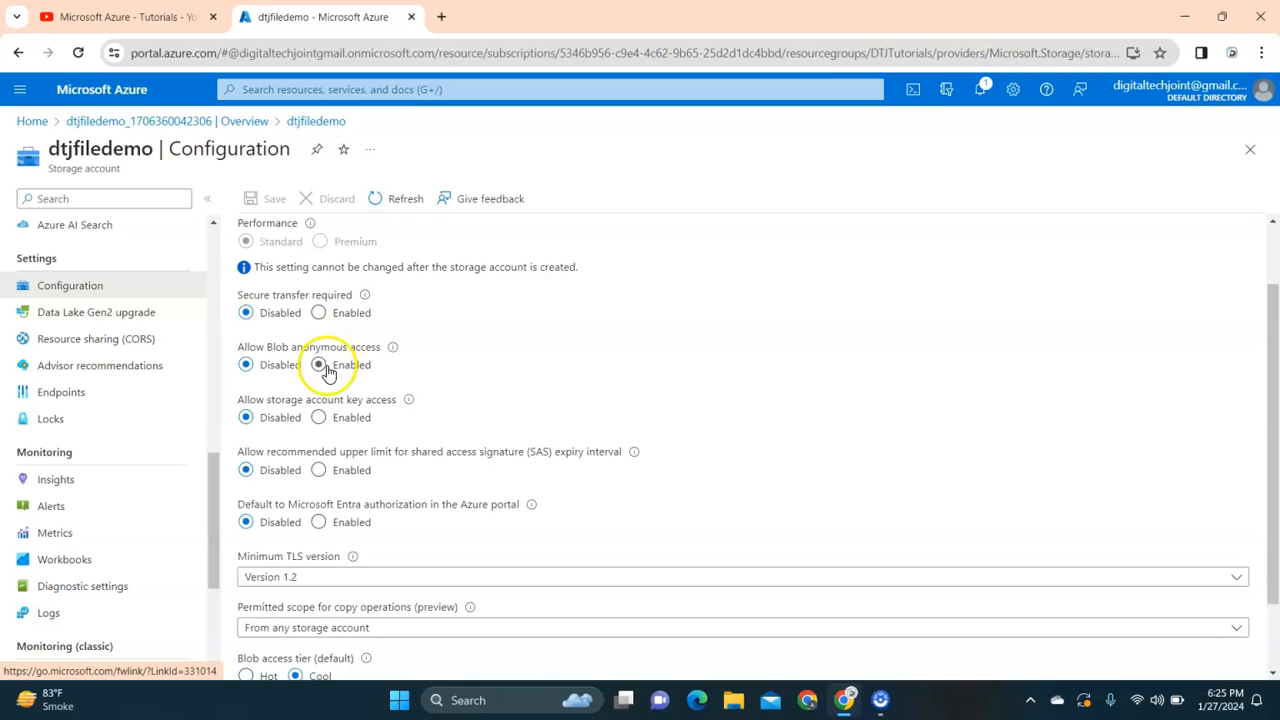
left_click(318, 364)
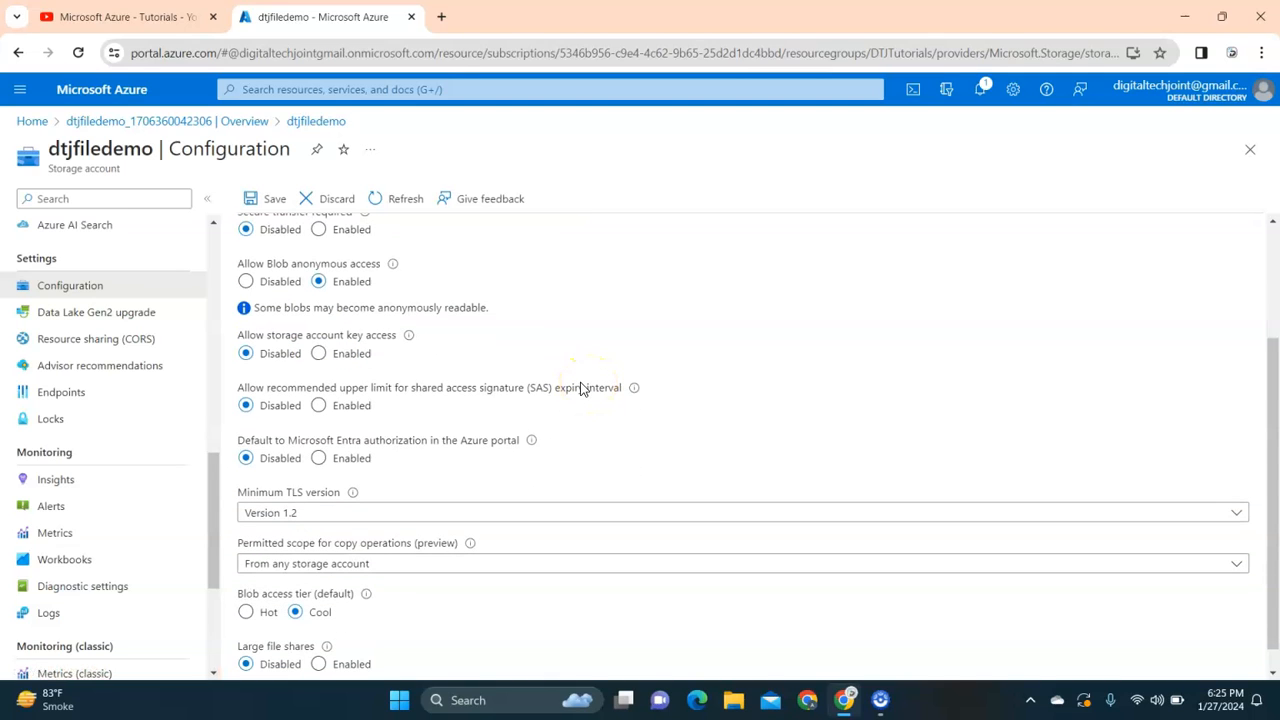
scroll("down", 3)
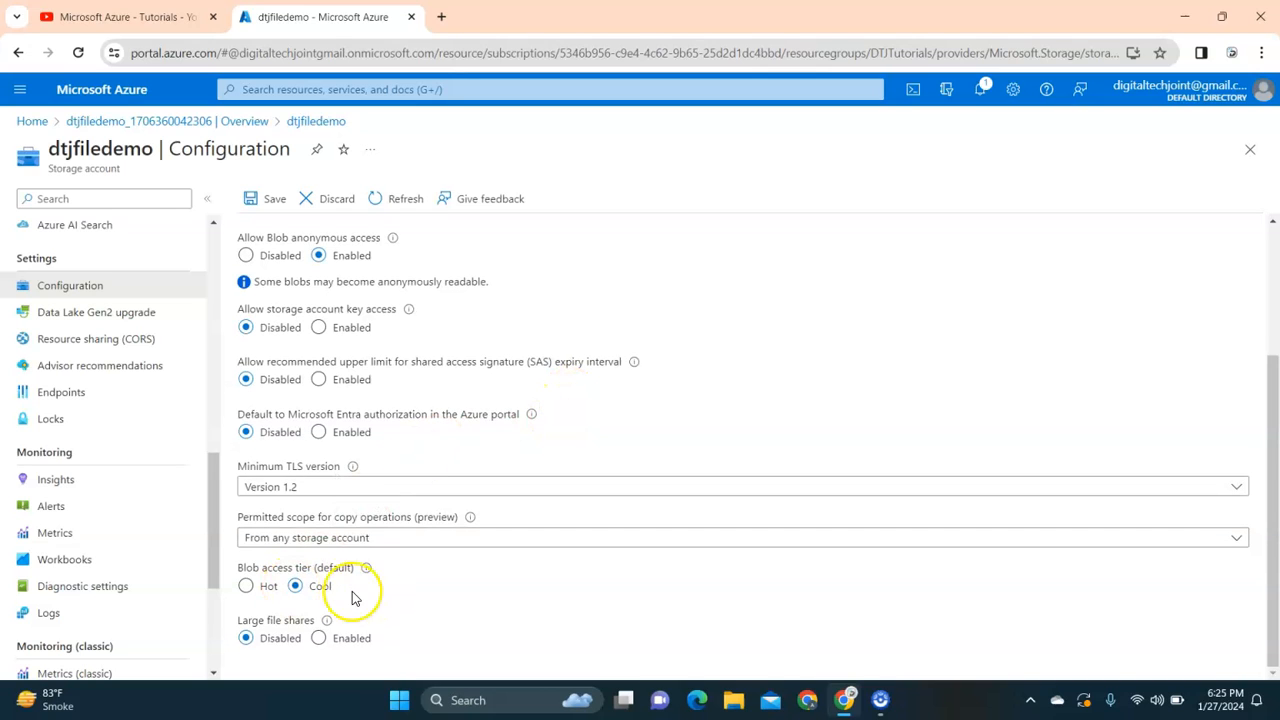
left_click(267, 198)
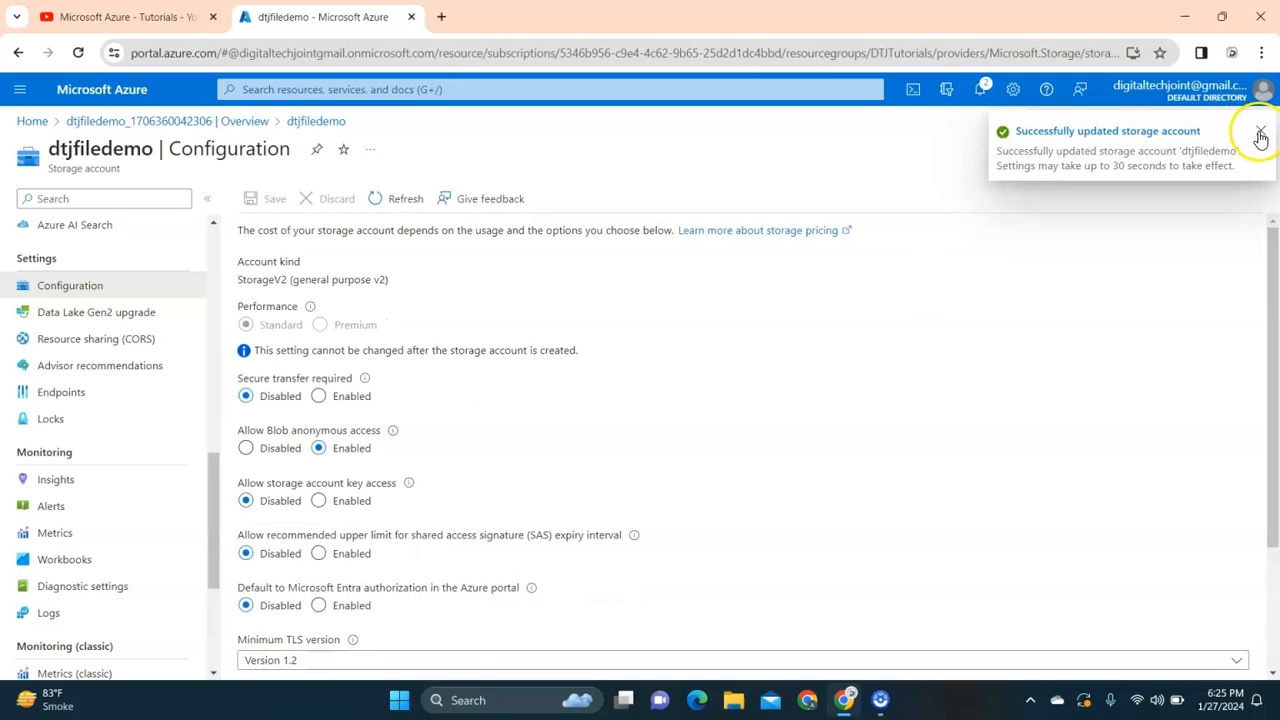
left_click(1260, 135)
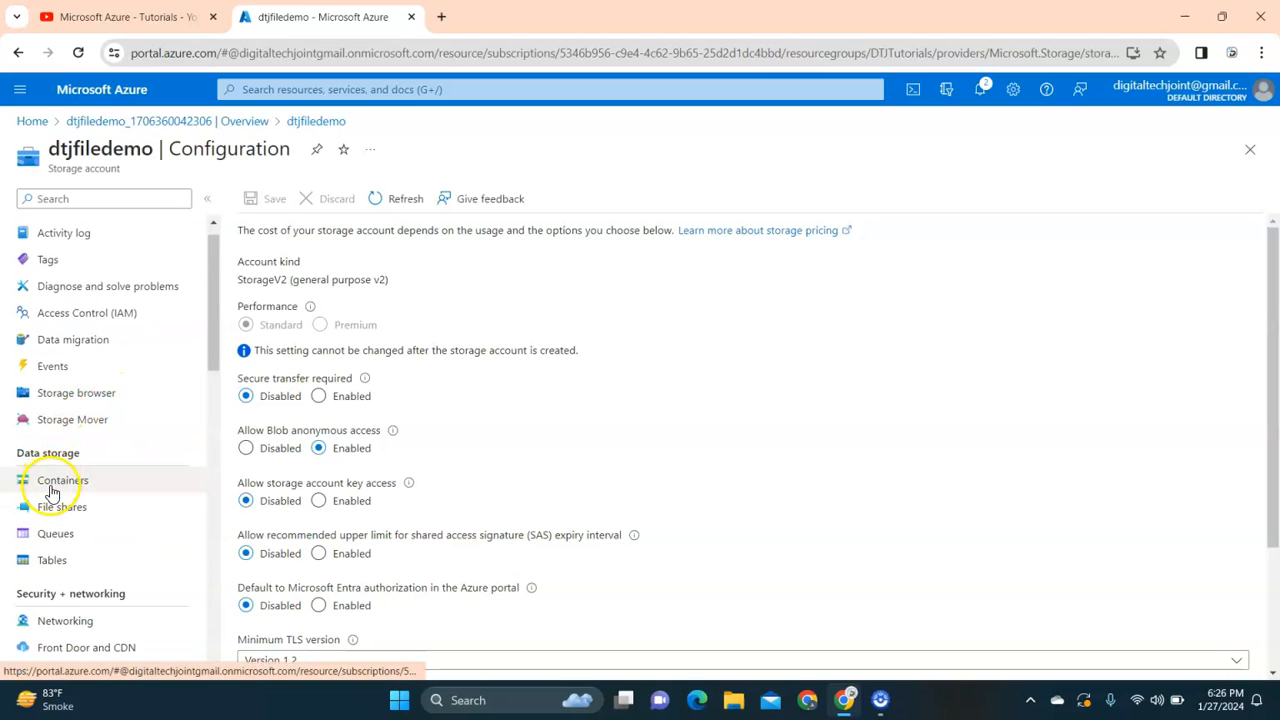
Step: Dismiss the New container pane and return to the dtjfiledemo storage account overview
left_click(62, 480)
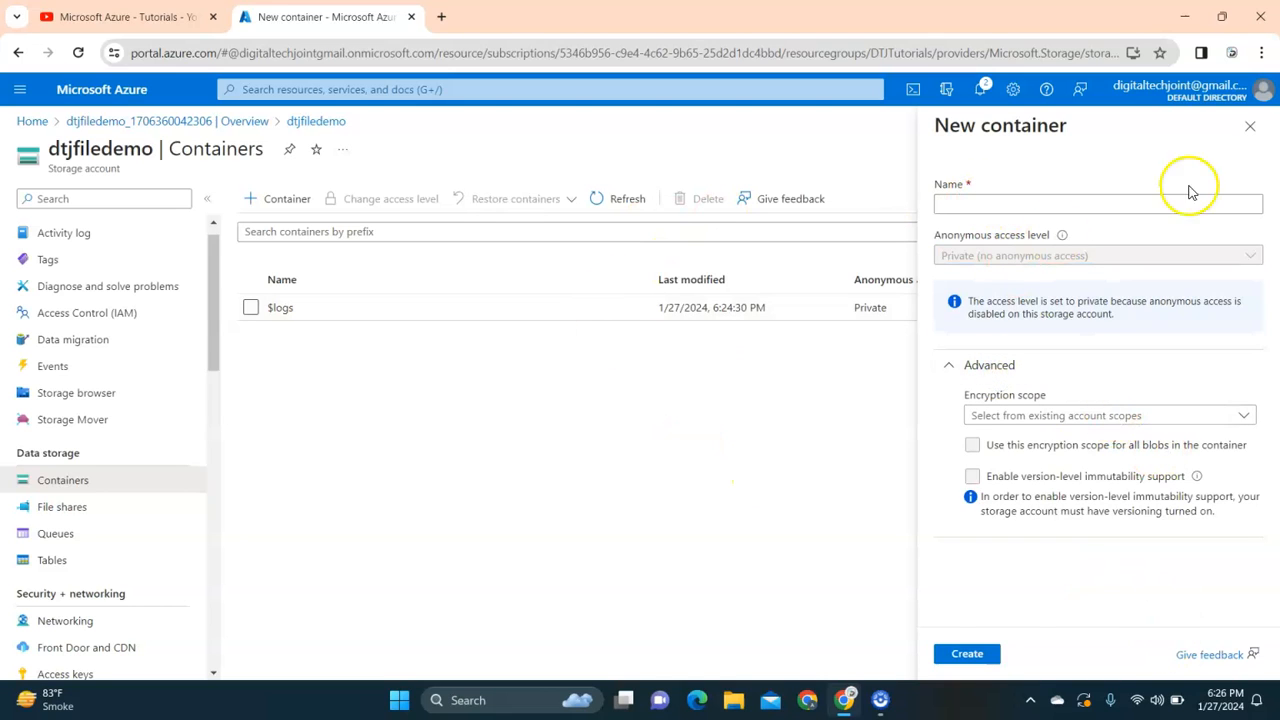
left_click(1249, 125)
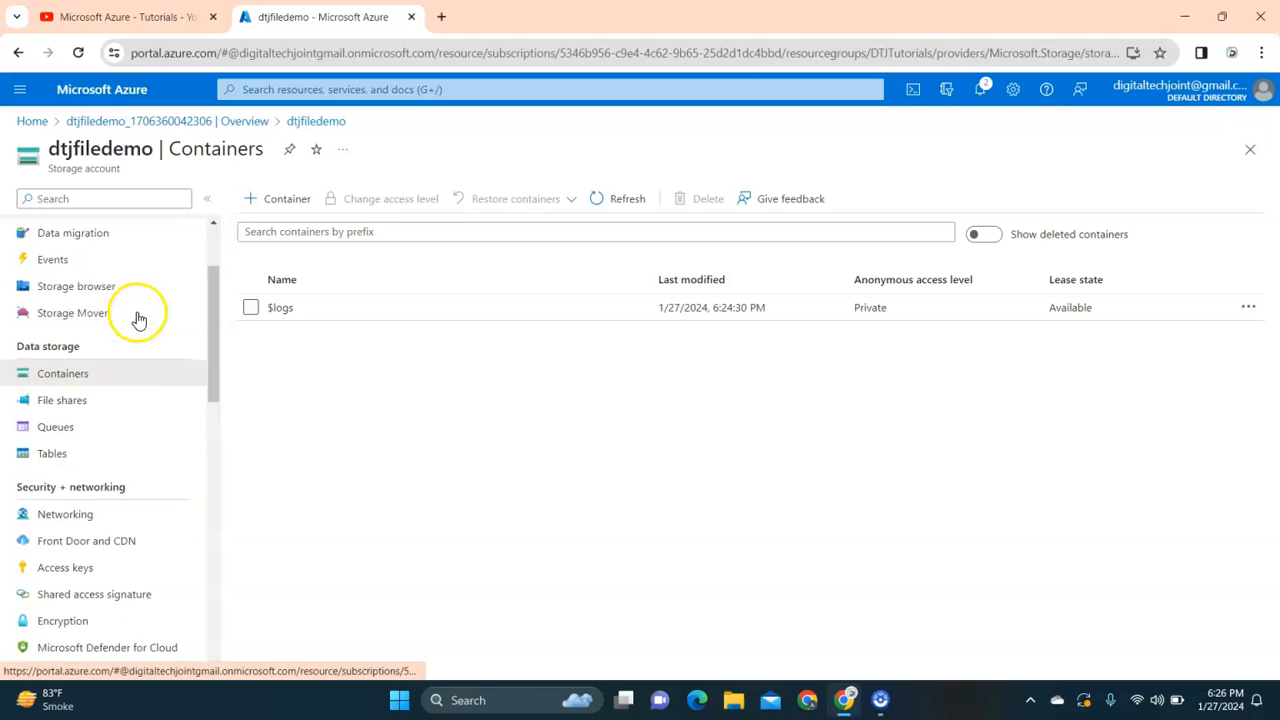
scroll("down", 3)
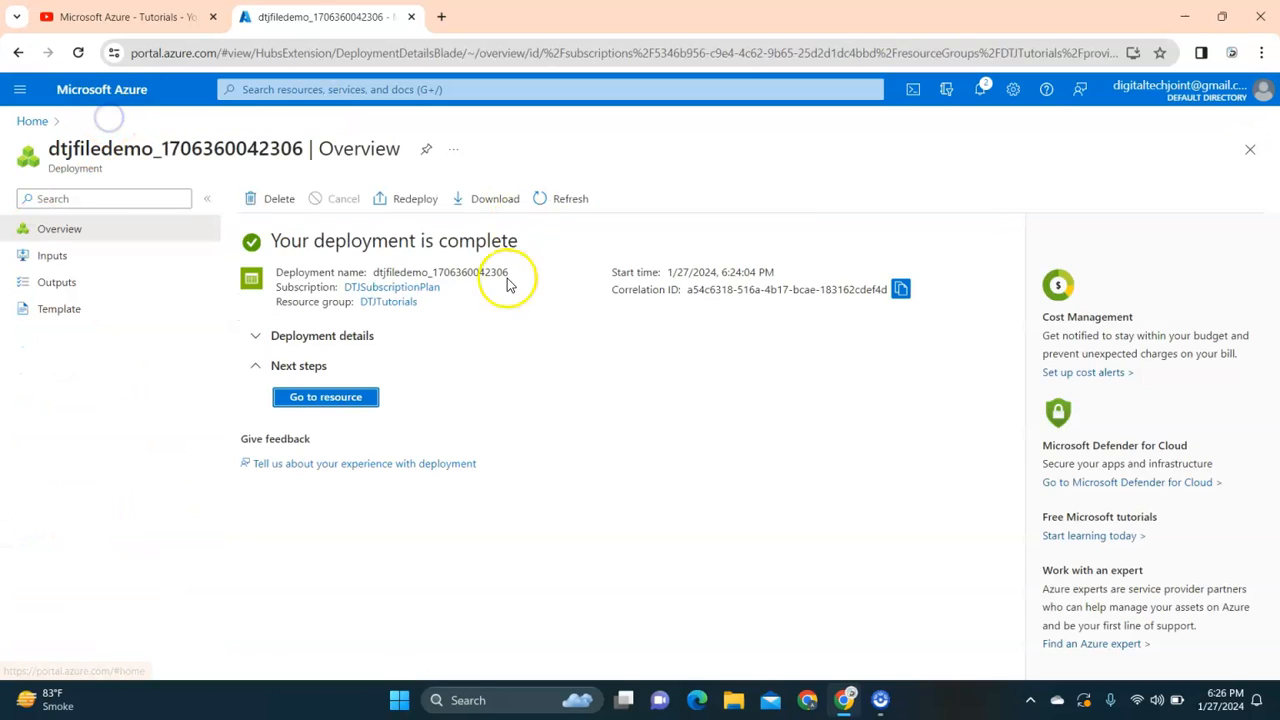
left_click(325, 397)
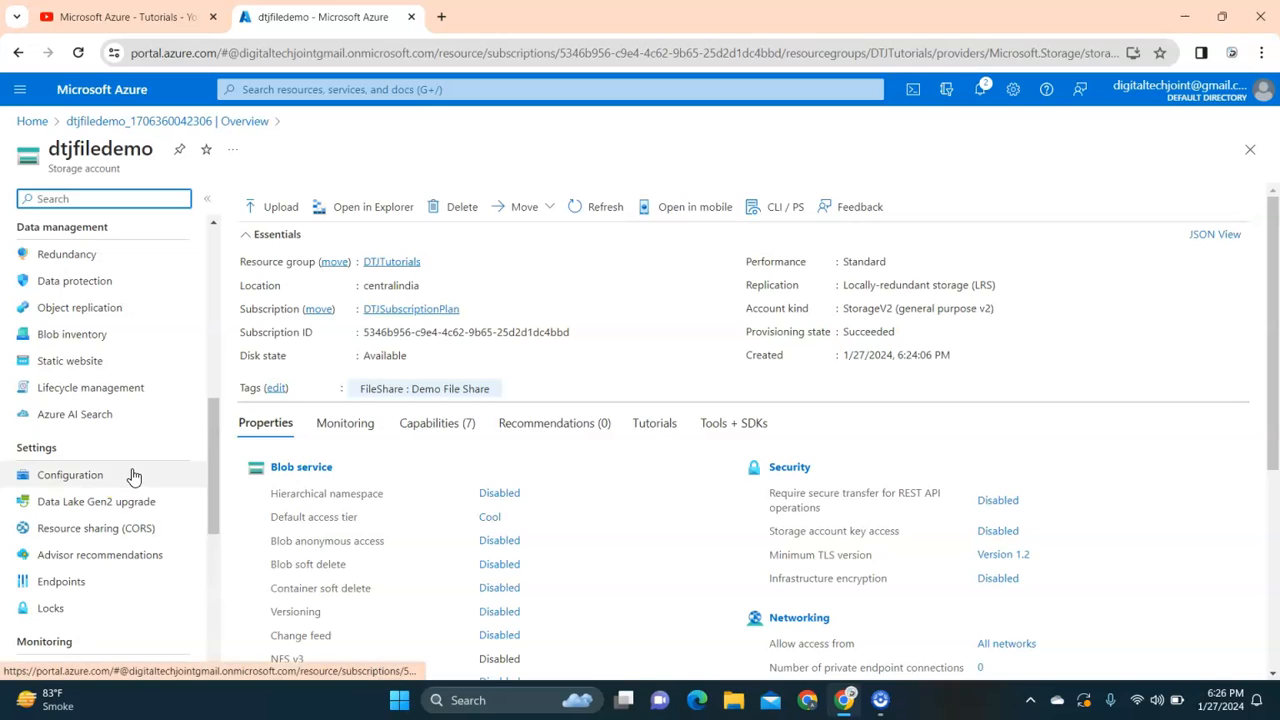
Step: Enable 'Allow storage account key access' in dtjfiledemo's Configuration and save
left_click(70, 474)
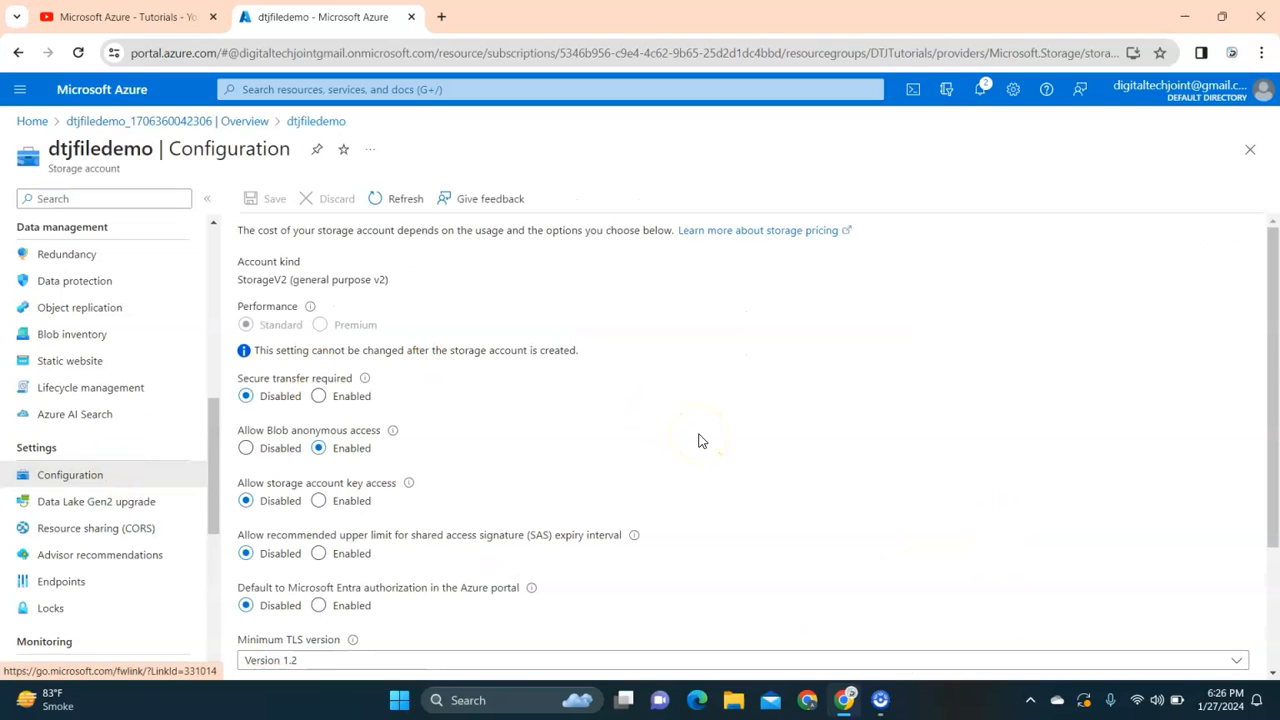
mouse_move(590, 441)
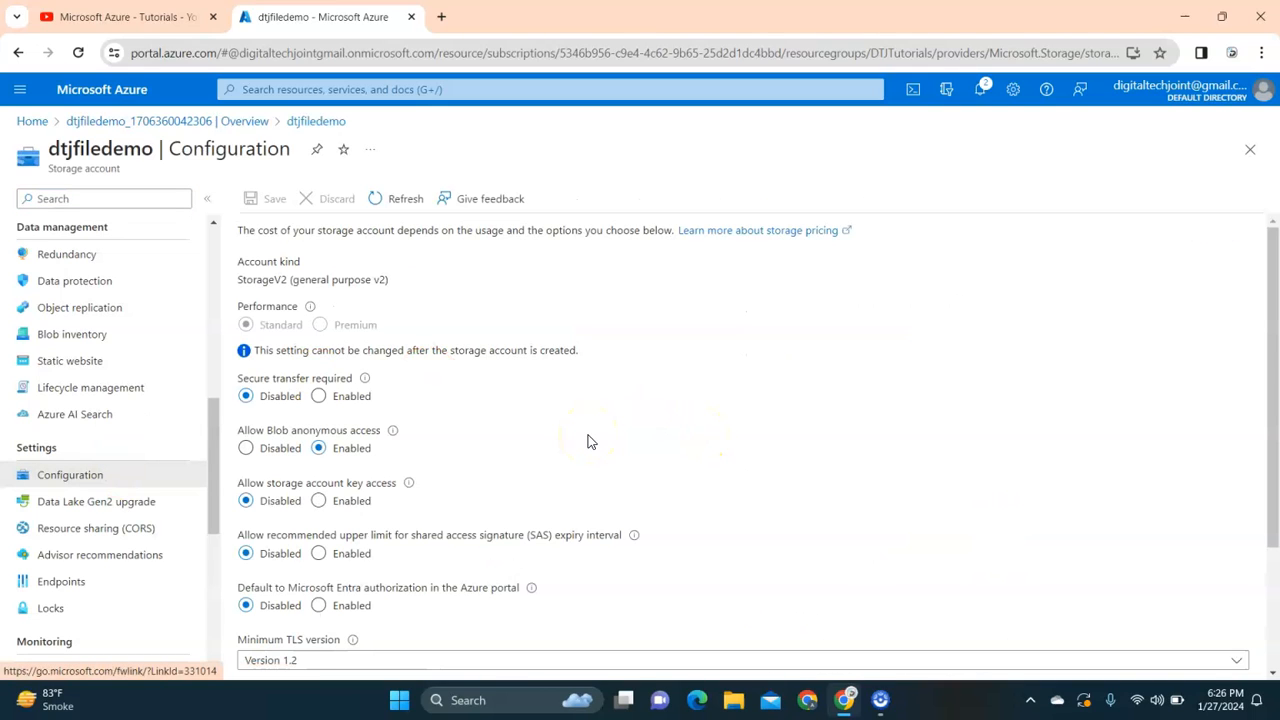
scroll("down", 3)
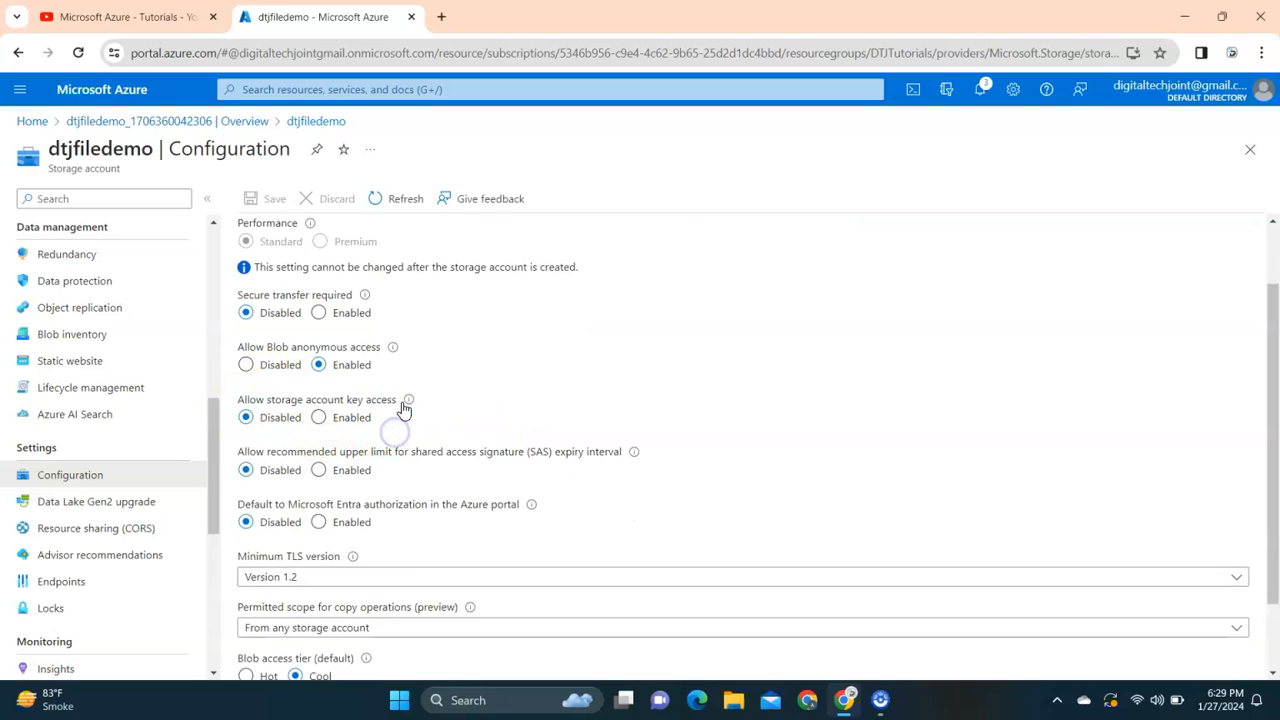
left_click(318, 417)
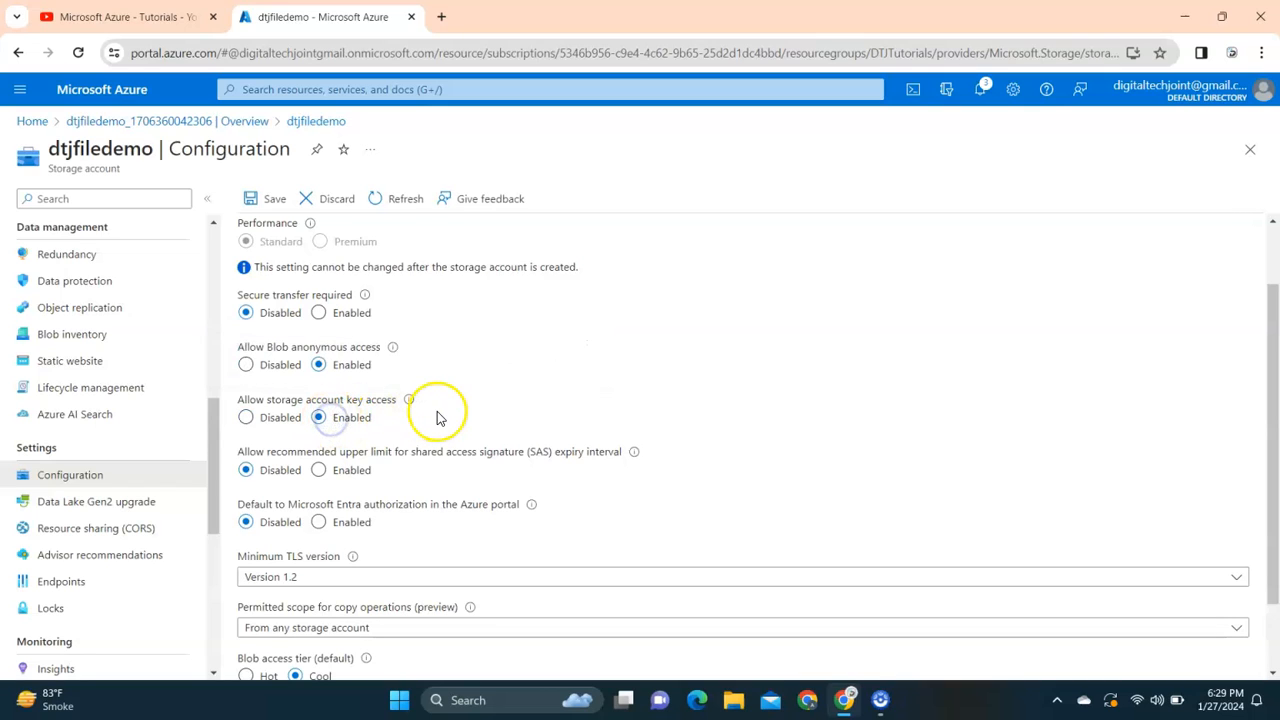
mouse_move(387, 357)
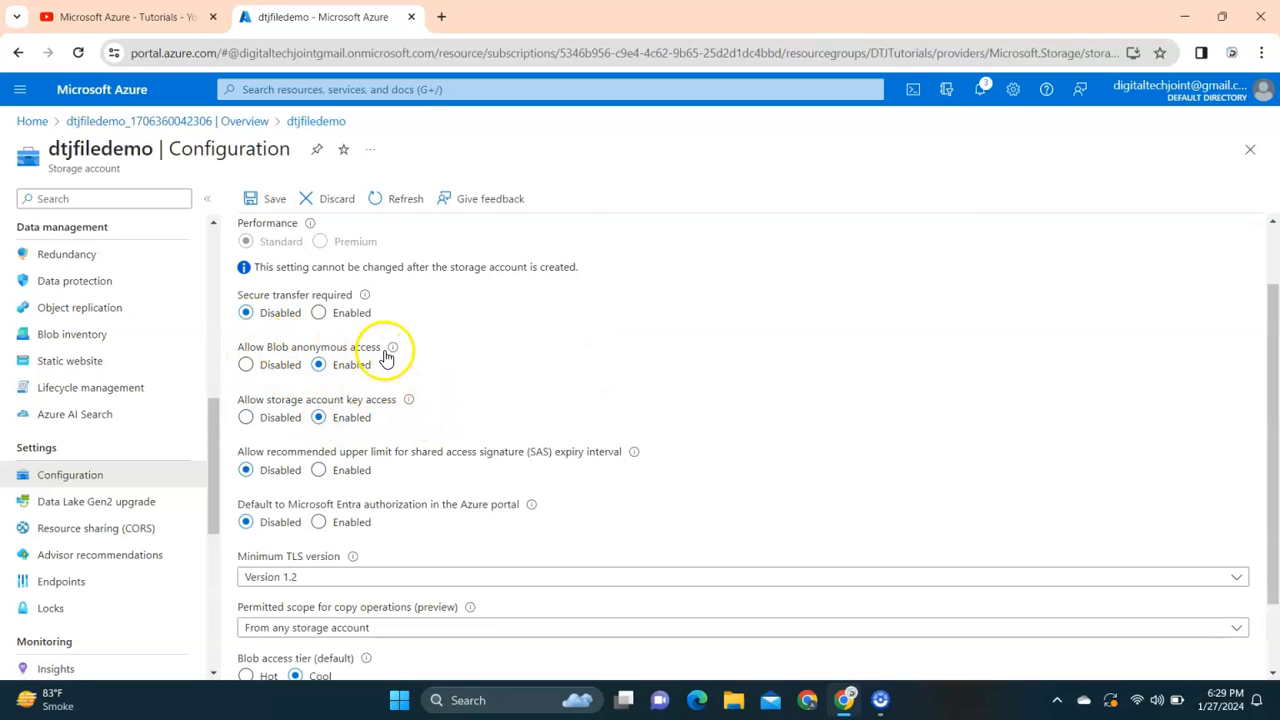
mouse_move(272, 417)
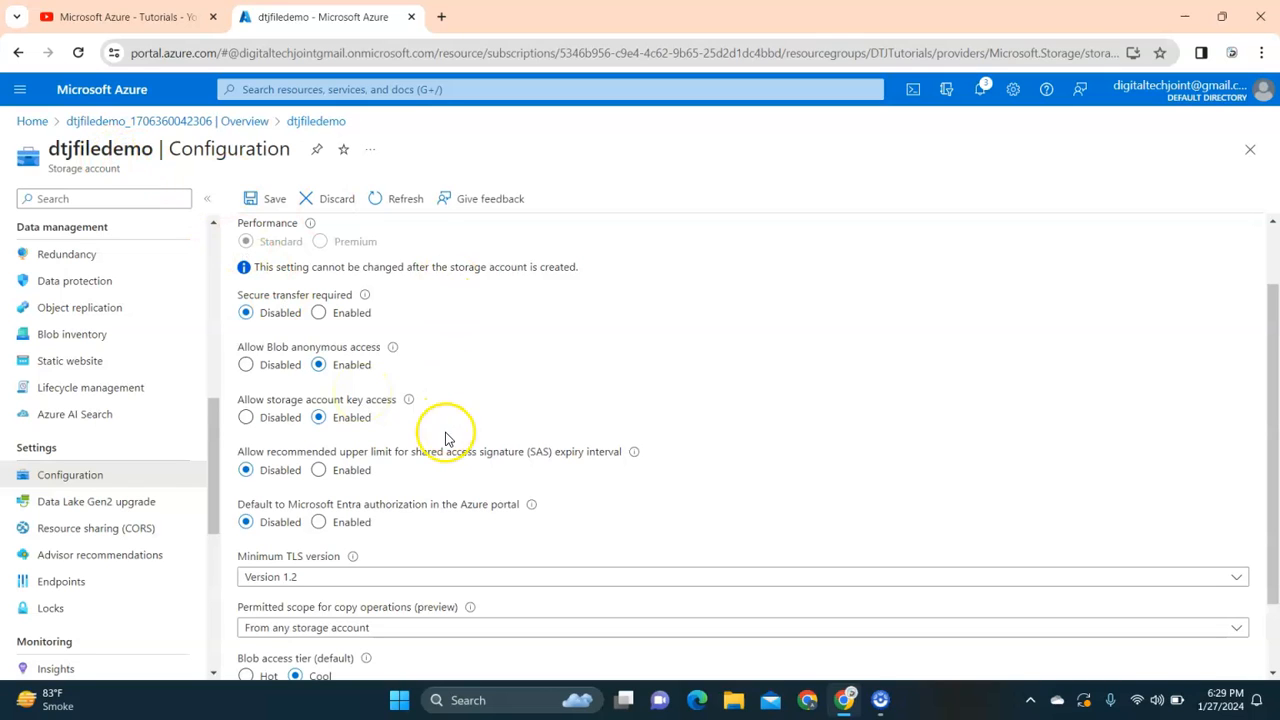
left_click(267, 198)
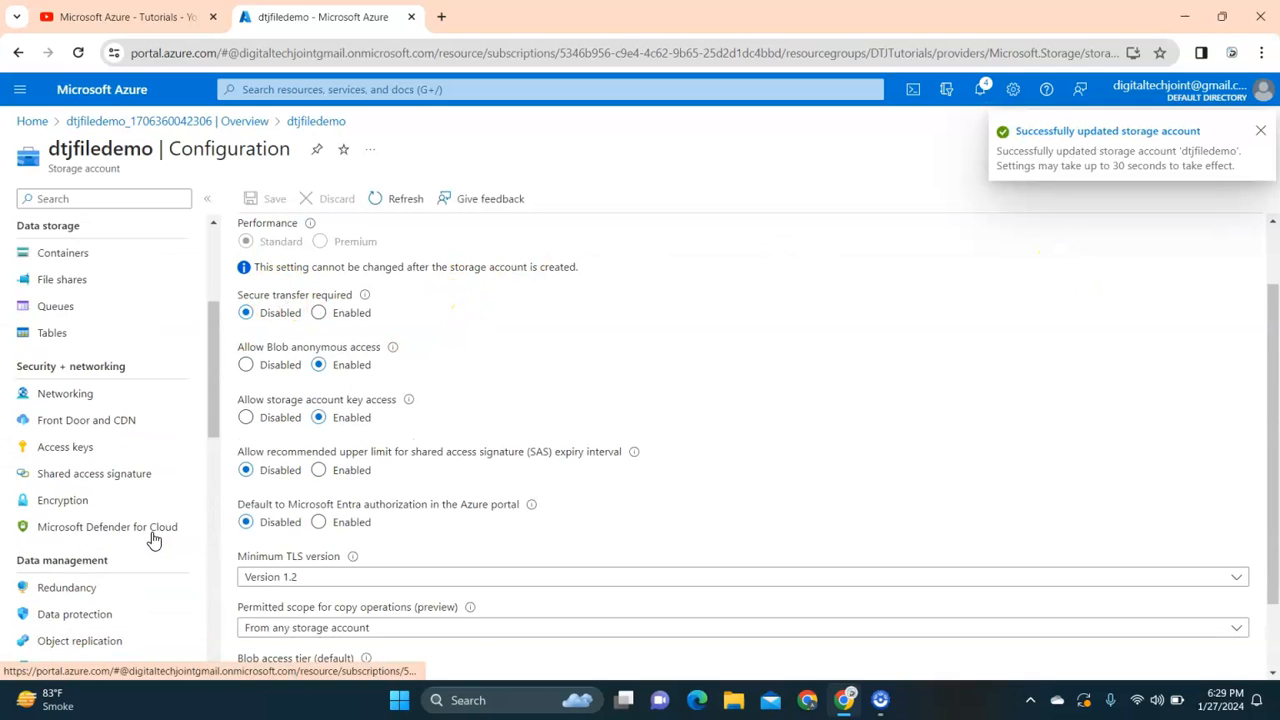
Step: Add container 'democontainer' with Container-level anonymous read access
left_click(62, 252)
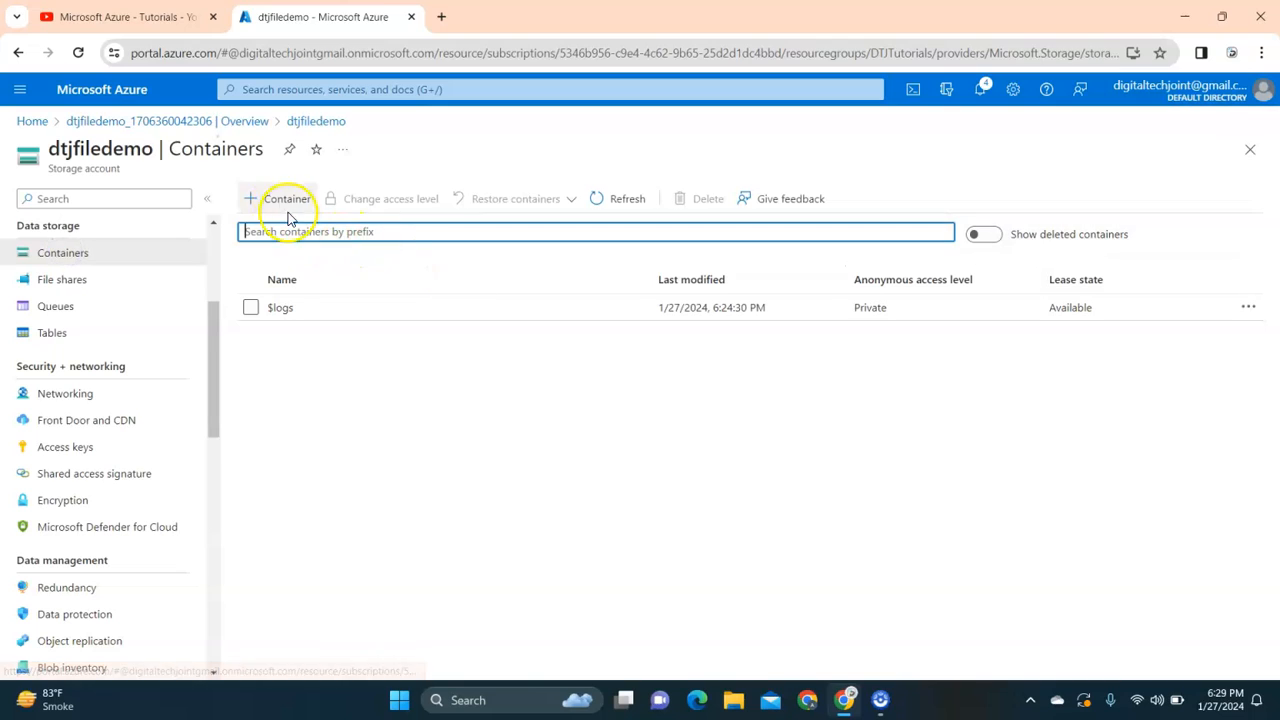
left_click(280, 198)
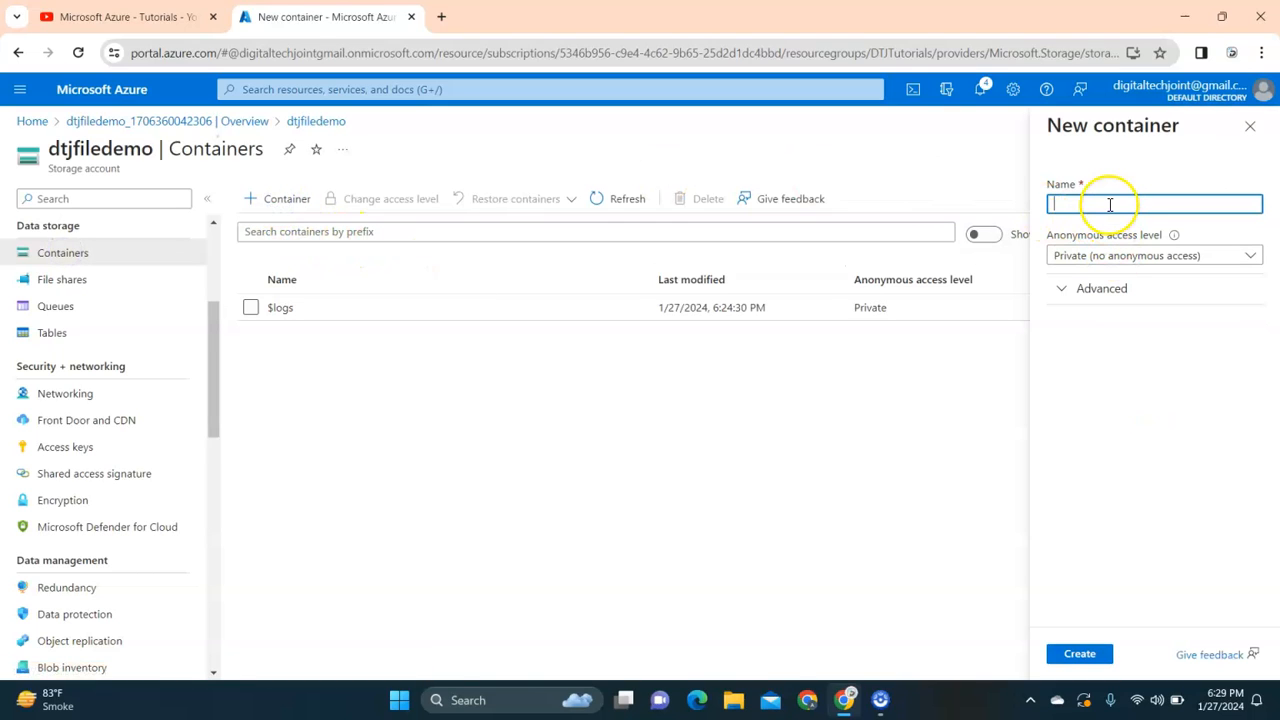
type("democontainer")
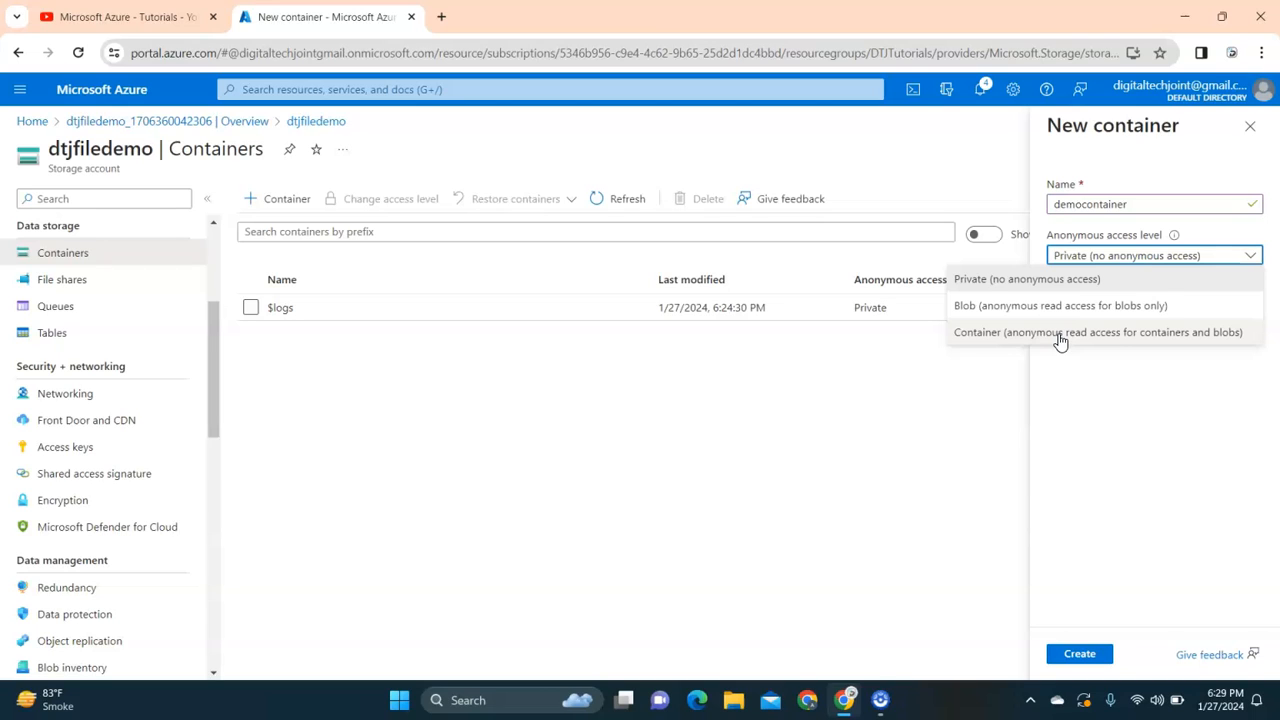
left_click(1097, 332)
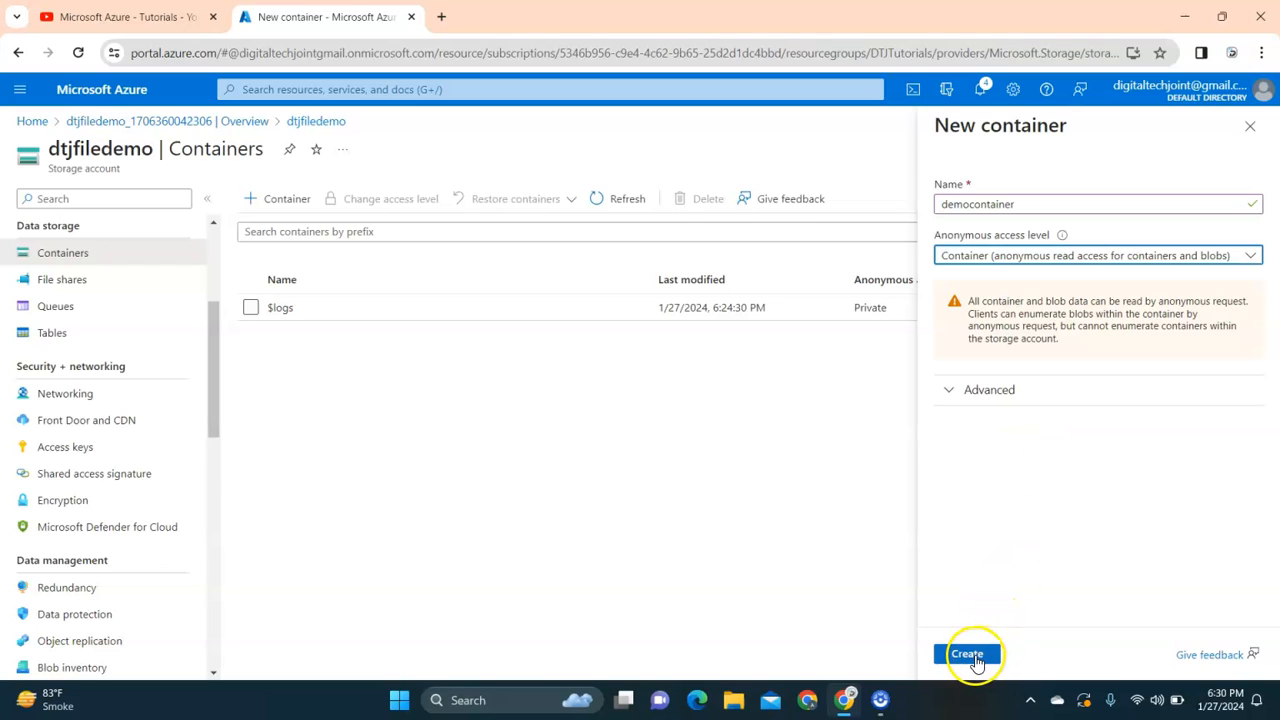
left_click(967, 654)
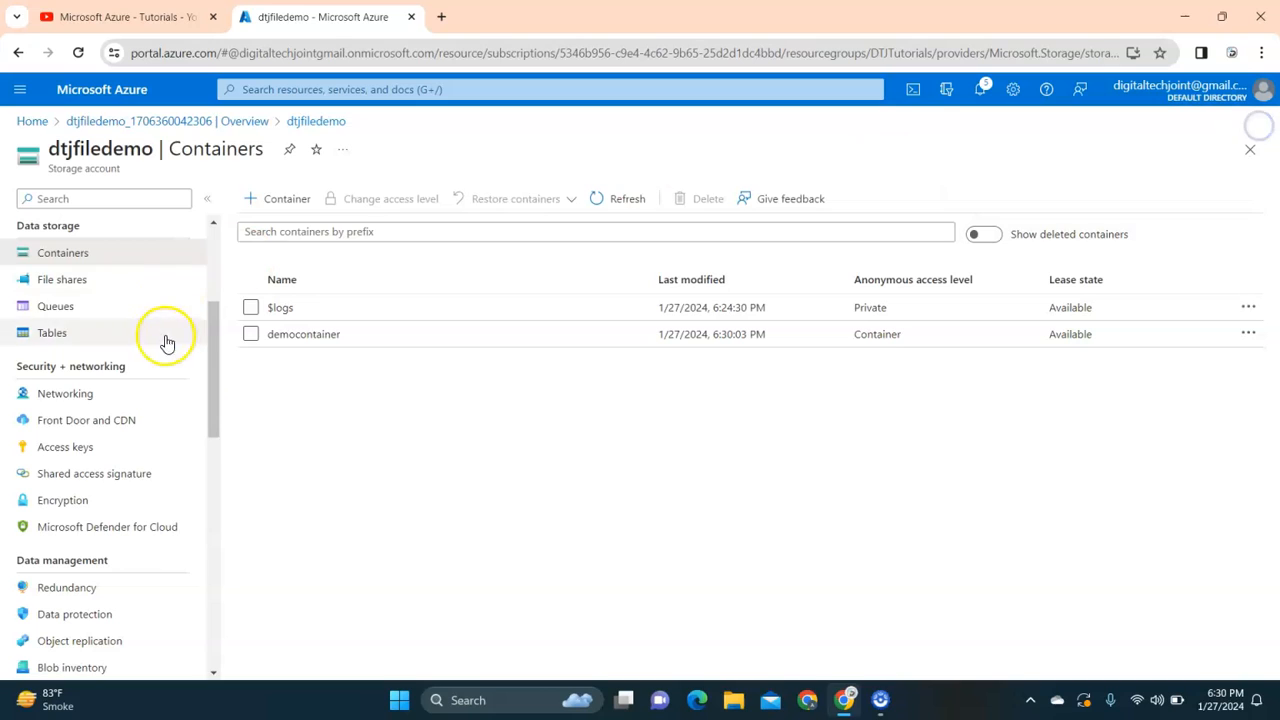
left_click(303, 334)
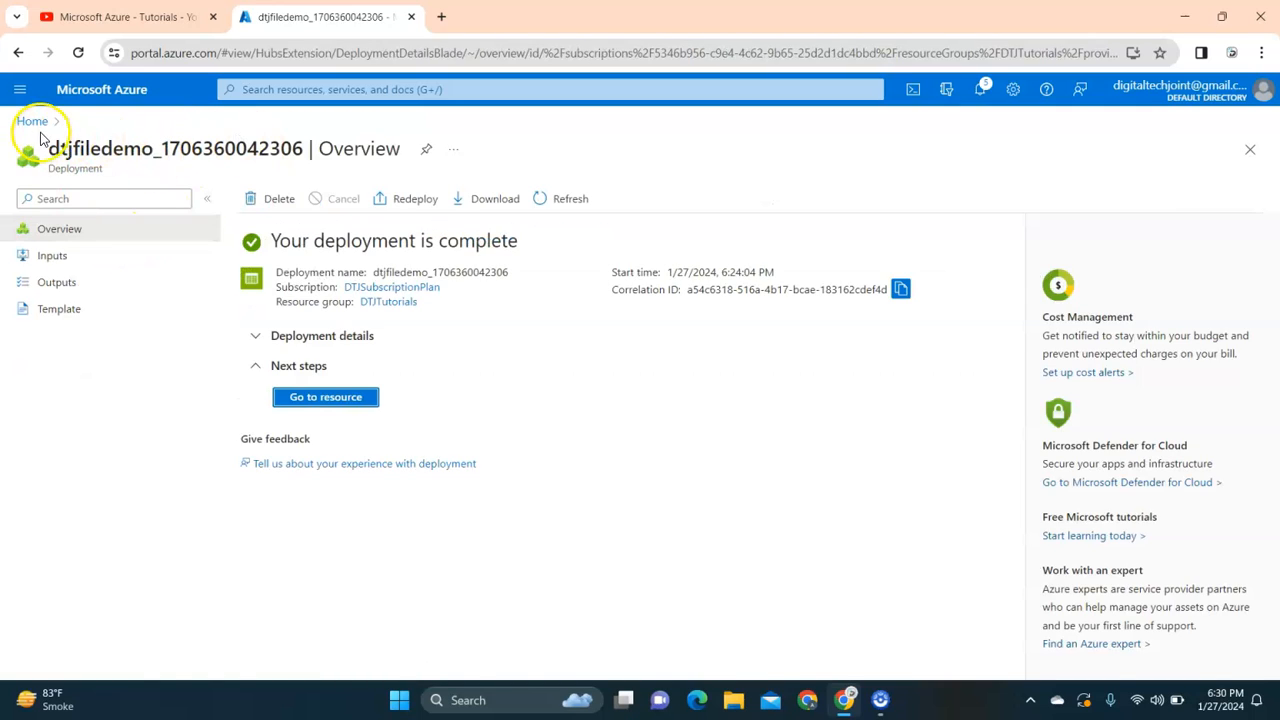
Step: Navigate from Home through Storage accounts and dtjfiledemo to democontainer
left_click(32, 121)
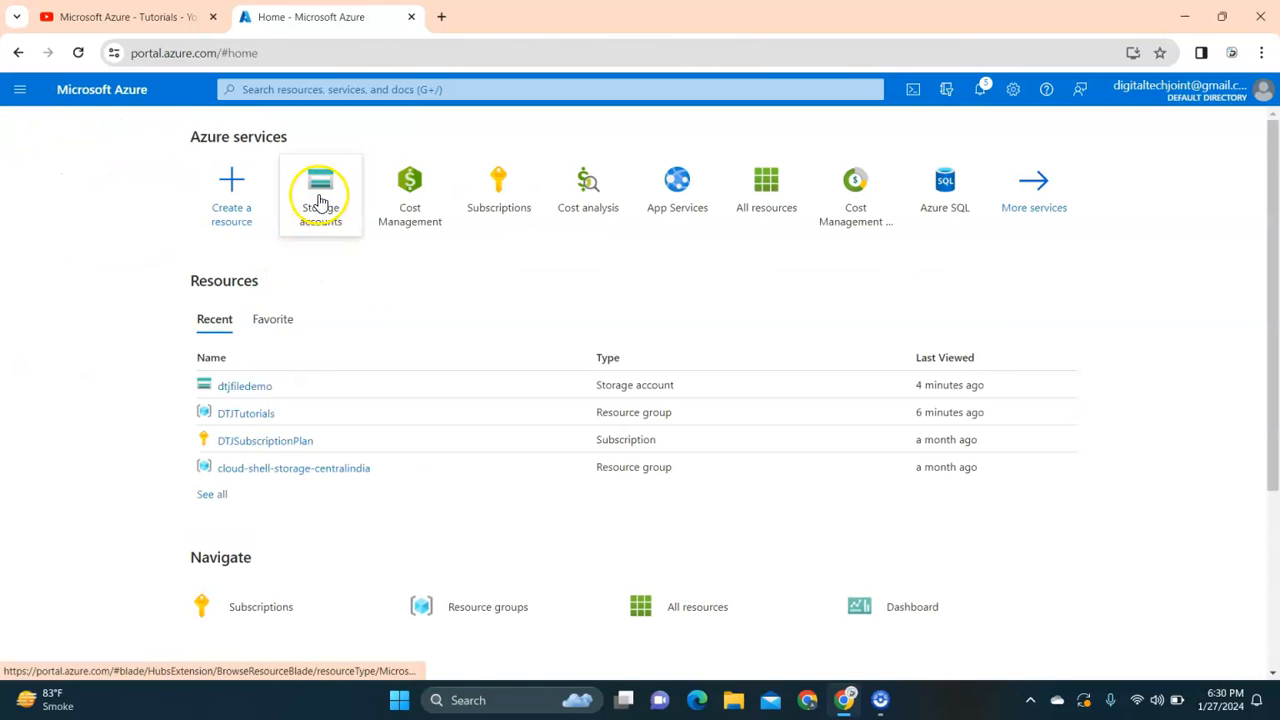
left_click(320, 190)
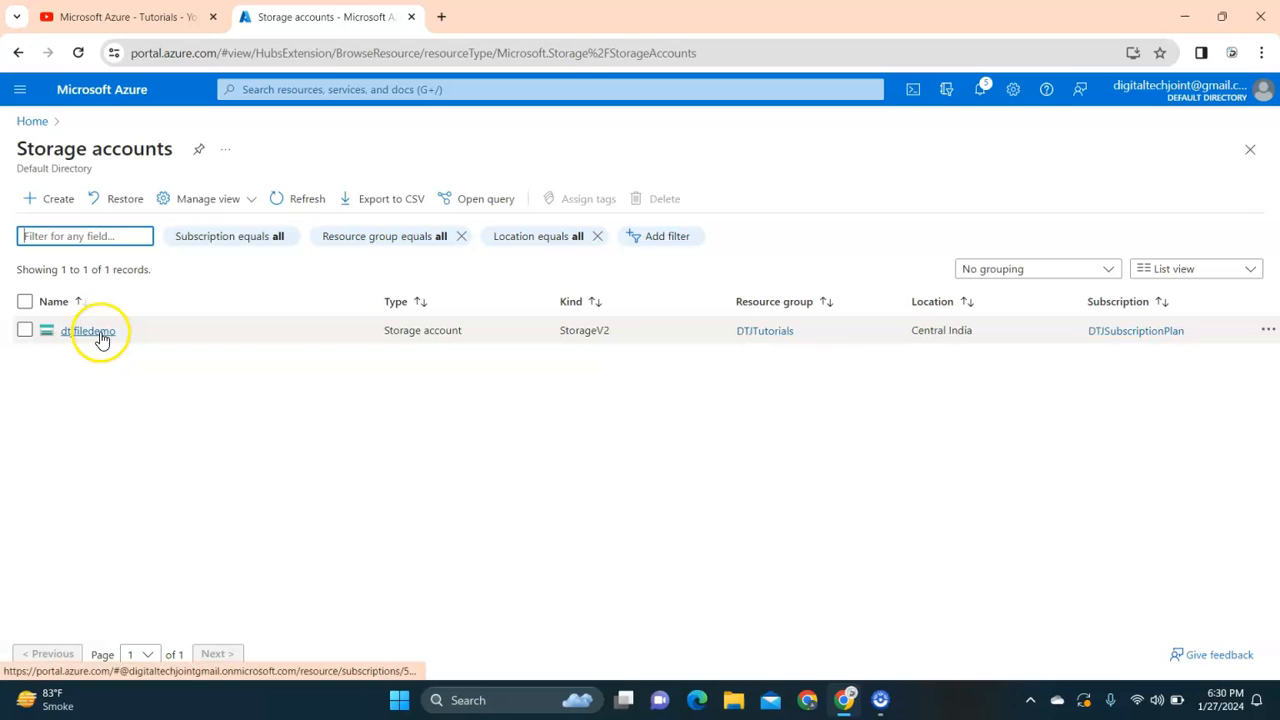
left_click(88, 330)
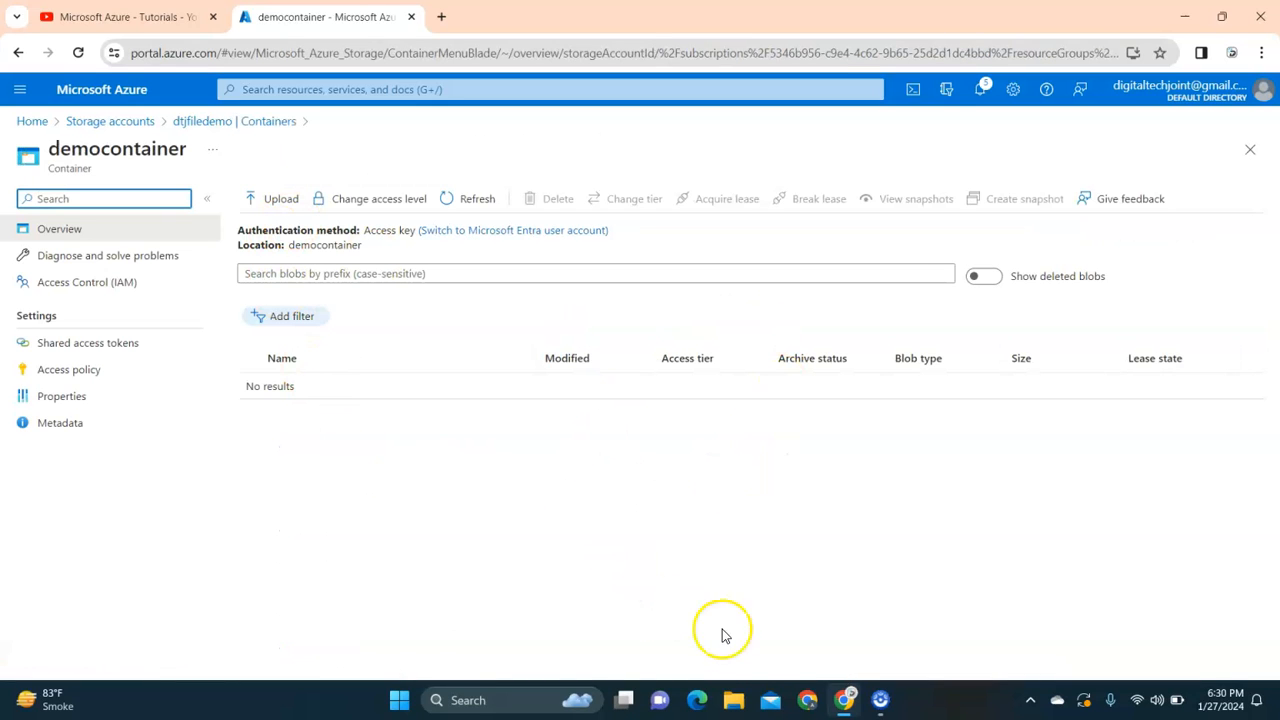
Step: Upload wellarchitected-cost-optimization-pillar.pdf from the computer into democontainer
left_click(272, 198)
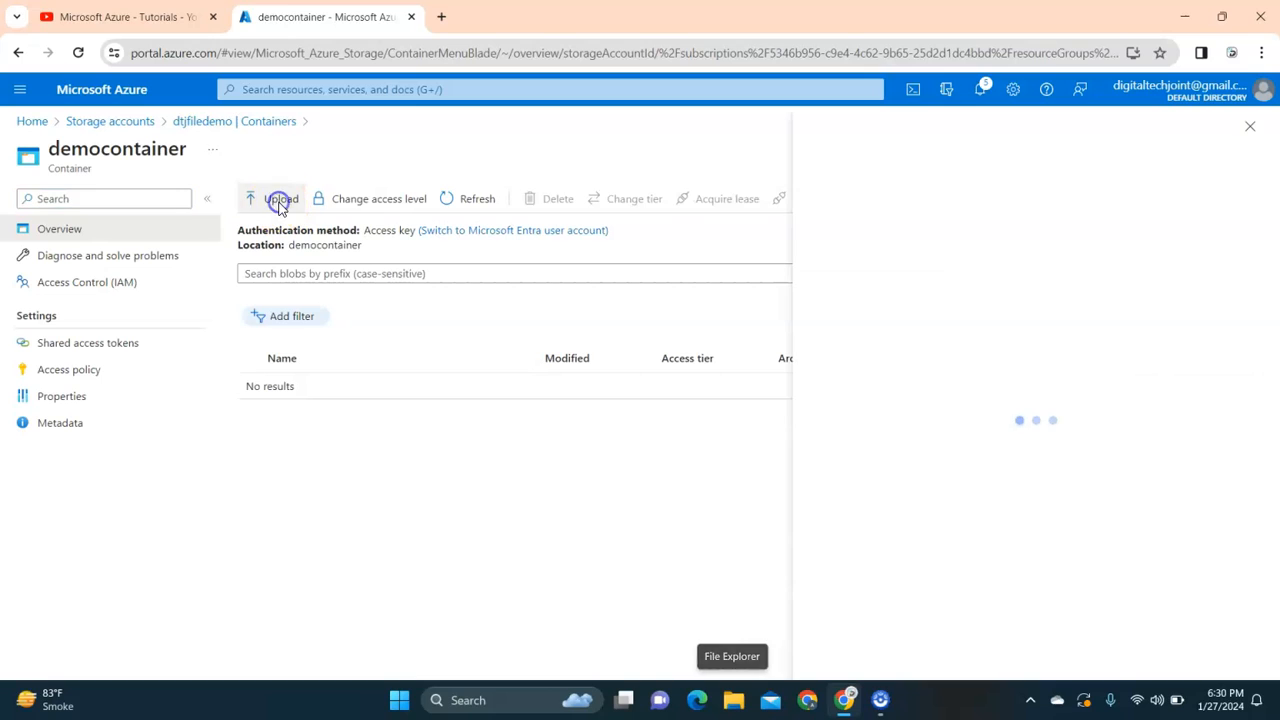
left_click(280, 198)
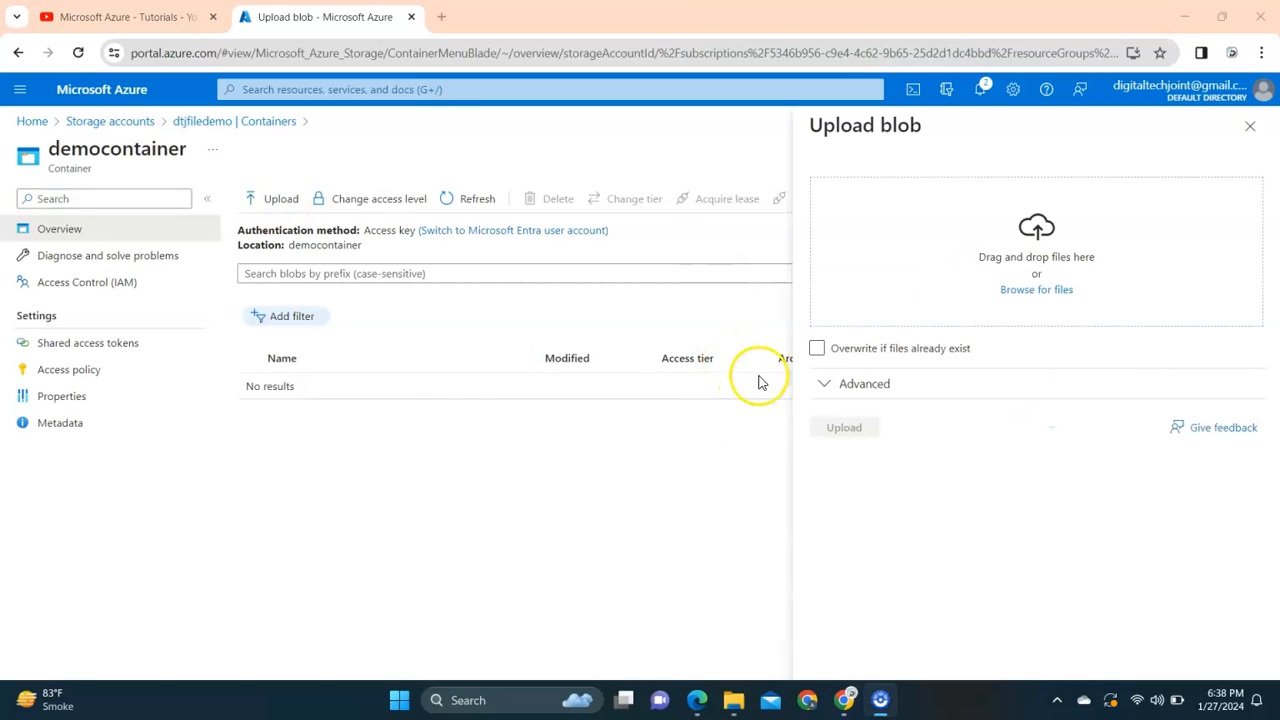
mouse_move(1037, 232)
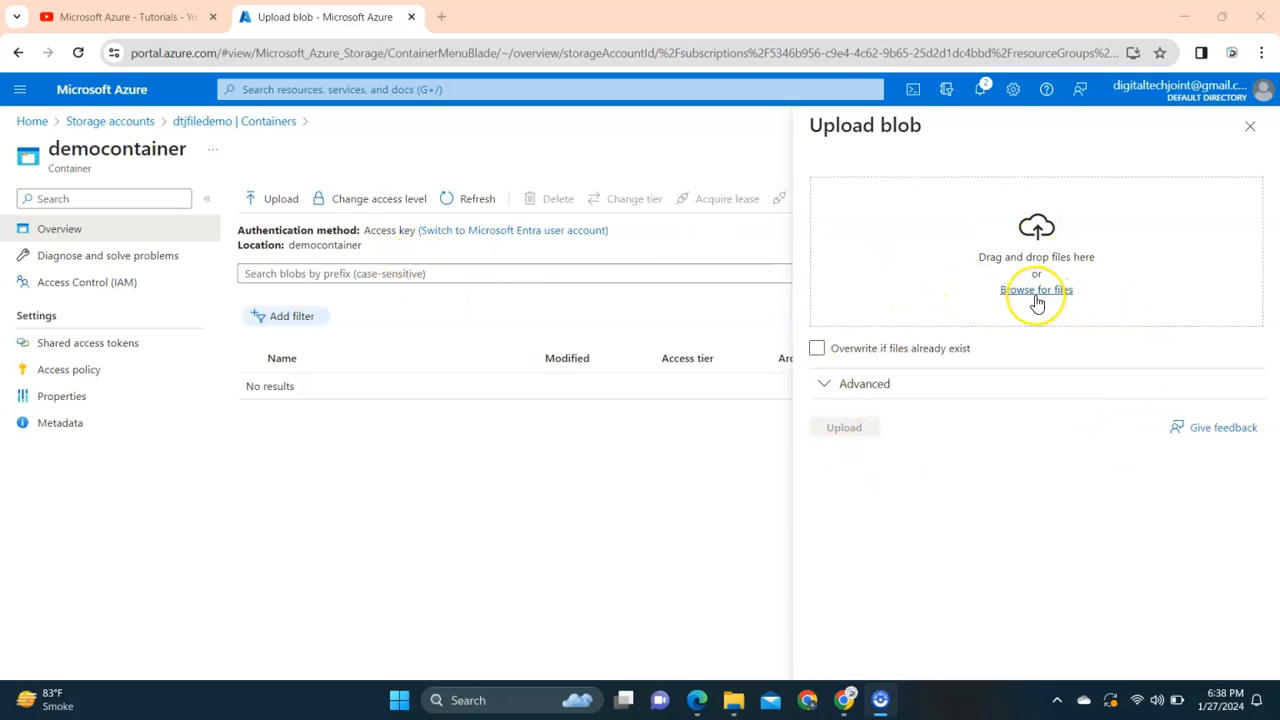
mouse_move(1035, 295)
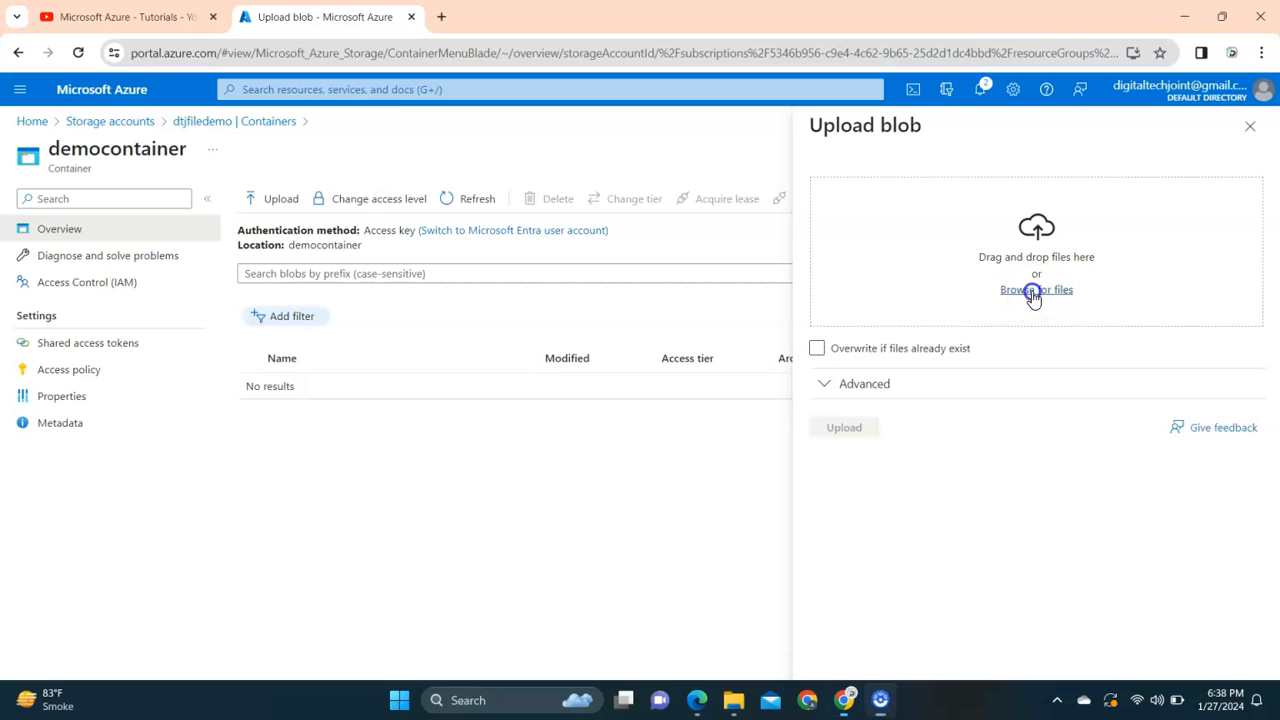
left_click(1035, 289)
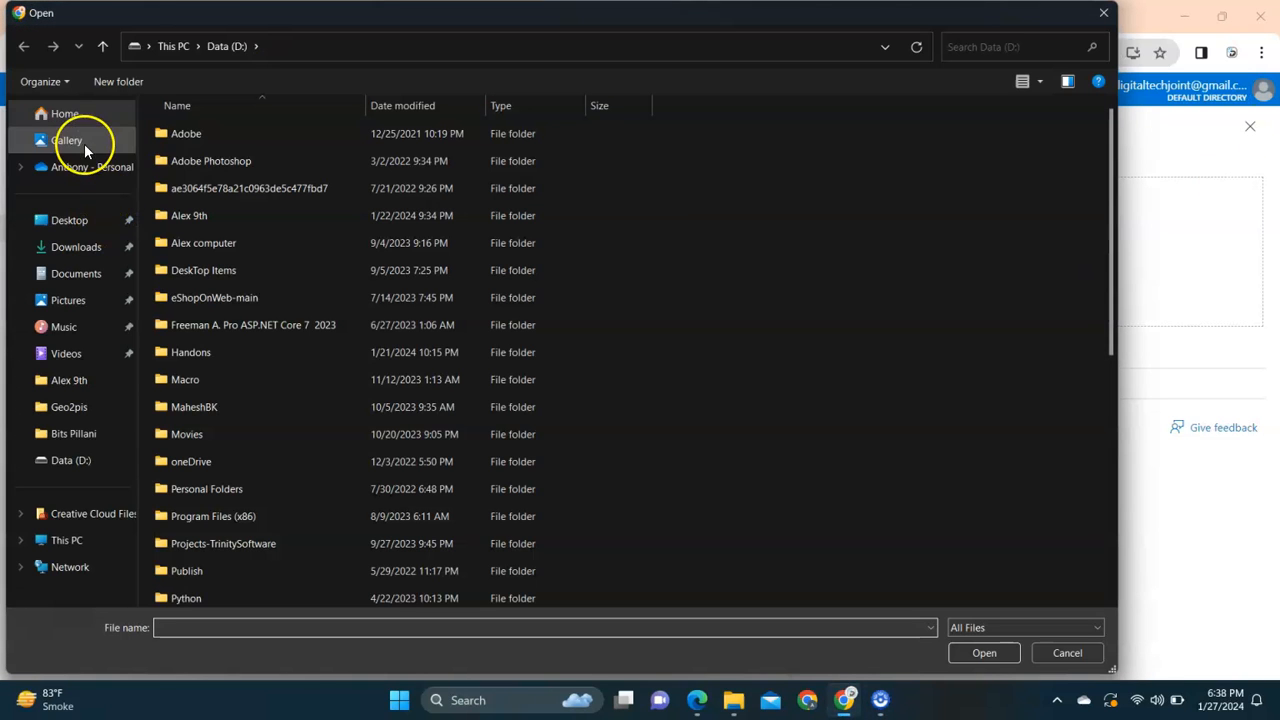
left_click(69, 219)
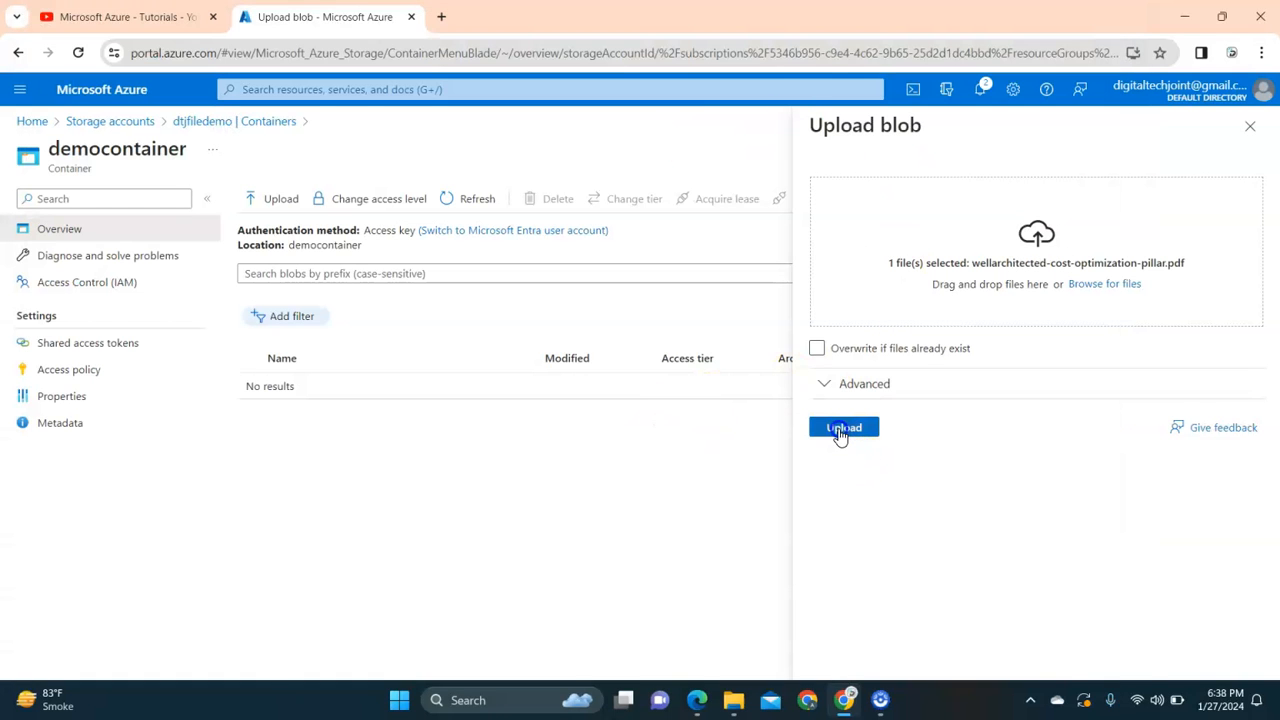
left_click(843, 427)
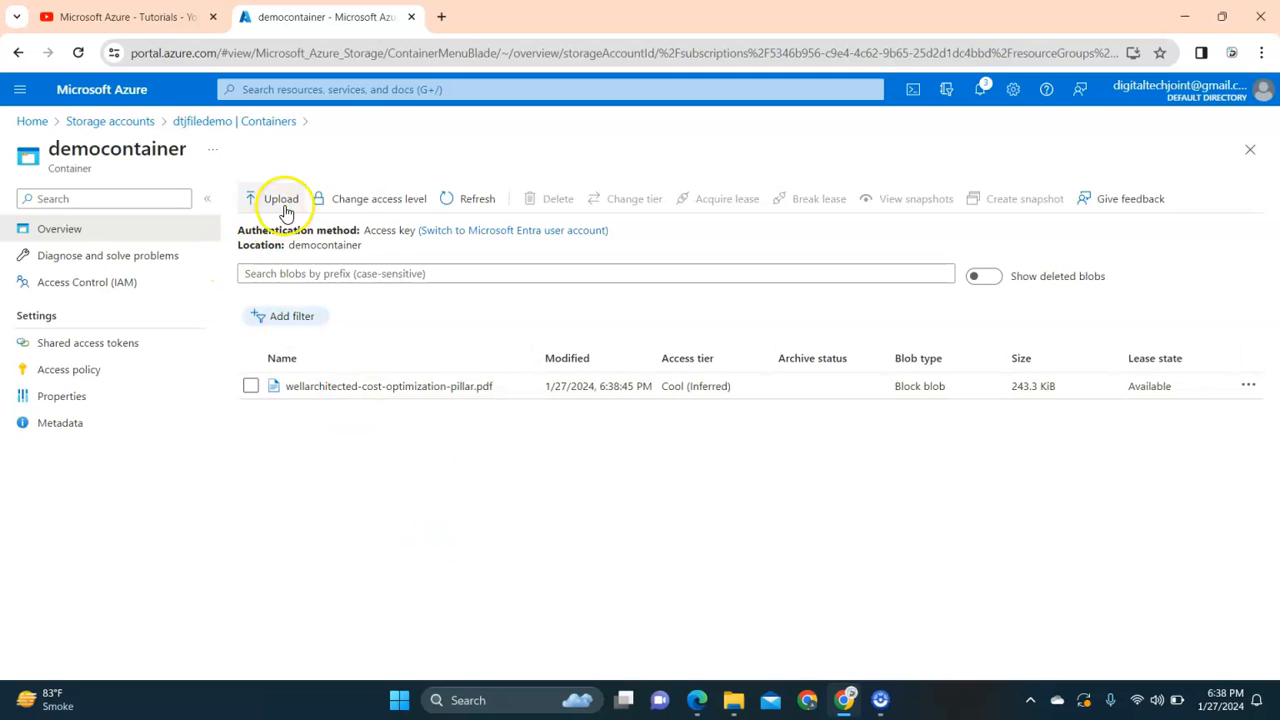
Step: Go back through Storage accounts and dtjfiledemo to the uploaded PDF blob's properties
left_click(202, 121)
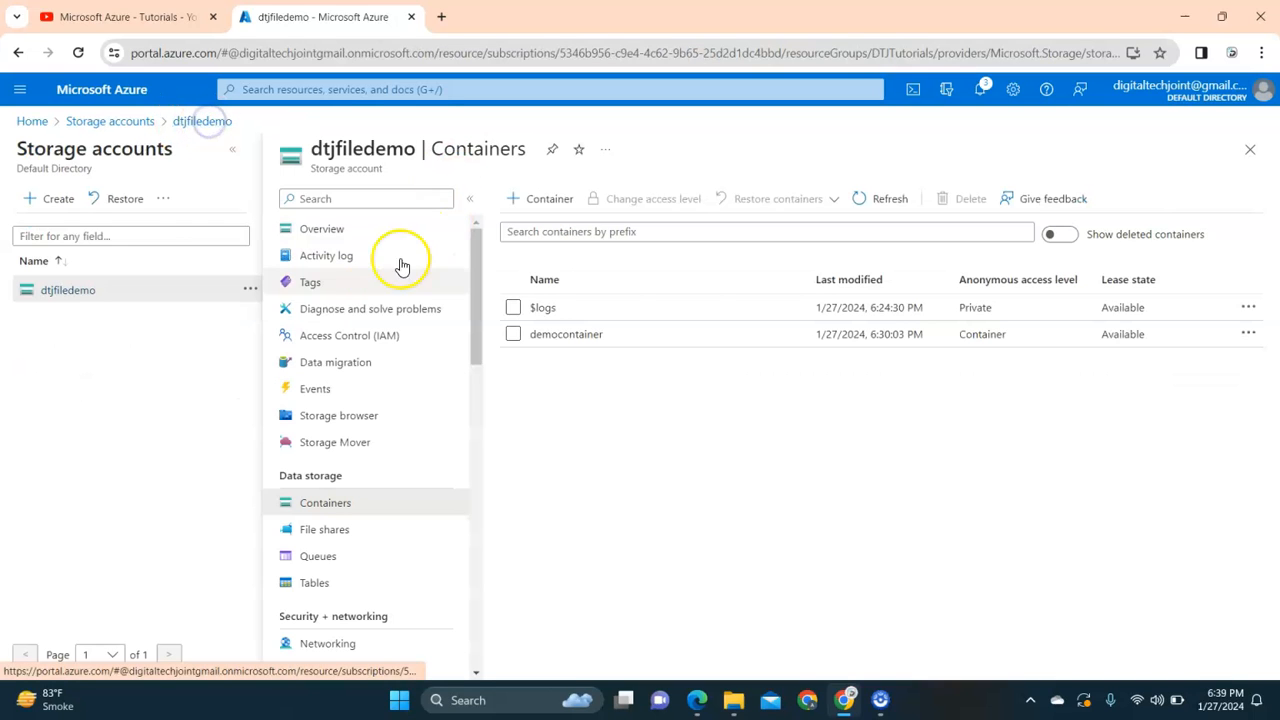
left_click(110, 121)
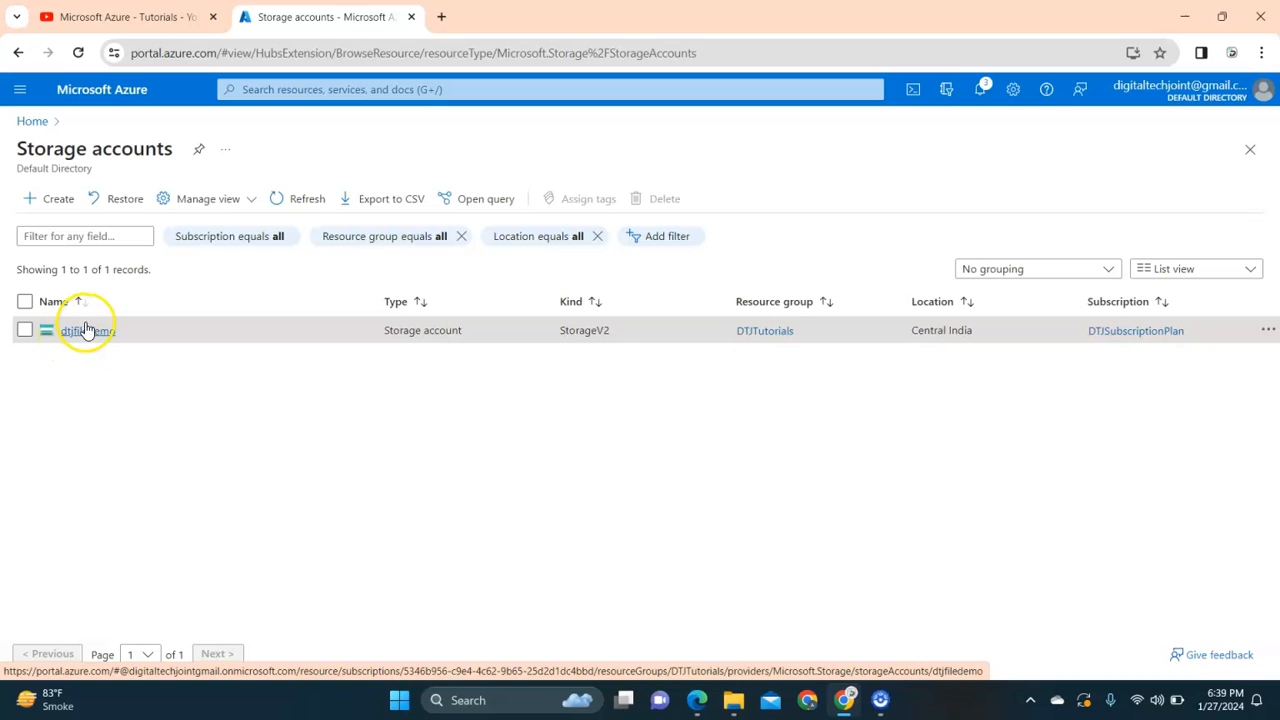
left_click(85, 330)
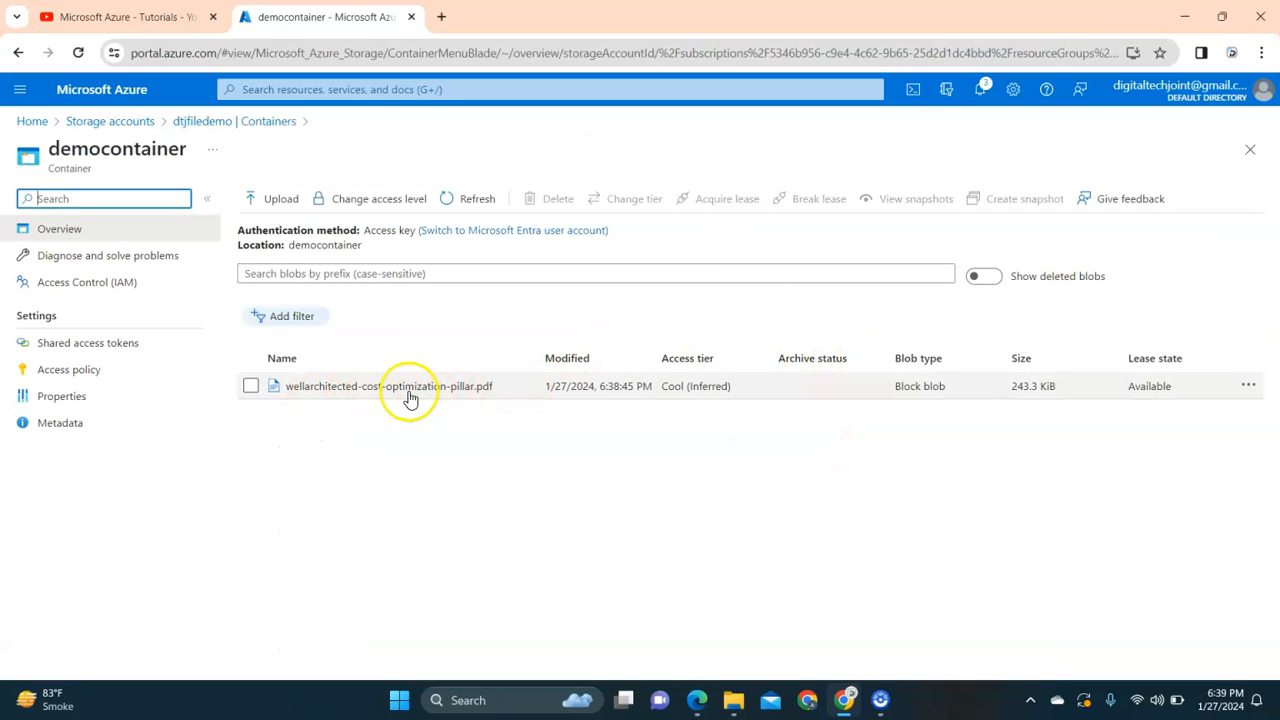
left_click(388, 386)
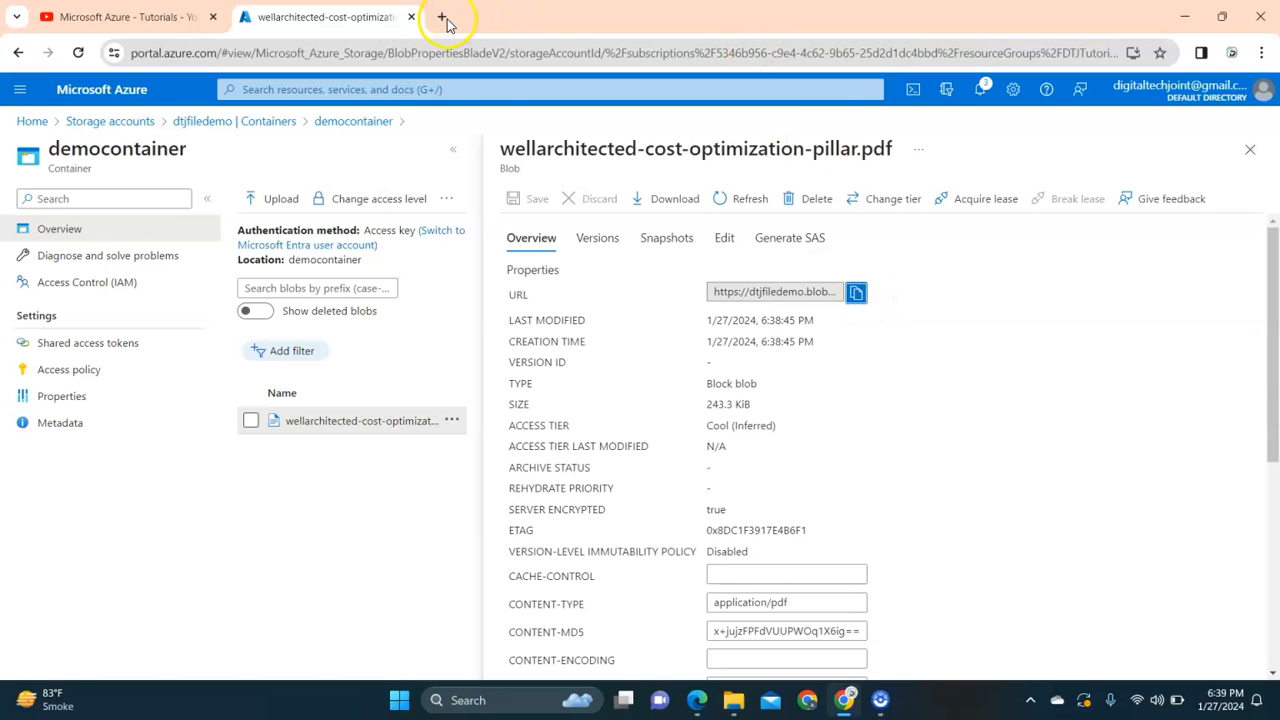
Step: View the PDF from its blob URL in a new tab, then copy the URL in Azure
left_click(440, 17)
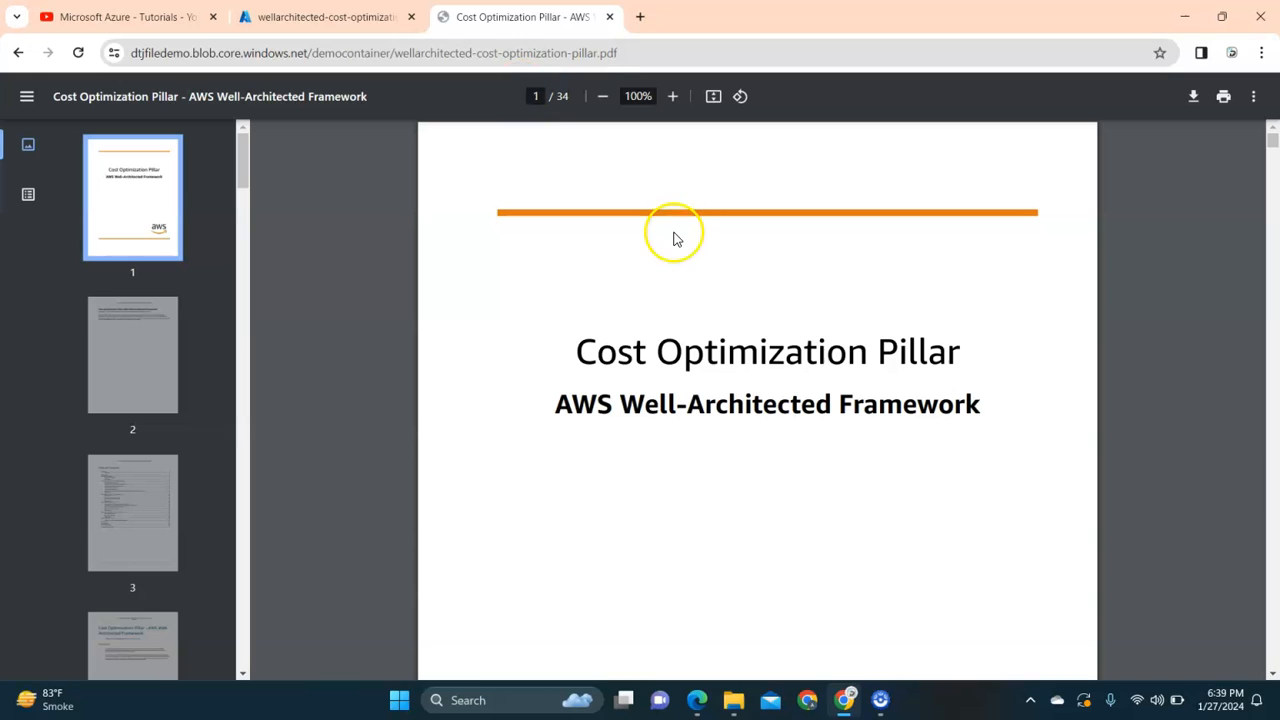
mouse_move(673, 303)
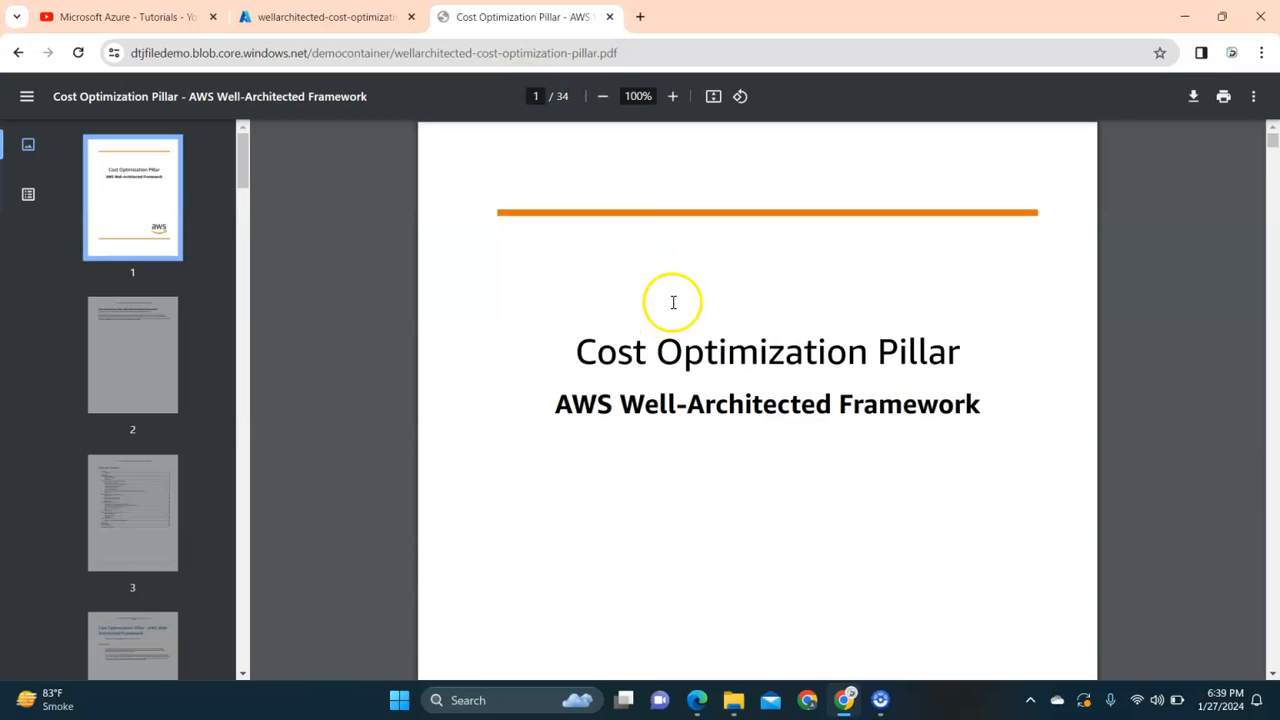
left_click(320, 17)
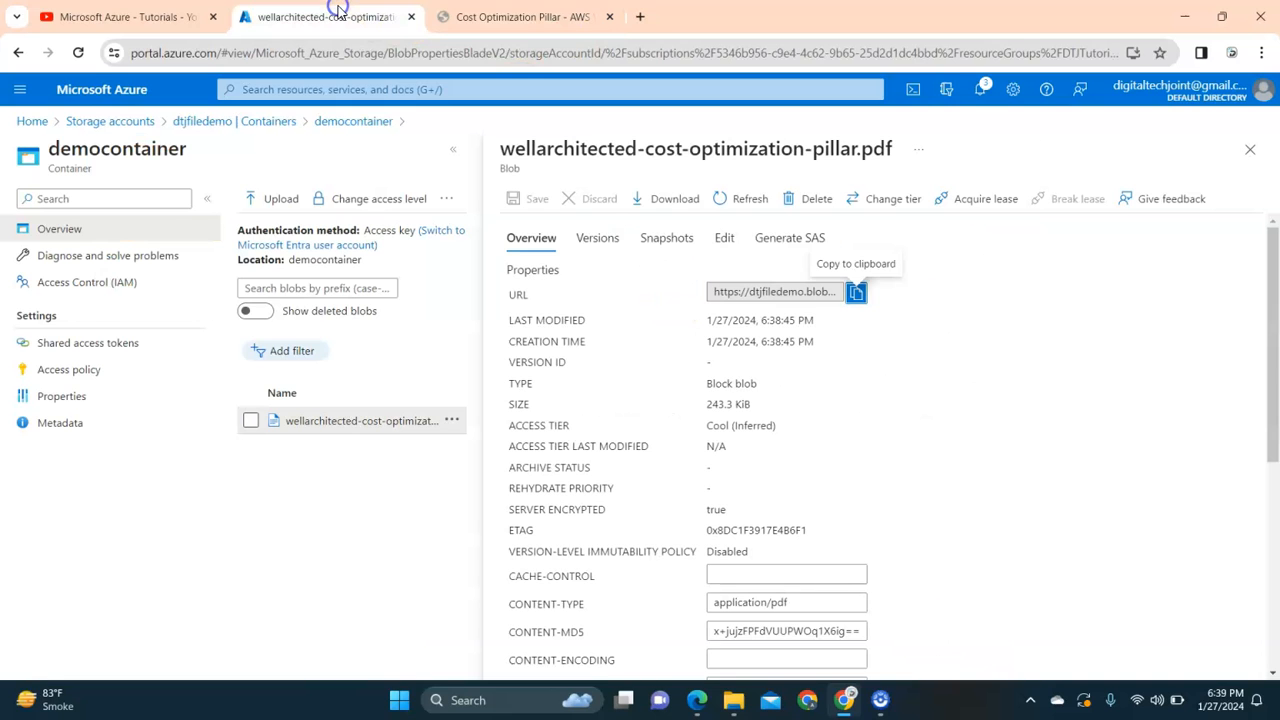
left_click(520, 17)
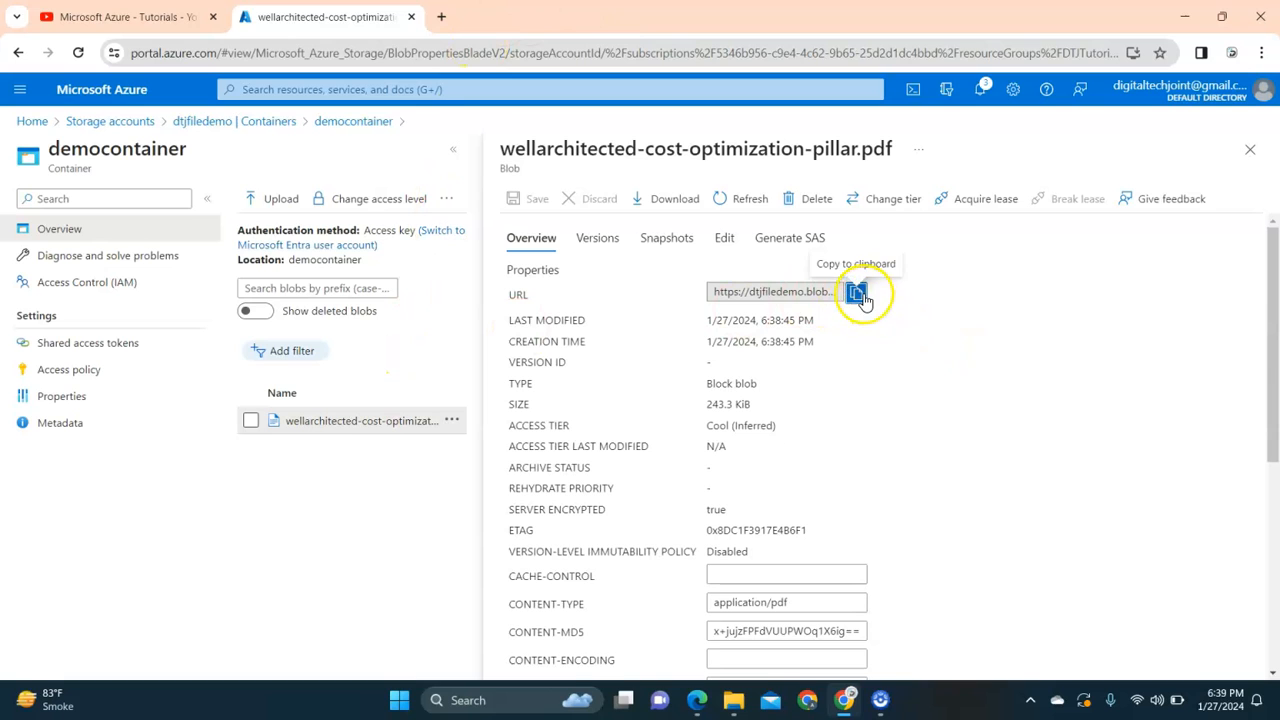
scroll("down", 3)
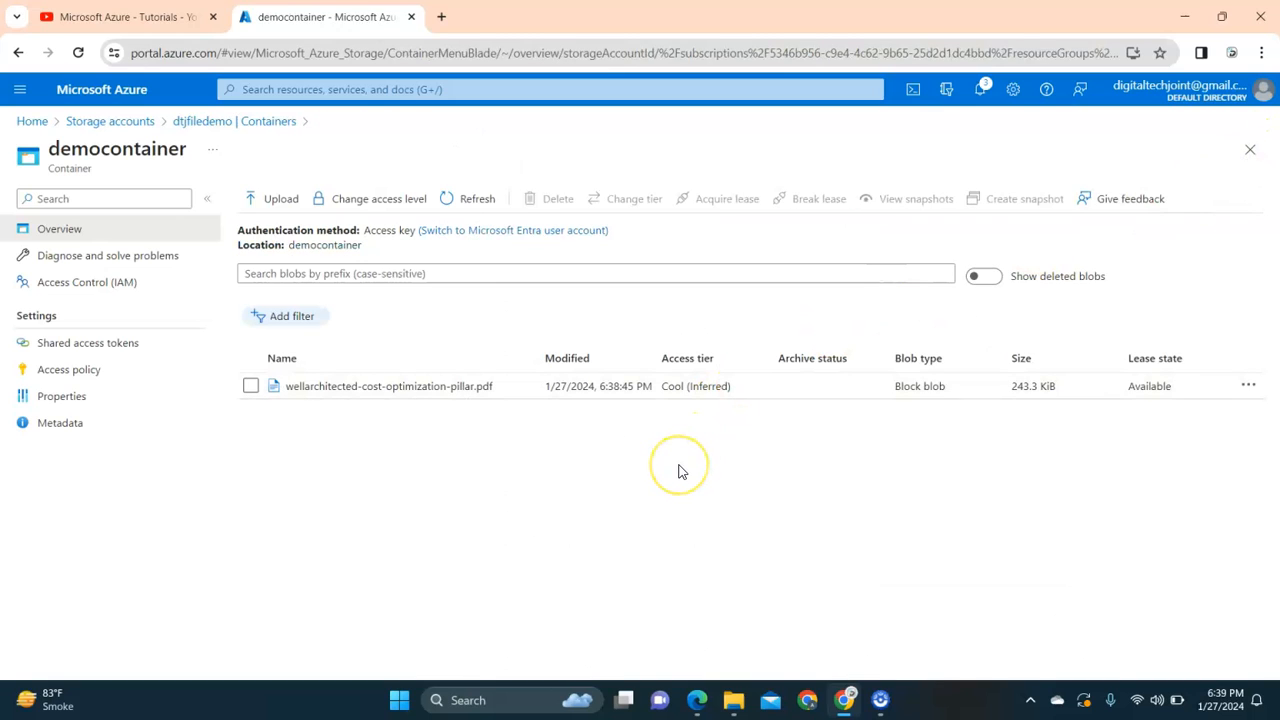
mouse_move(363, 466)
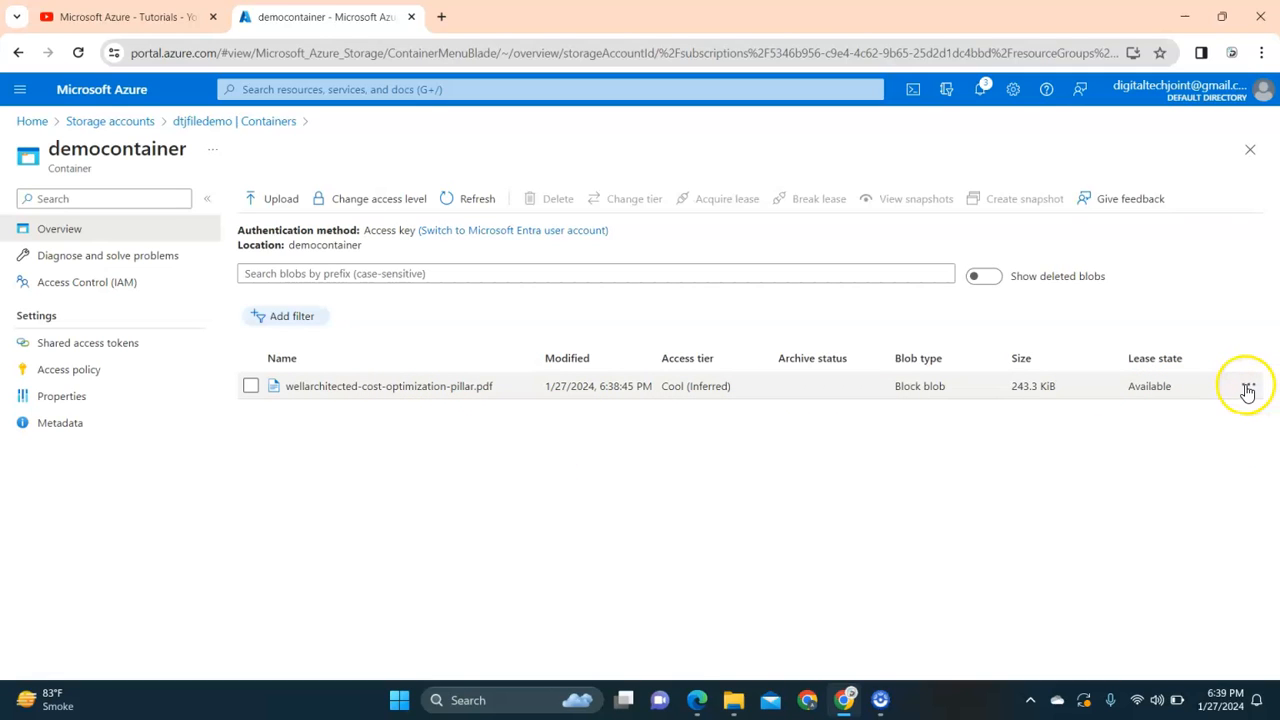
Step: Choose Generate SAS from the PDF row's actions menu
left_click(1247, 386)
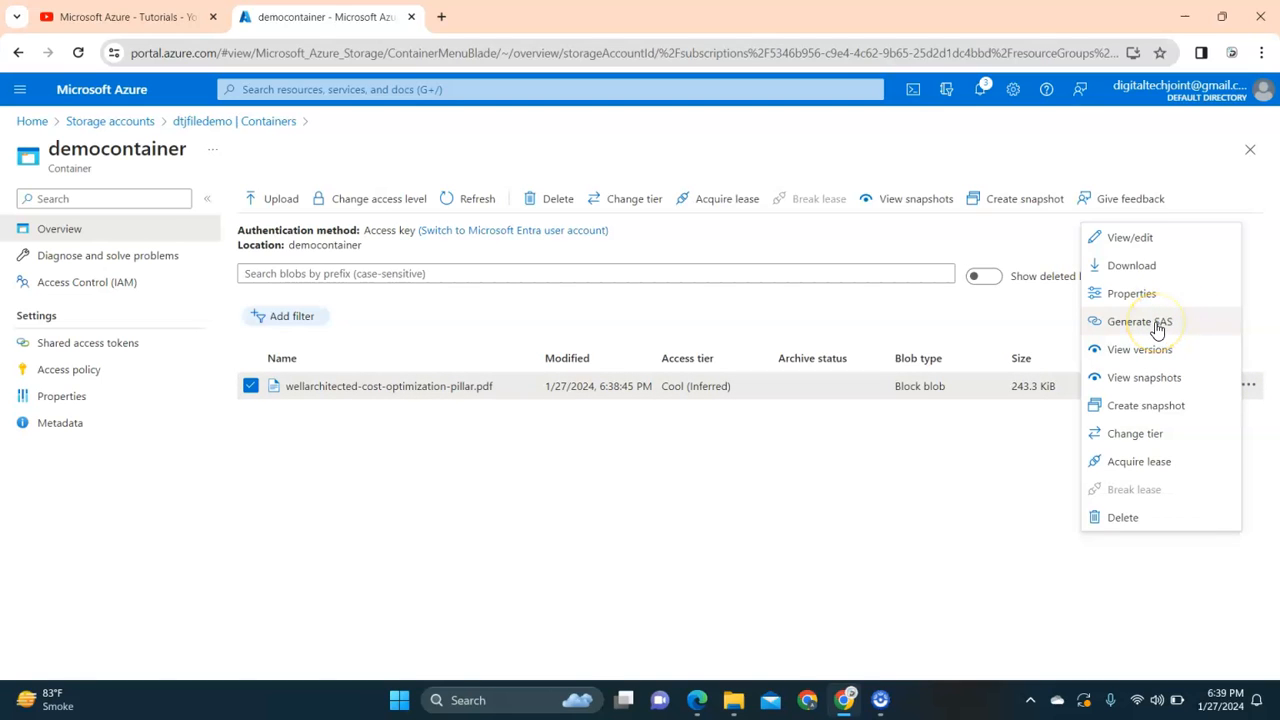
left_click(1141, 321)
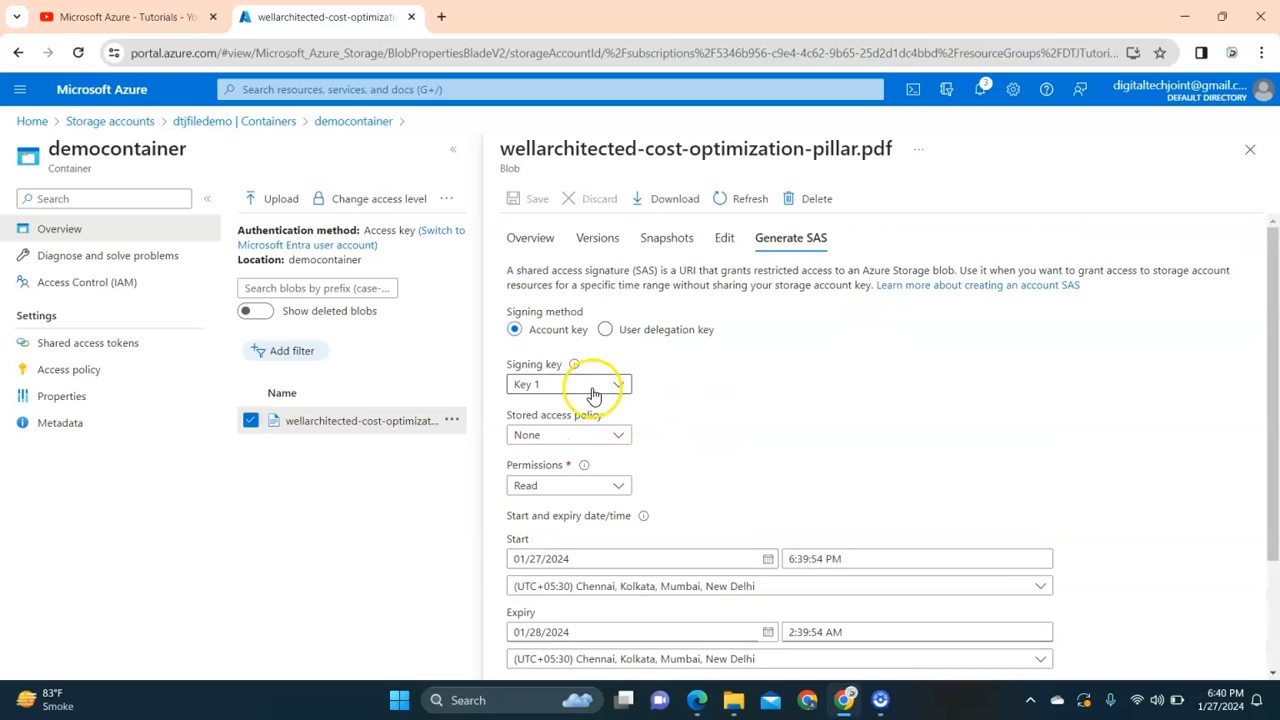
Step: Set the SAS expiry to 01/27/2024 6:45:54 PM
scroll("down", 3)
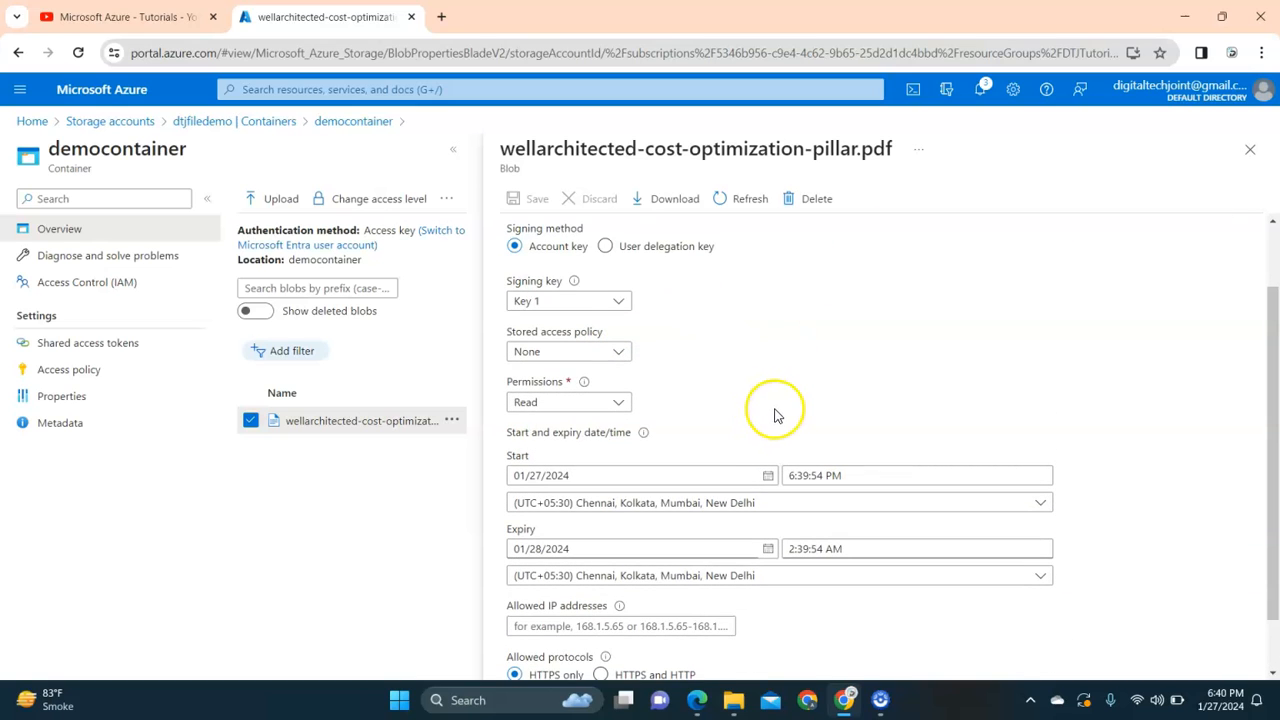
scroll("down", 3)
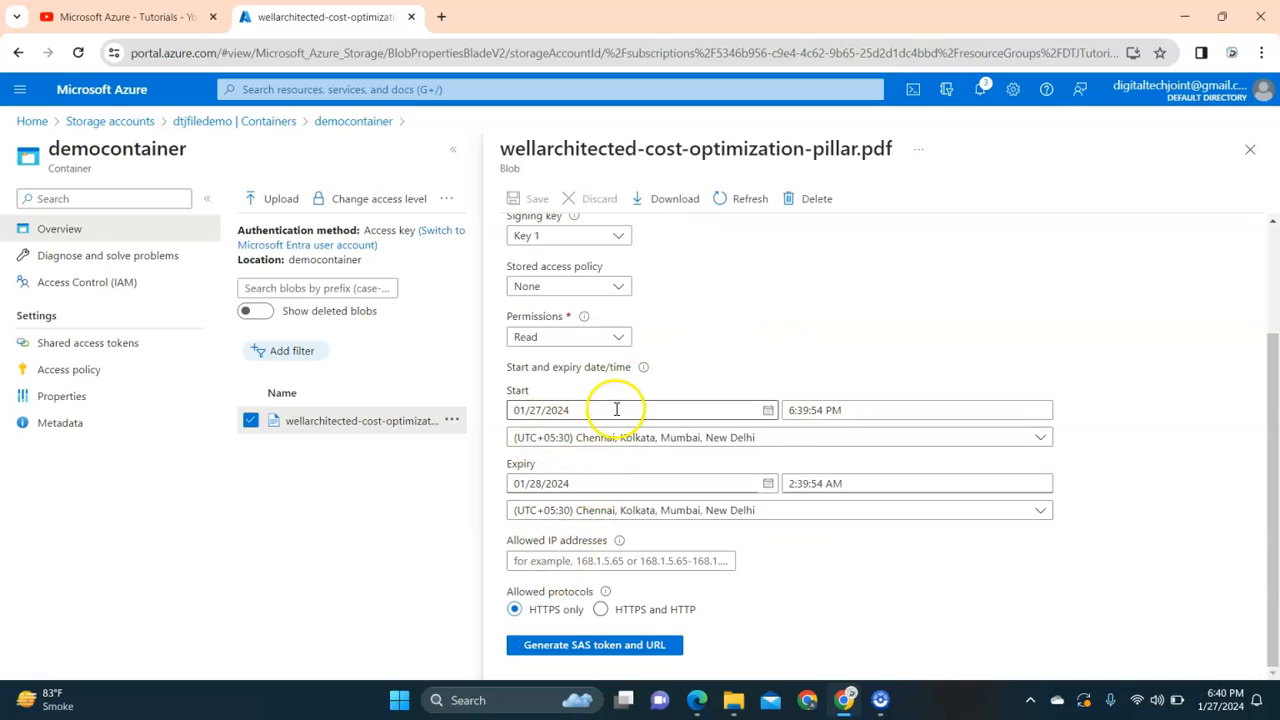
mouse_move(600, 470)
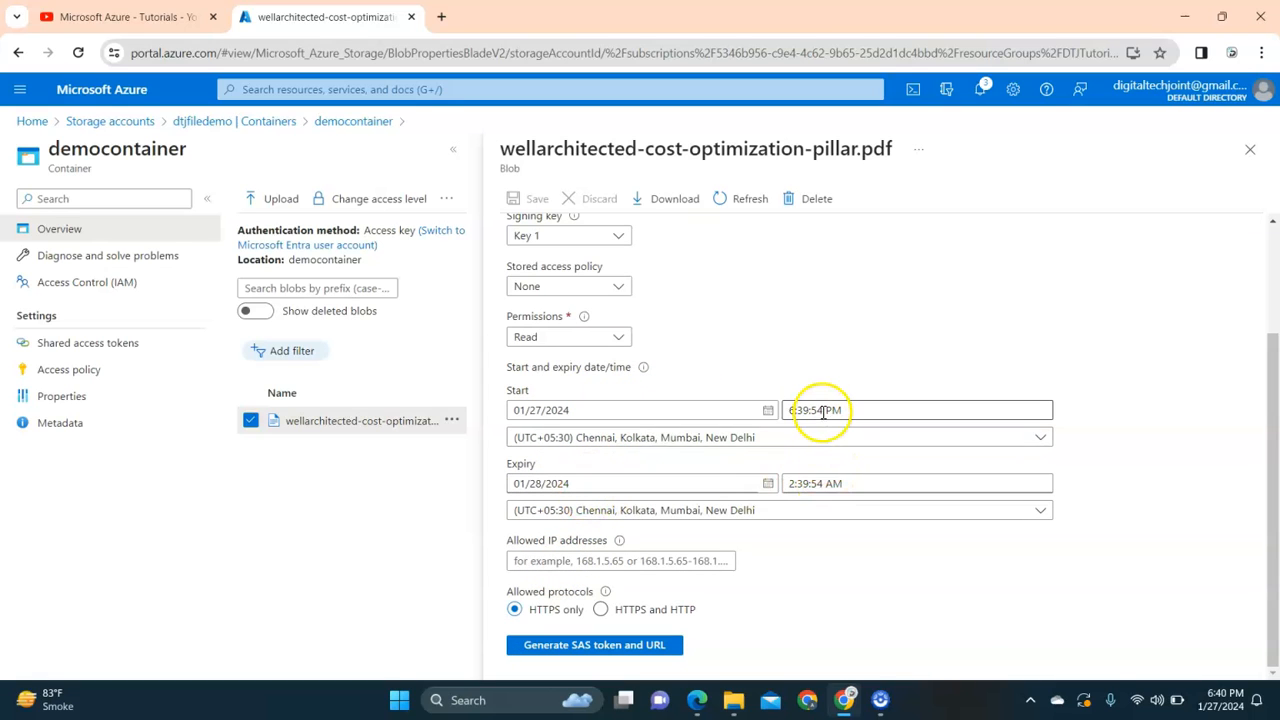
left_click(850, 410)
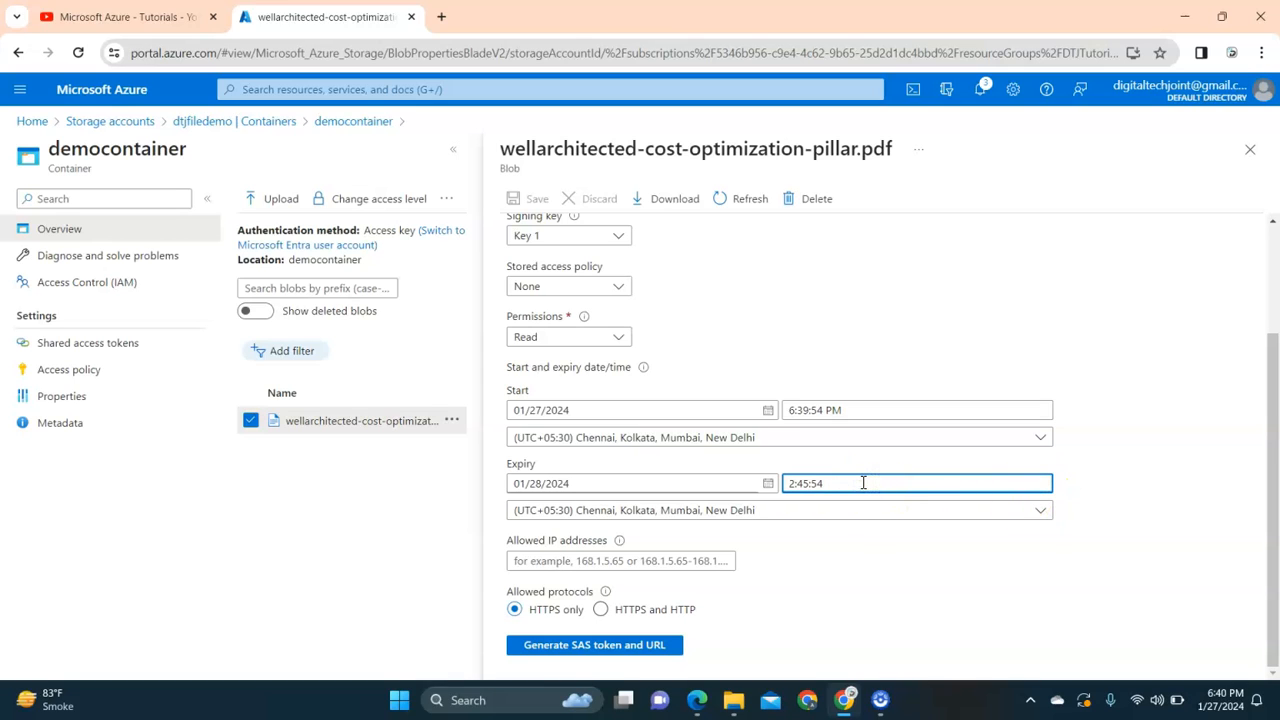
type("PM")
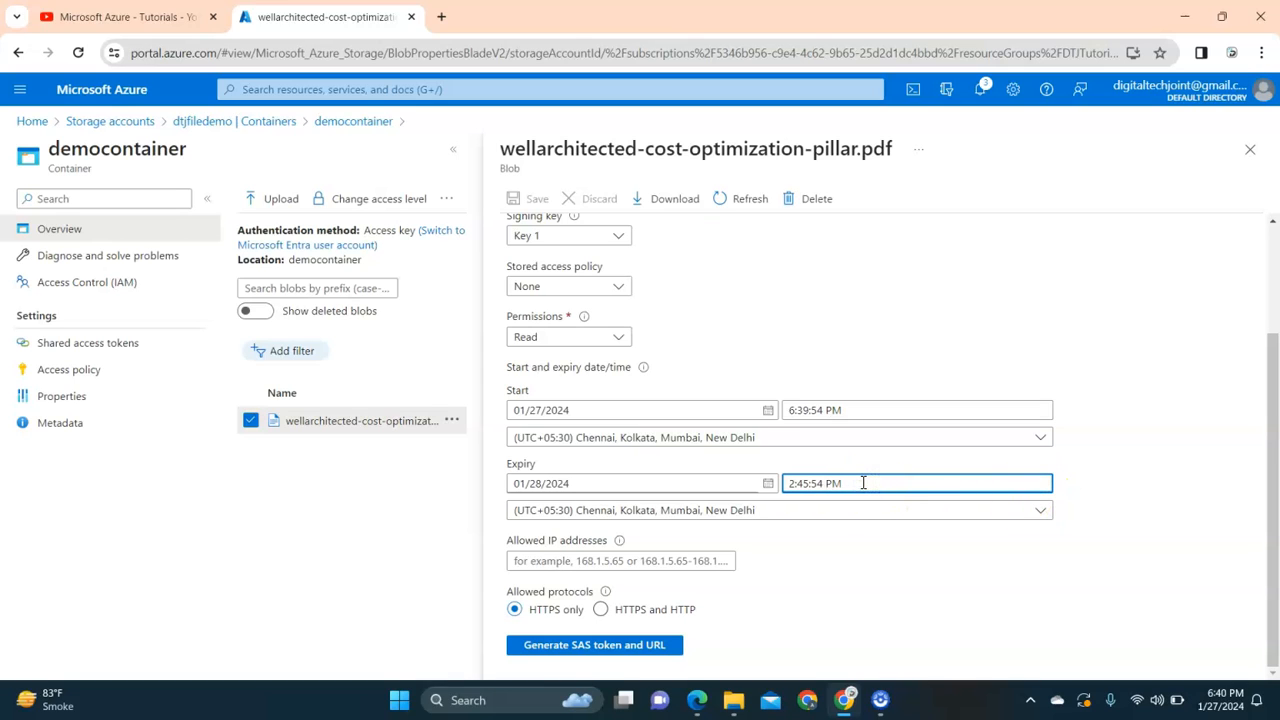
left_click(767, 483)
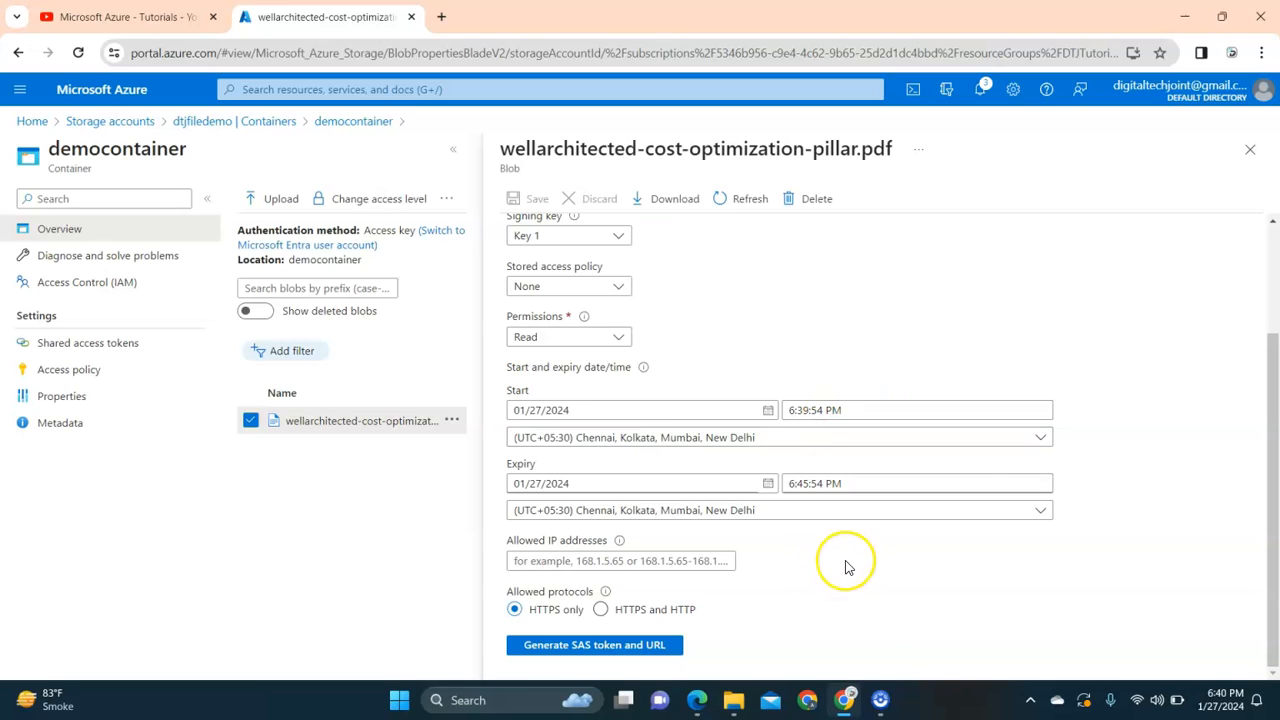
mouse_move(770, 345)
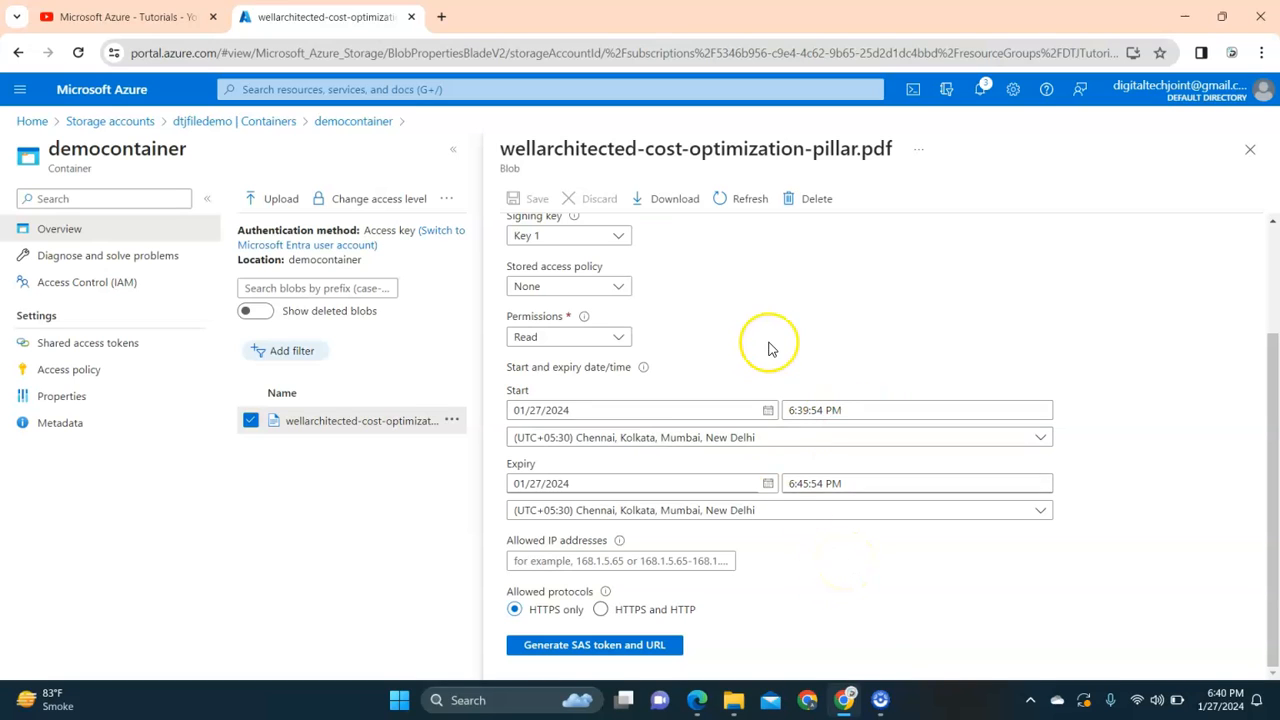
mouse_move(755, 310)
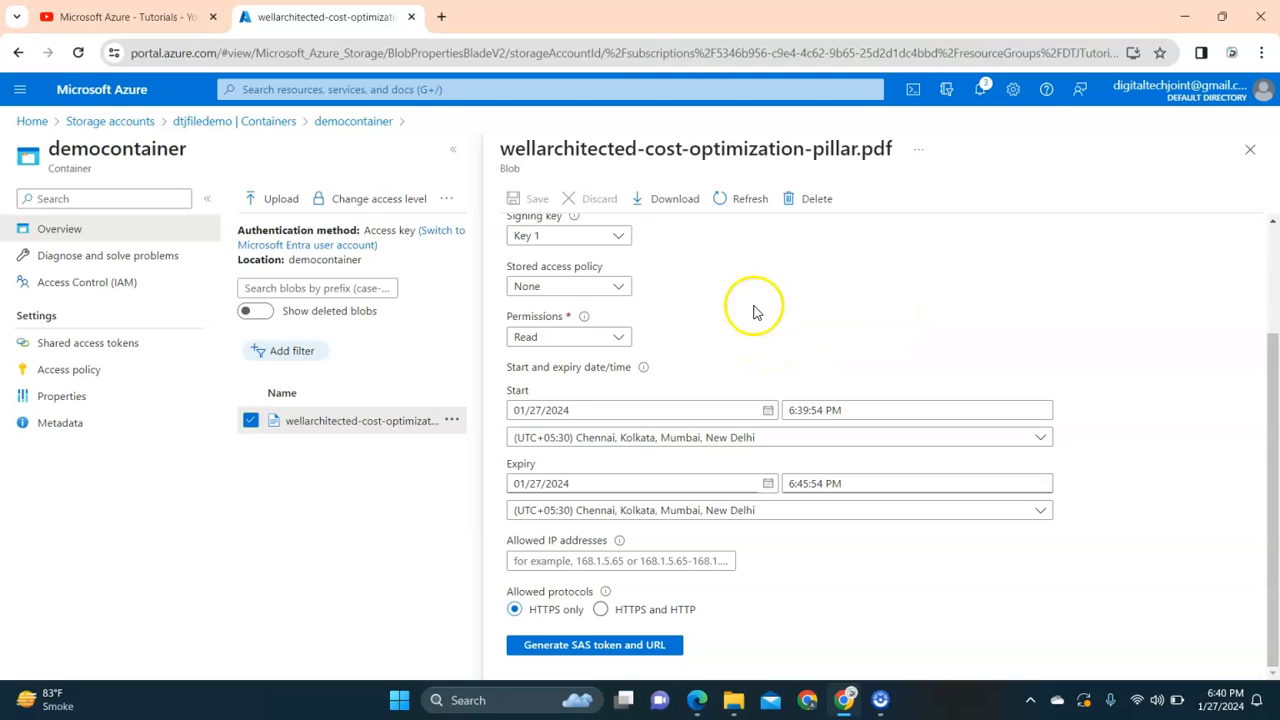
mouse_move(557, 605)
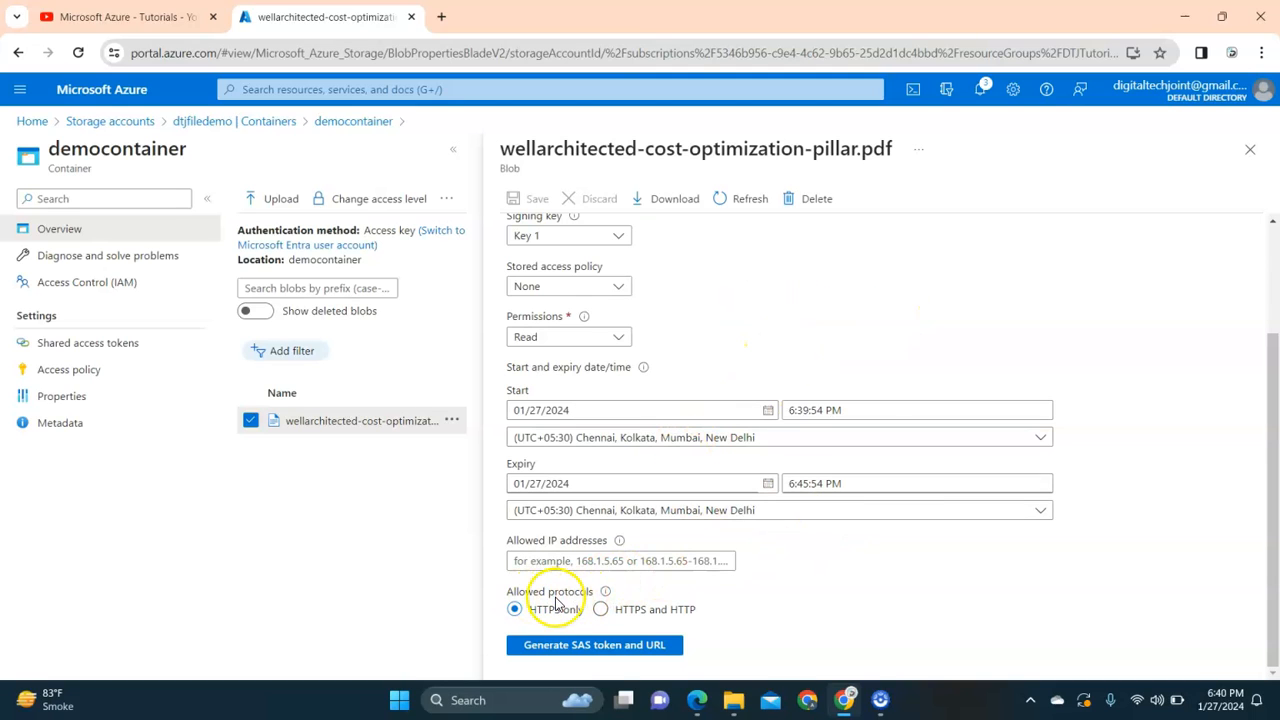
Step: Allow HTTPS and HTTP, generate the SAS token and URL, and copy the Blob SAS URL
left_click(601, 609)
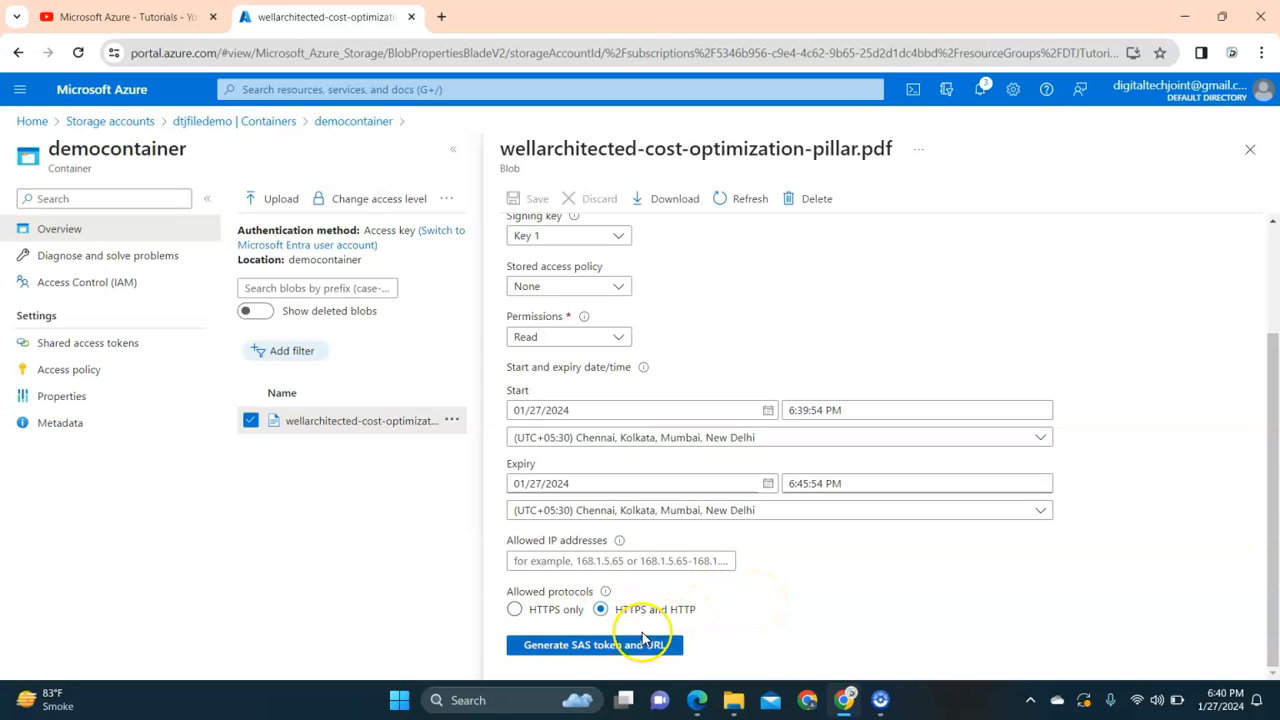
left_click(594, 644)
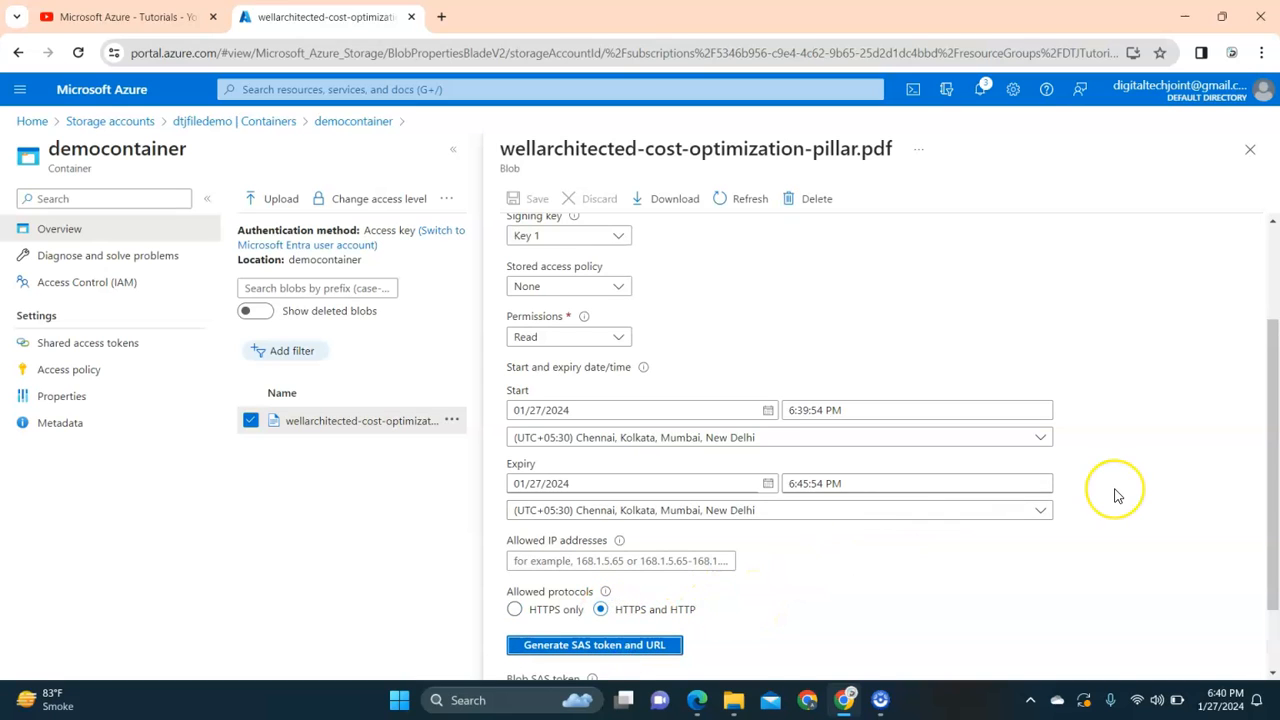
left_click(594, 644)
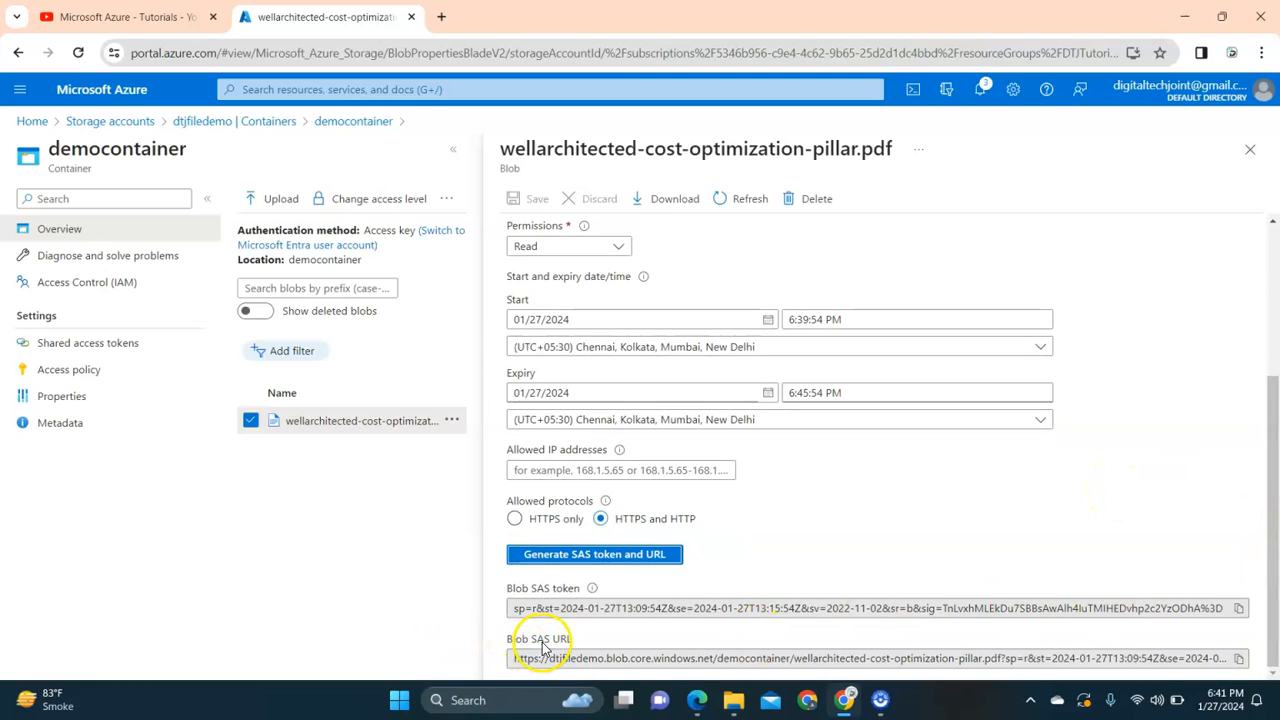
left_click(1238, 658)
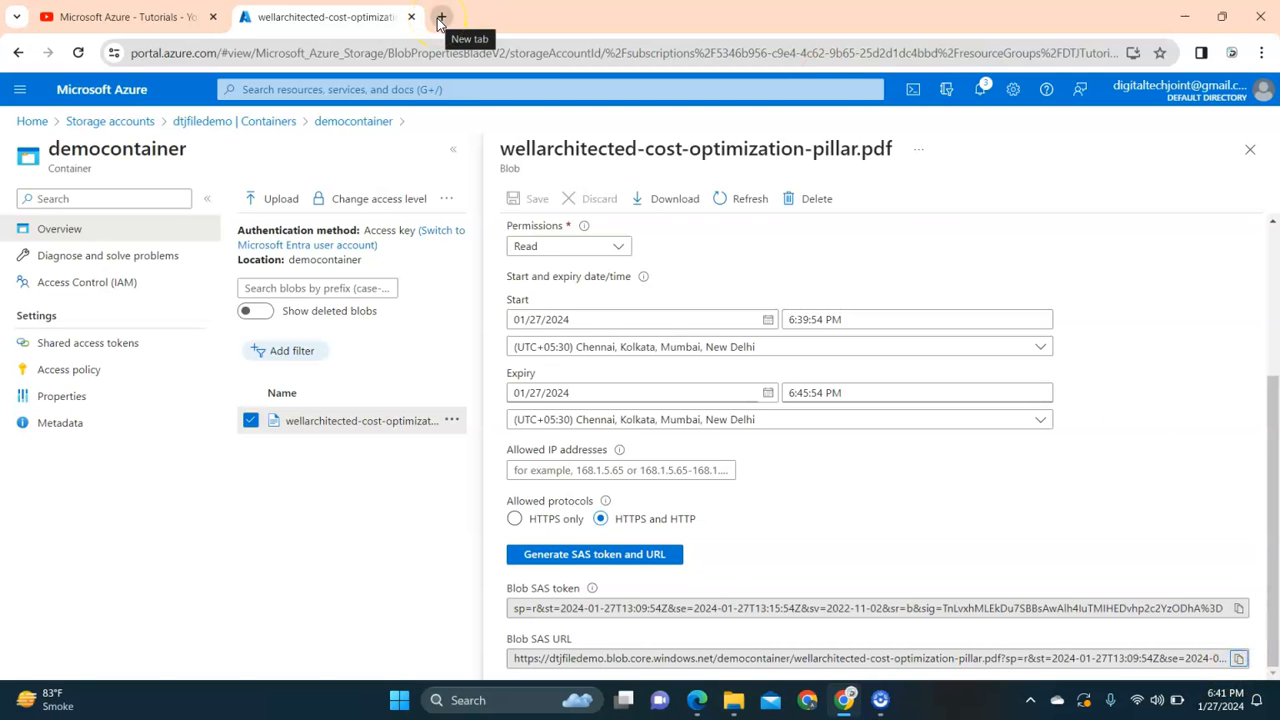
Step: Open a new Chrome tab for the Blob SAS URL
left_click(440, 17)
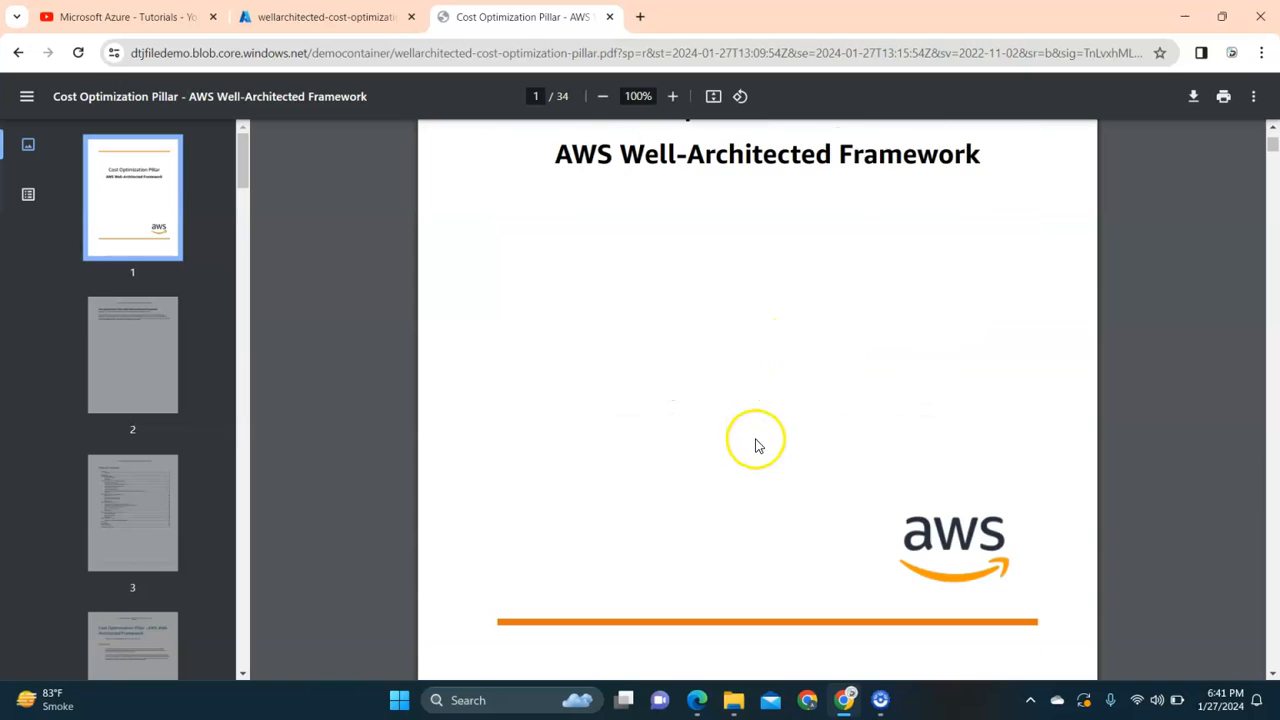
mouse_move(610, 17)
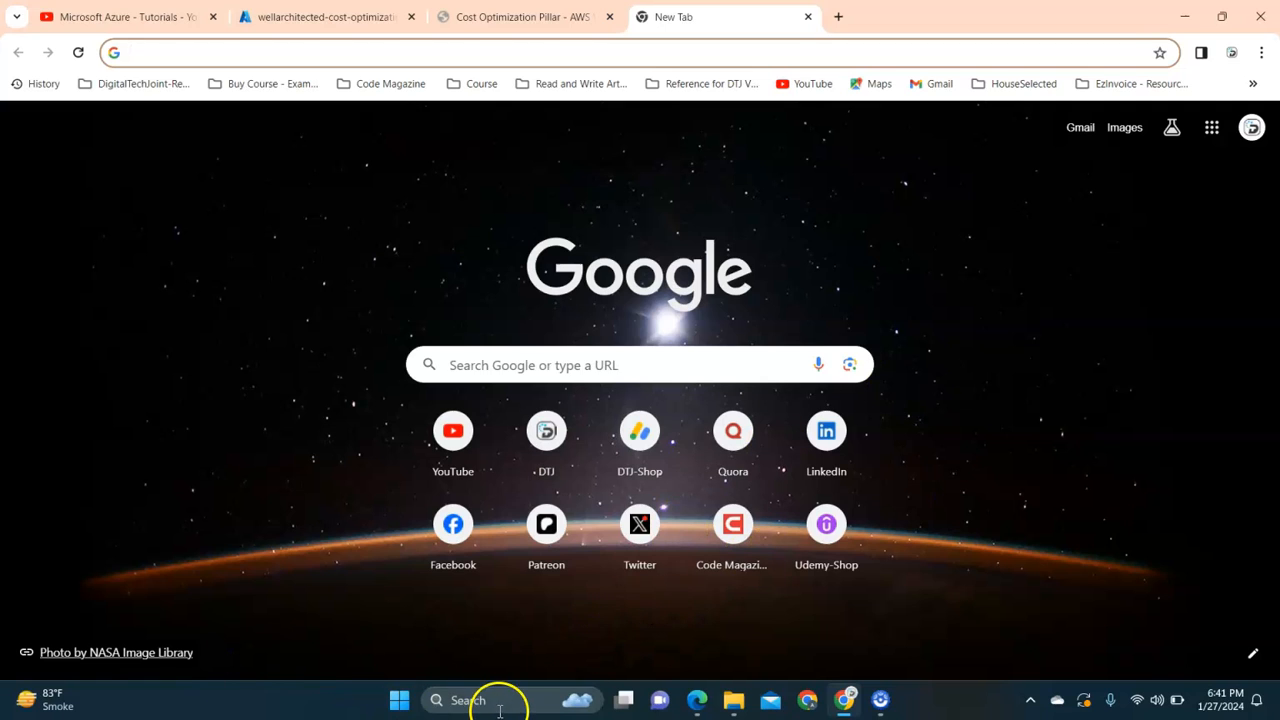
left_click(468, 700)
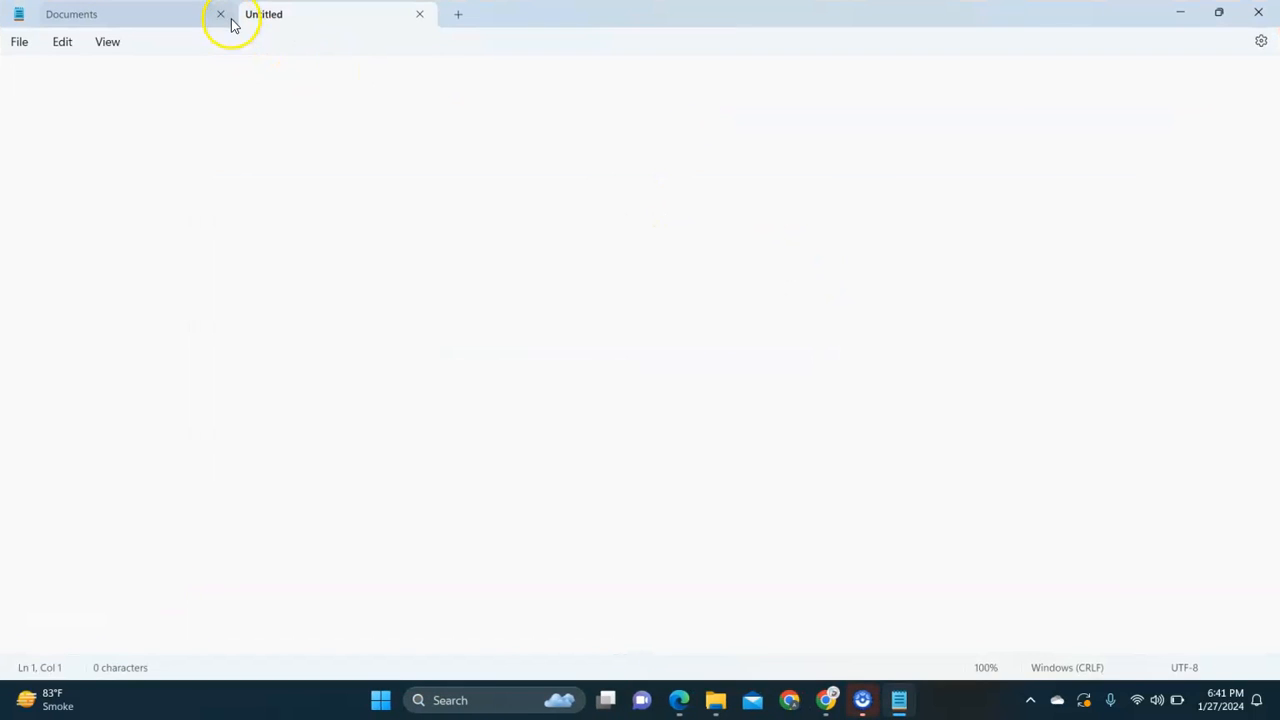
left_click(220, 14)
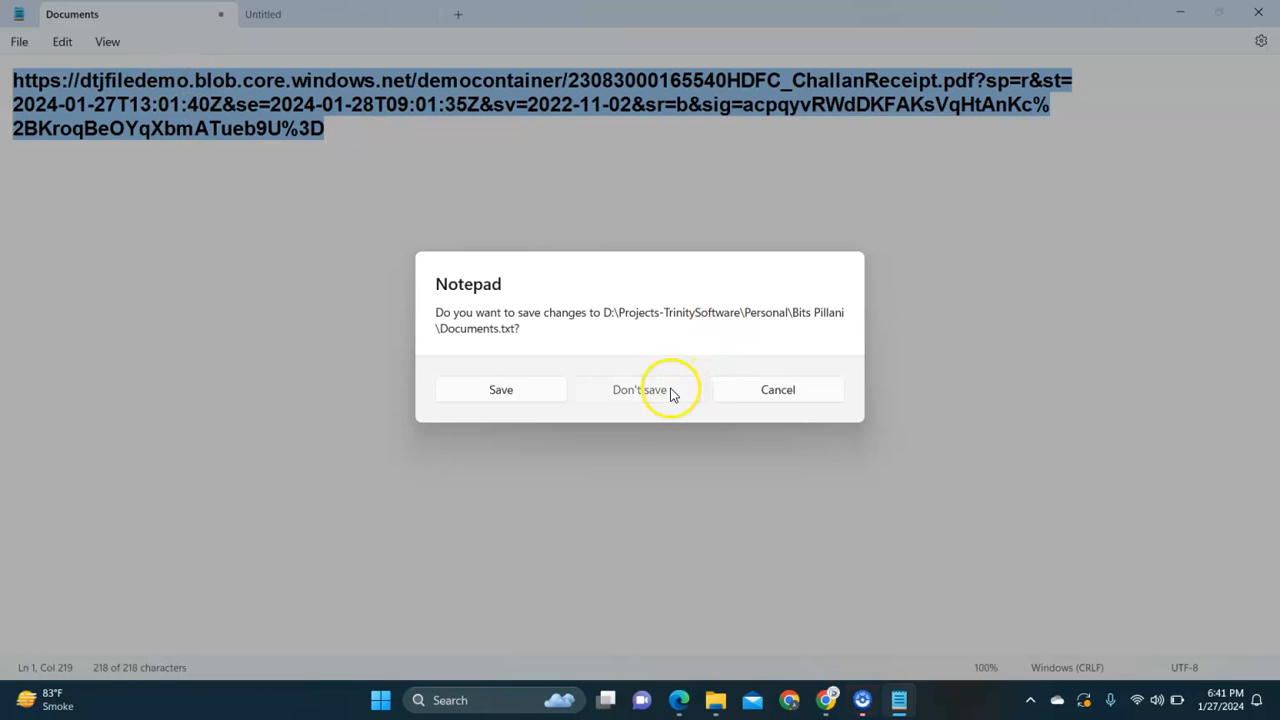
left_click(639, 389)
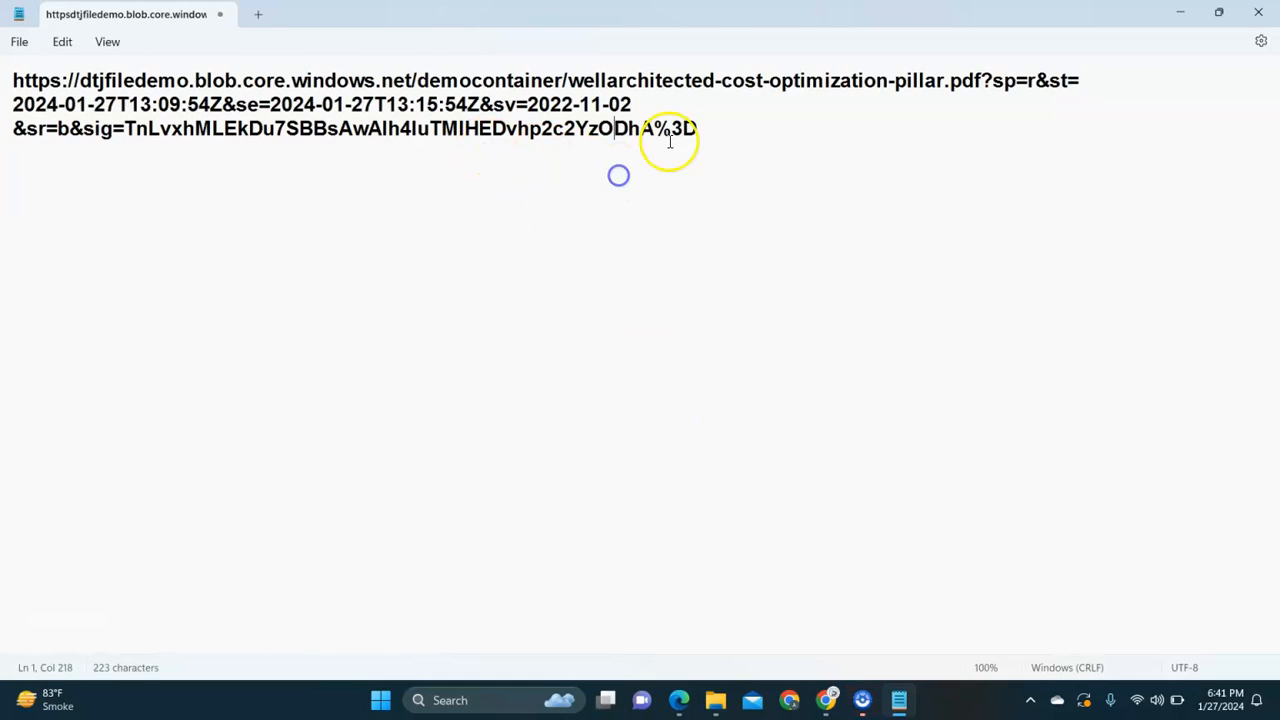
key("ctrl+a")
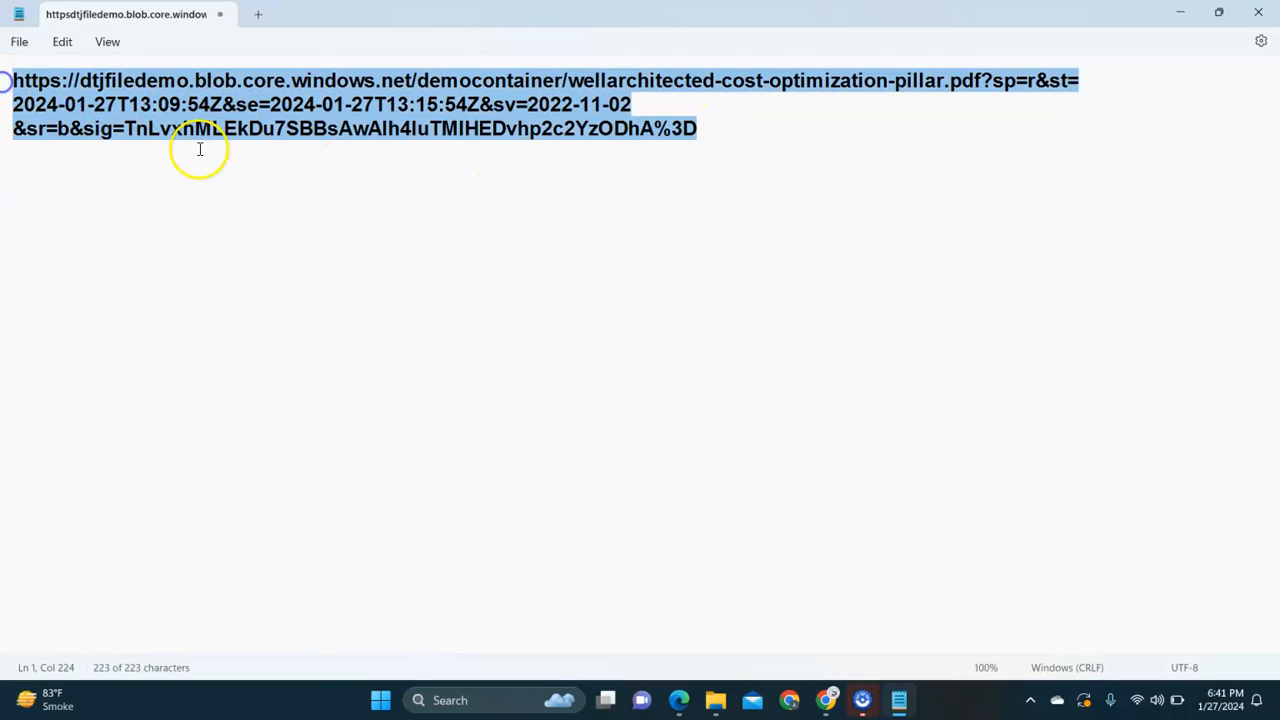
left_click(241, 128)
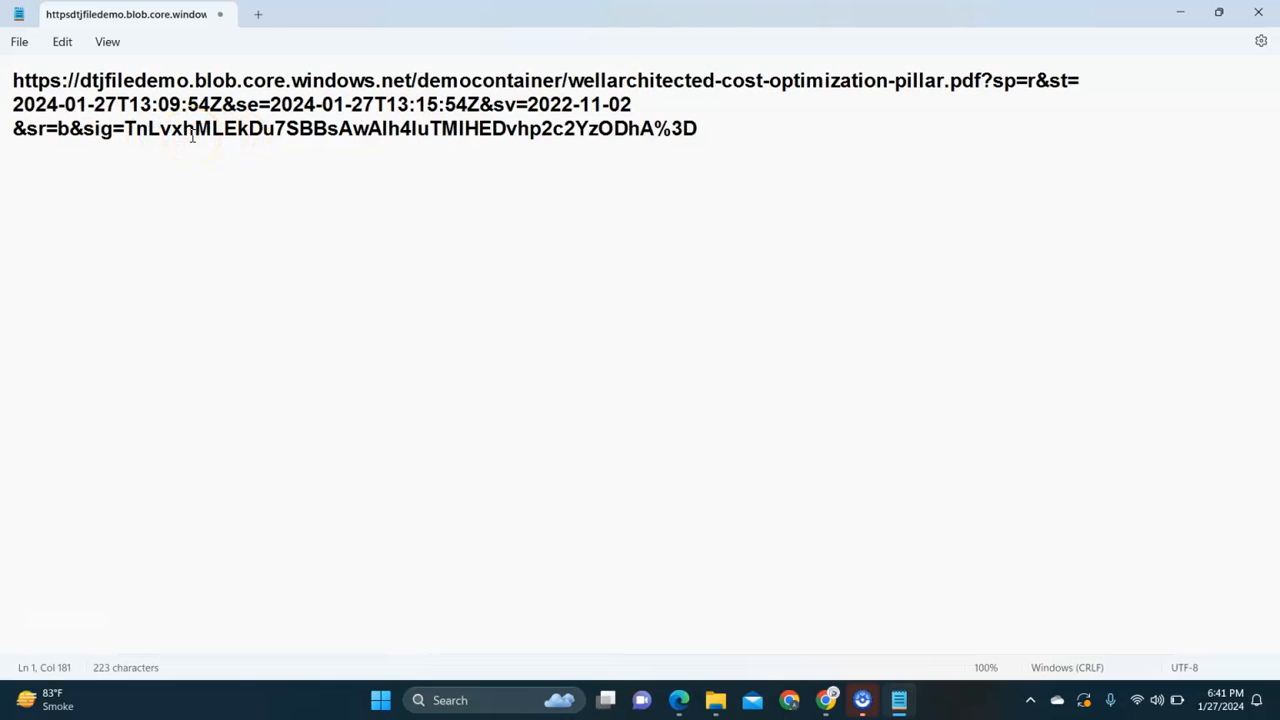
key("ctrl+a")
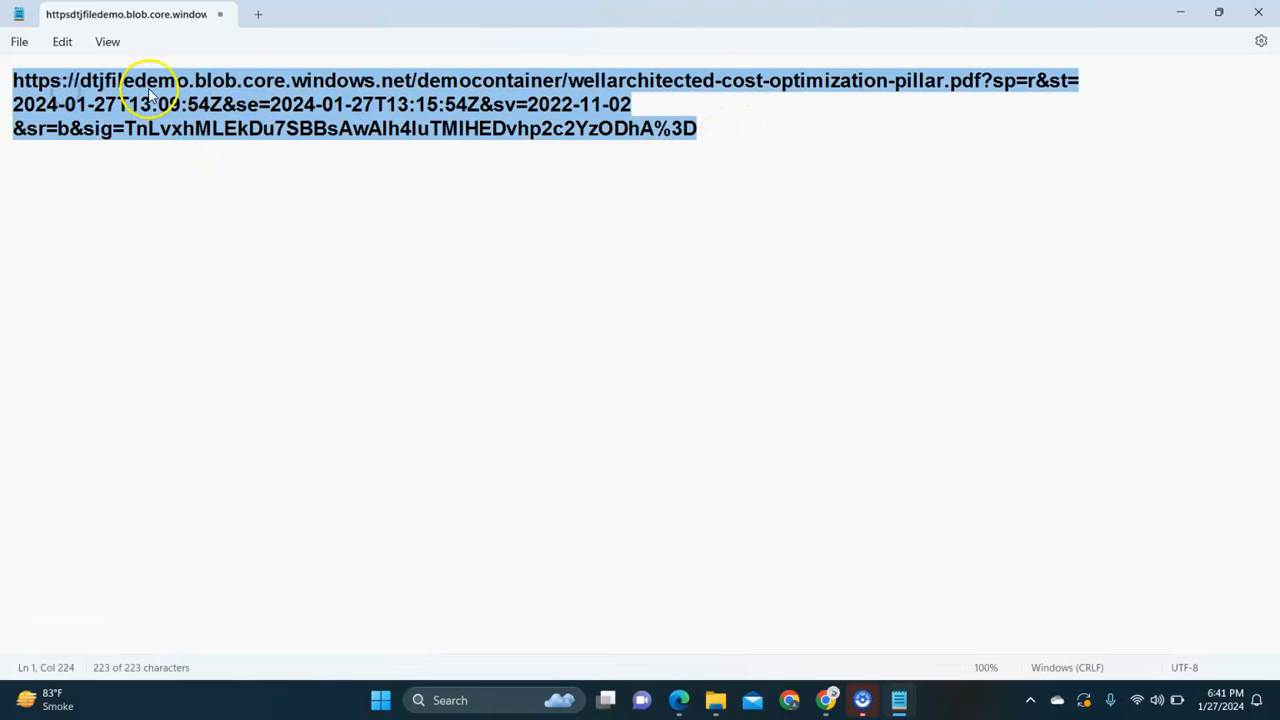
left_click(520, 245)
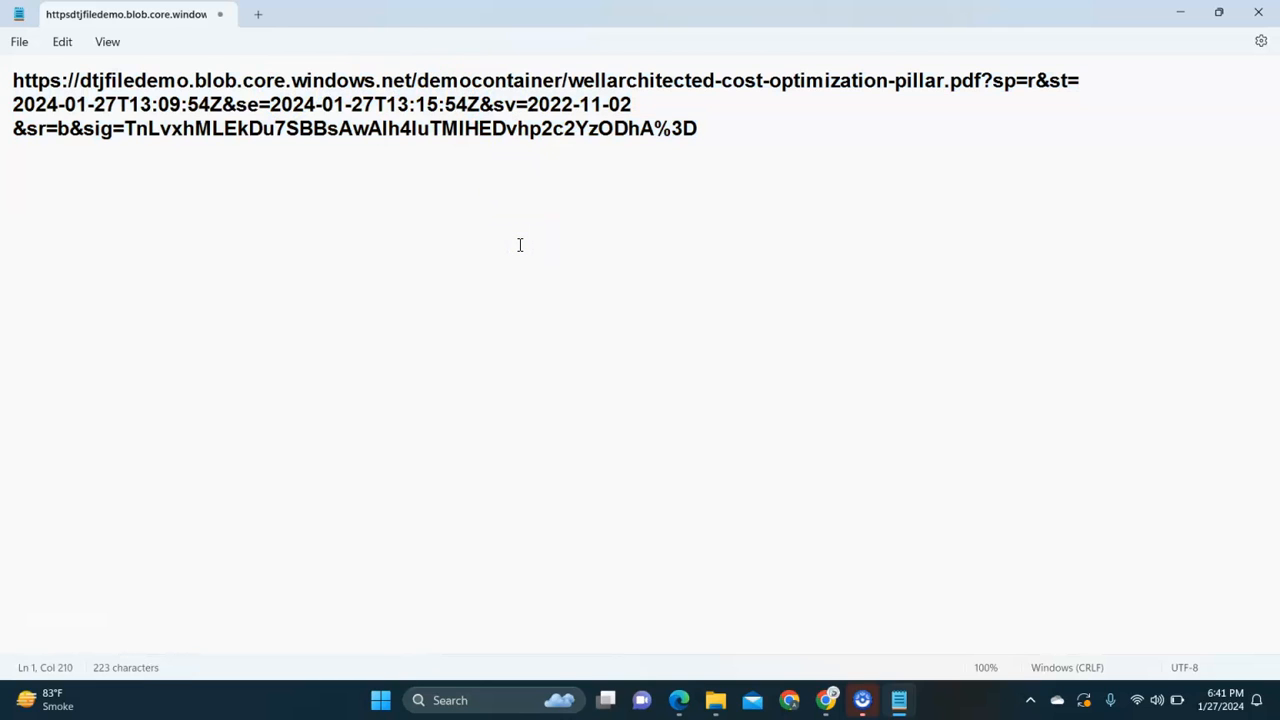
mouse_move(776, 321)
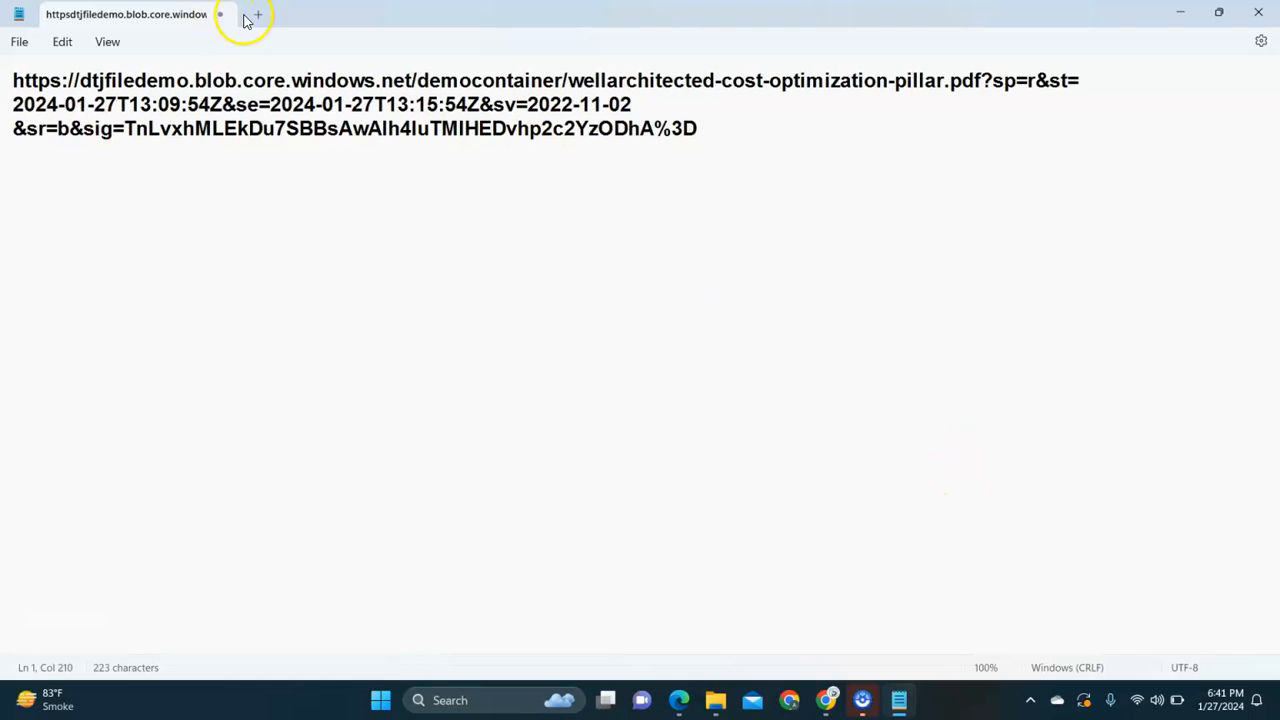
left_click(257, 14)
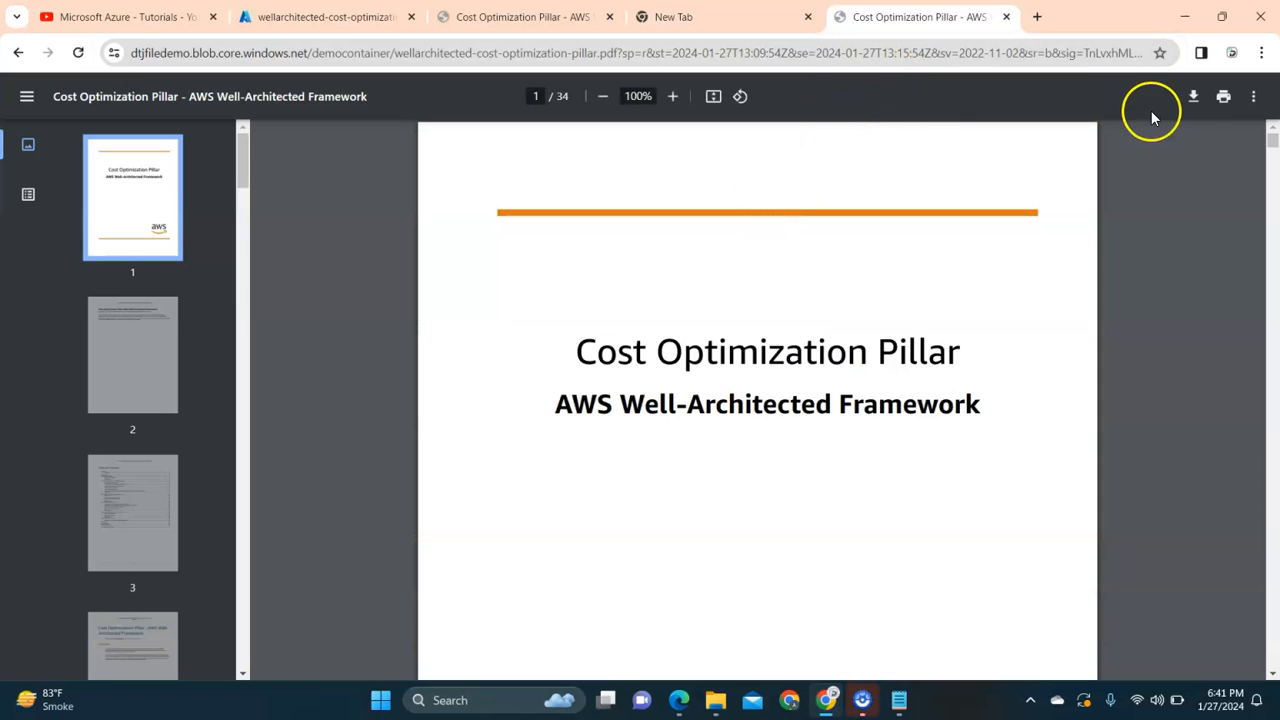
Step: Download the Cost Optimization Pillar PDF and save it to D:\Macro
left_click(1193, 96)
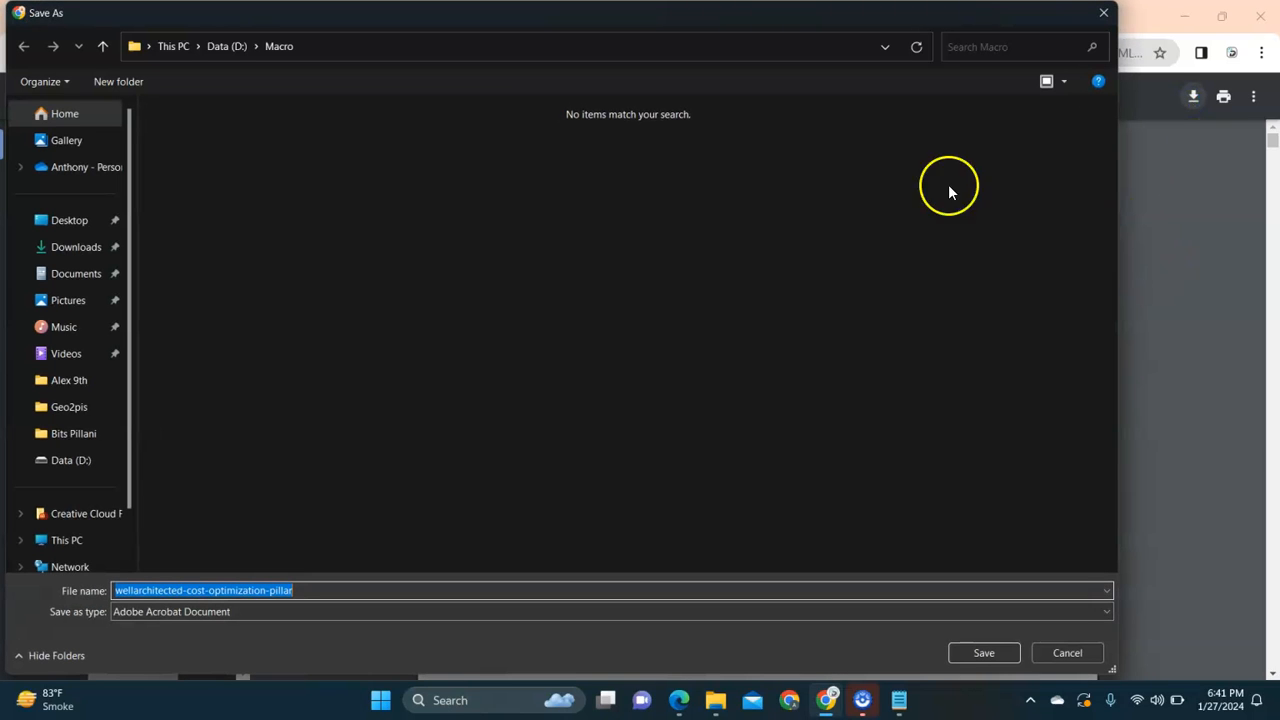
mouse_move(893, 645)
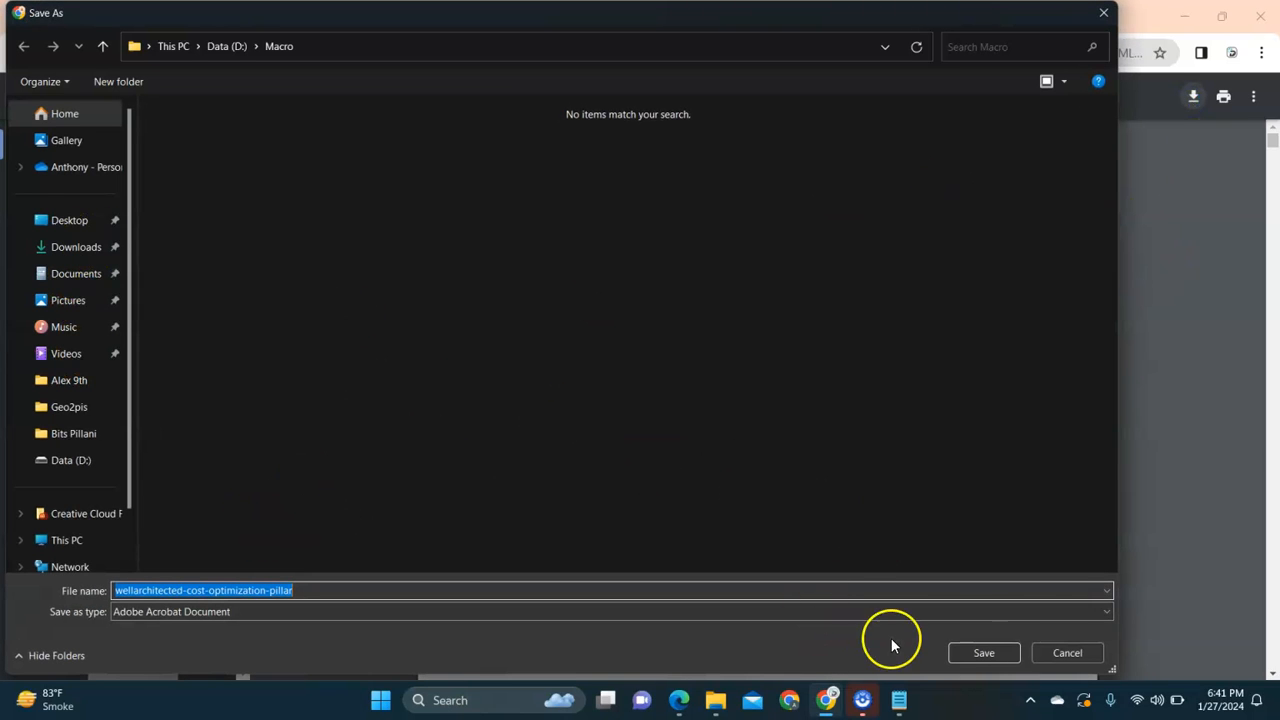
left_click(1067, 652)
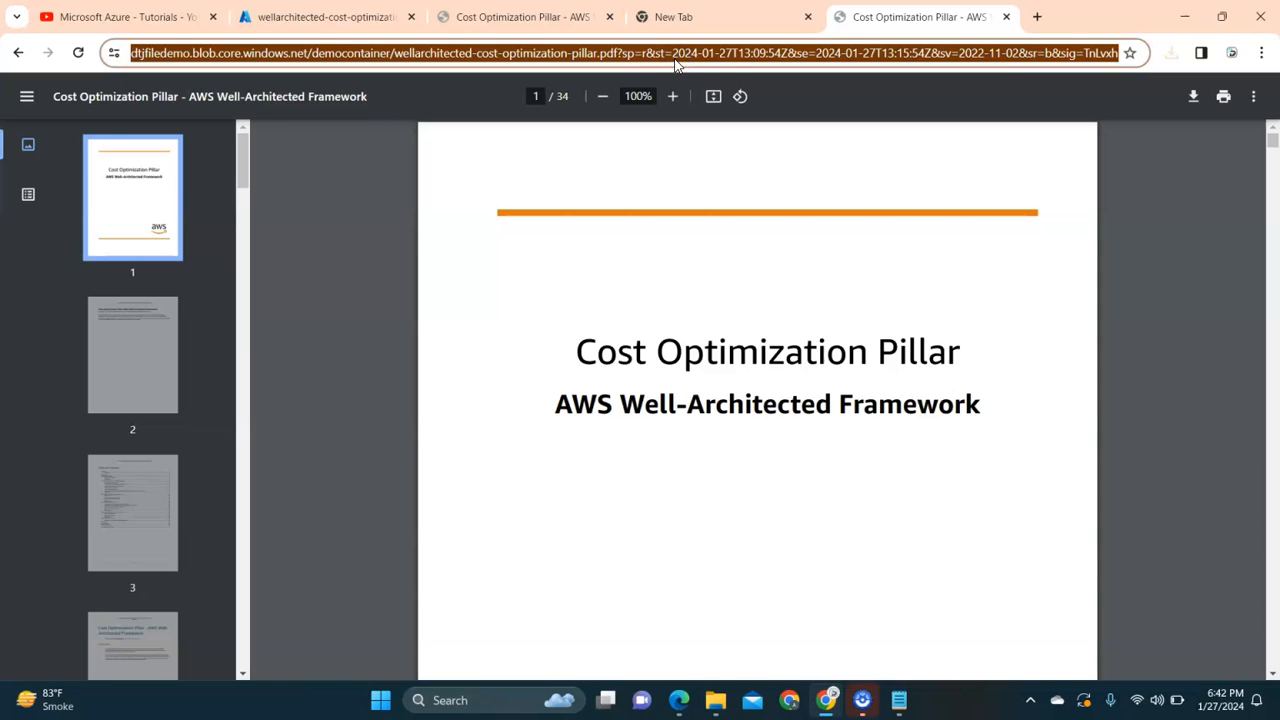
mouse_move(978, 163)
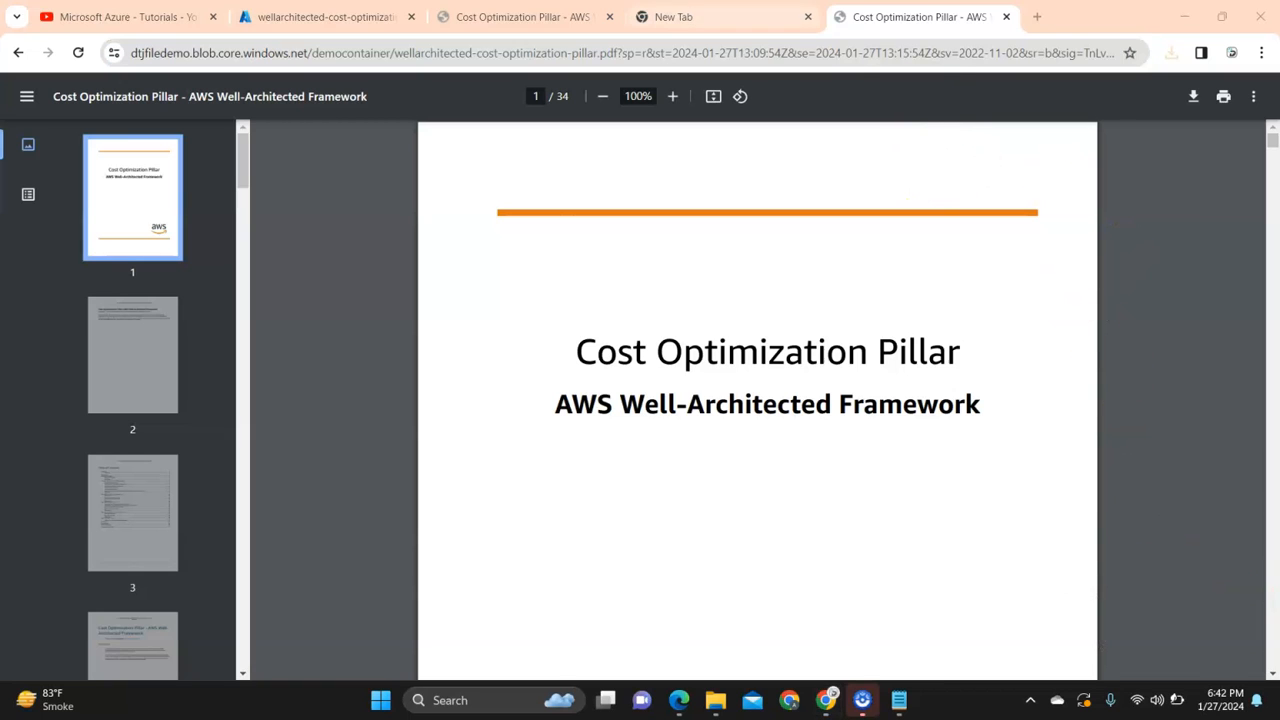
Step: Close the SAS panel, return through dtjfiledemo to democontainer, and select the PDF blob
left_click(320, 17)
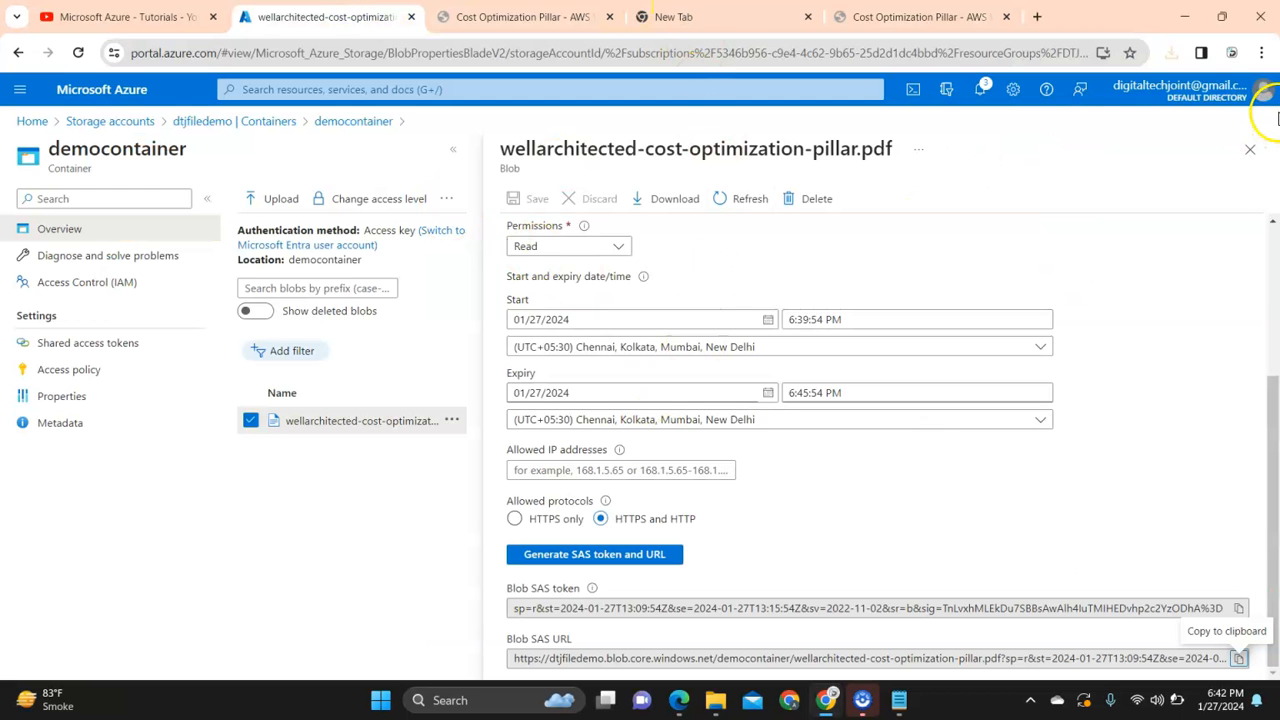
left_click(1249, 149)
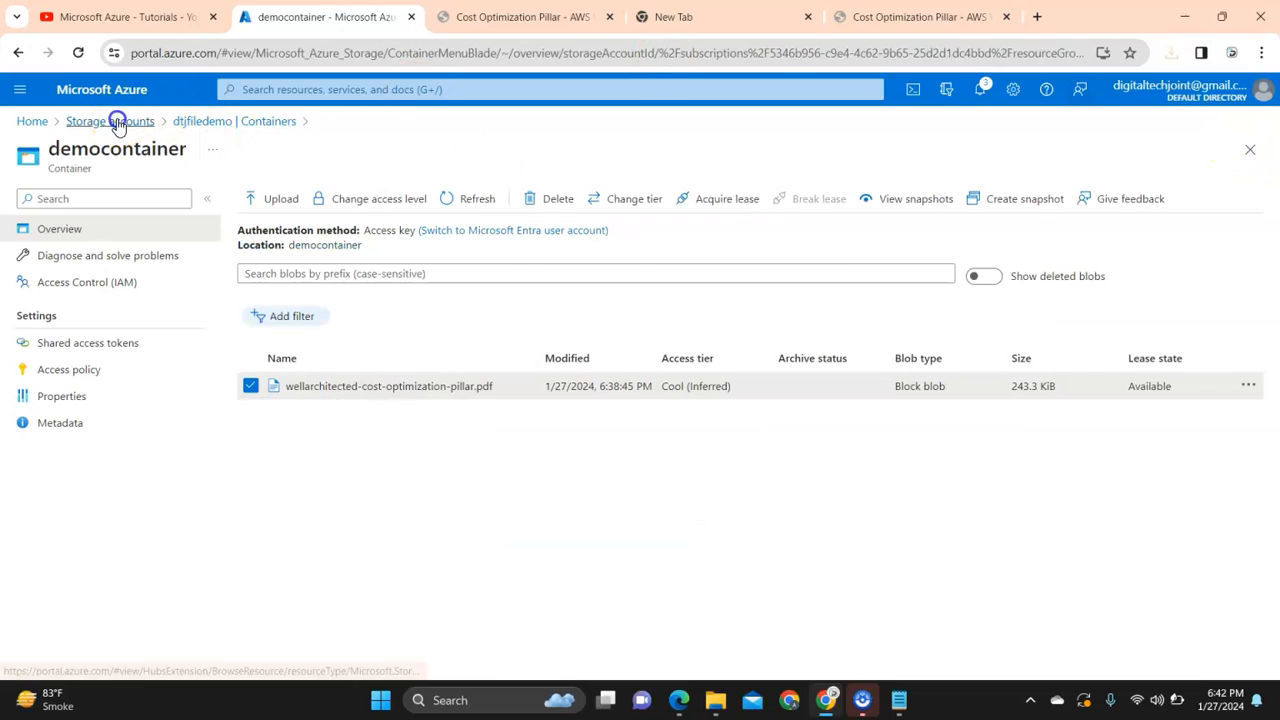
left_click(110, 121)
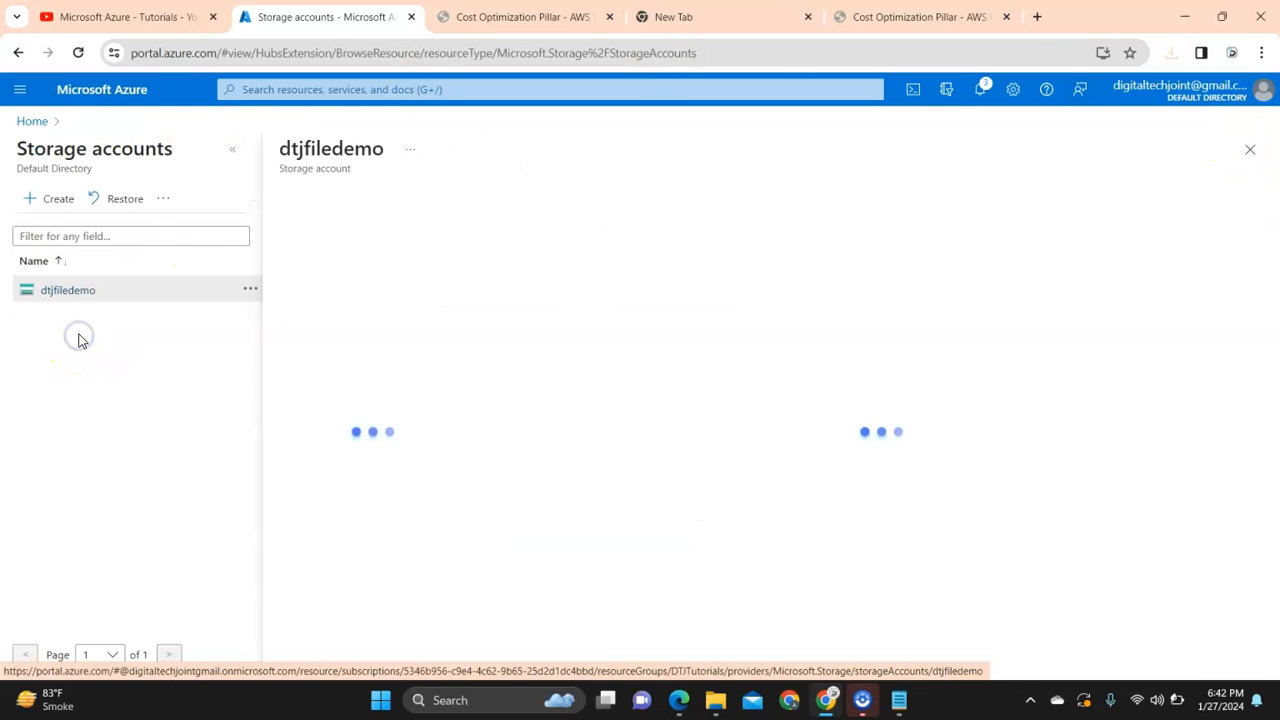
left_click(67, 289)
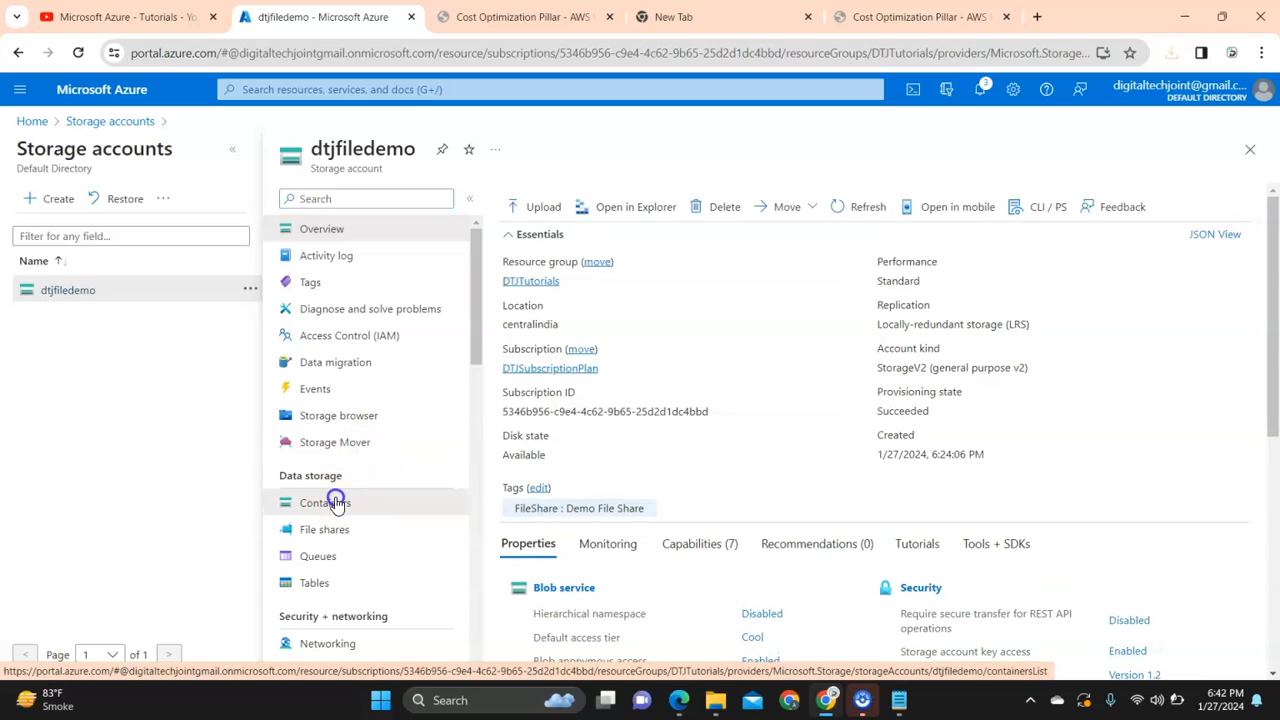
left_click(325, 502)
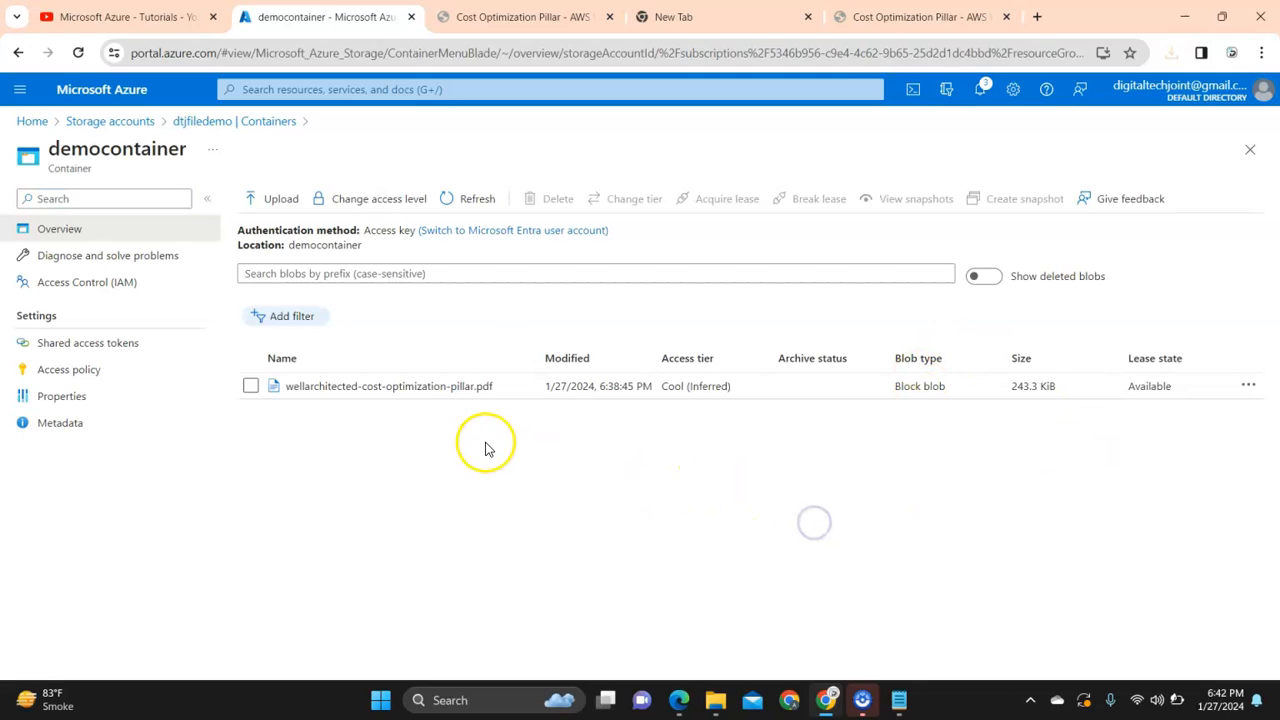
left_click(1248, 386)
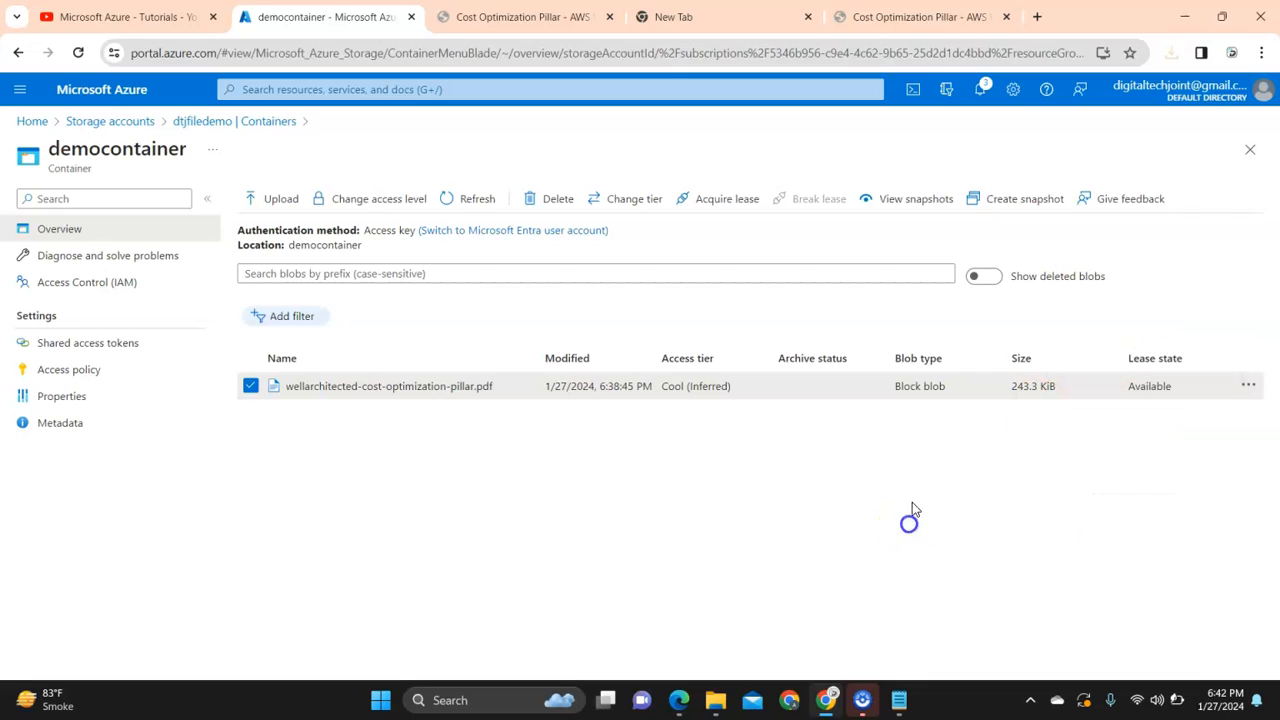
mouse_move(1148, 496)
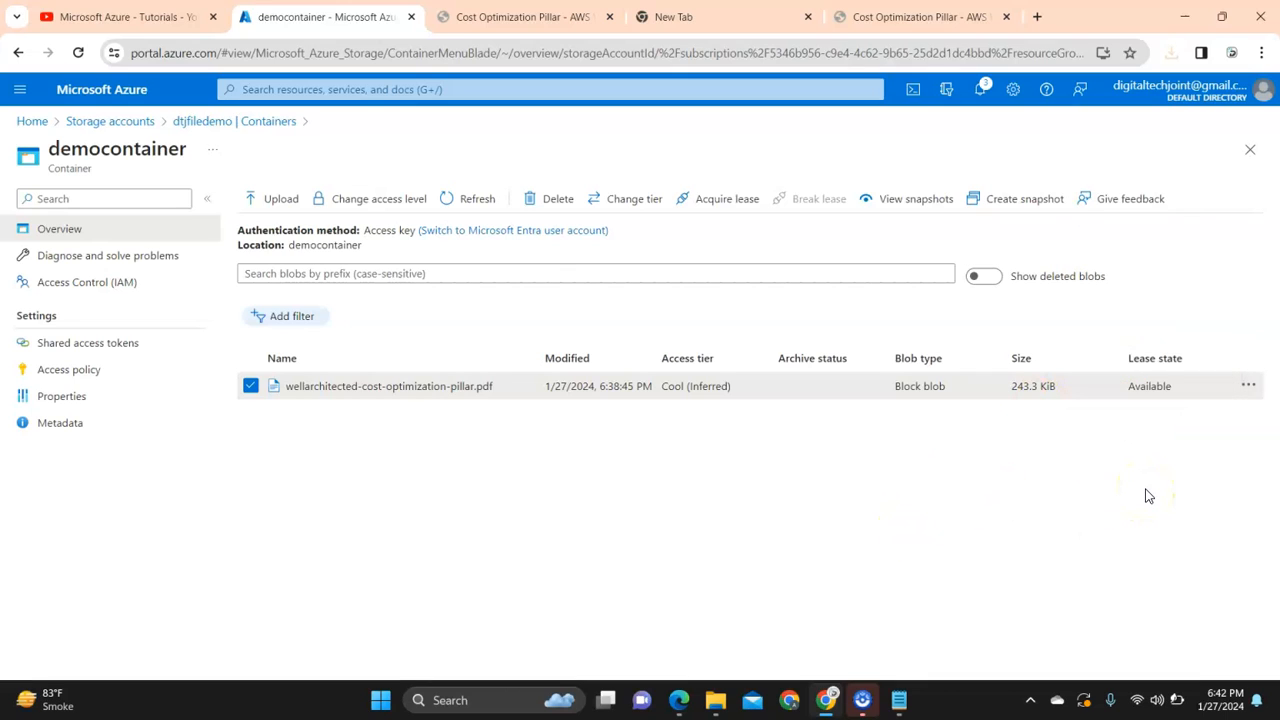
mouse_move(1213, 451)
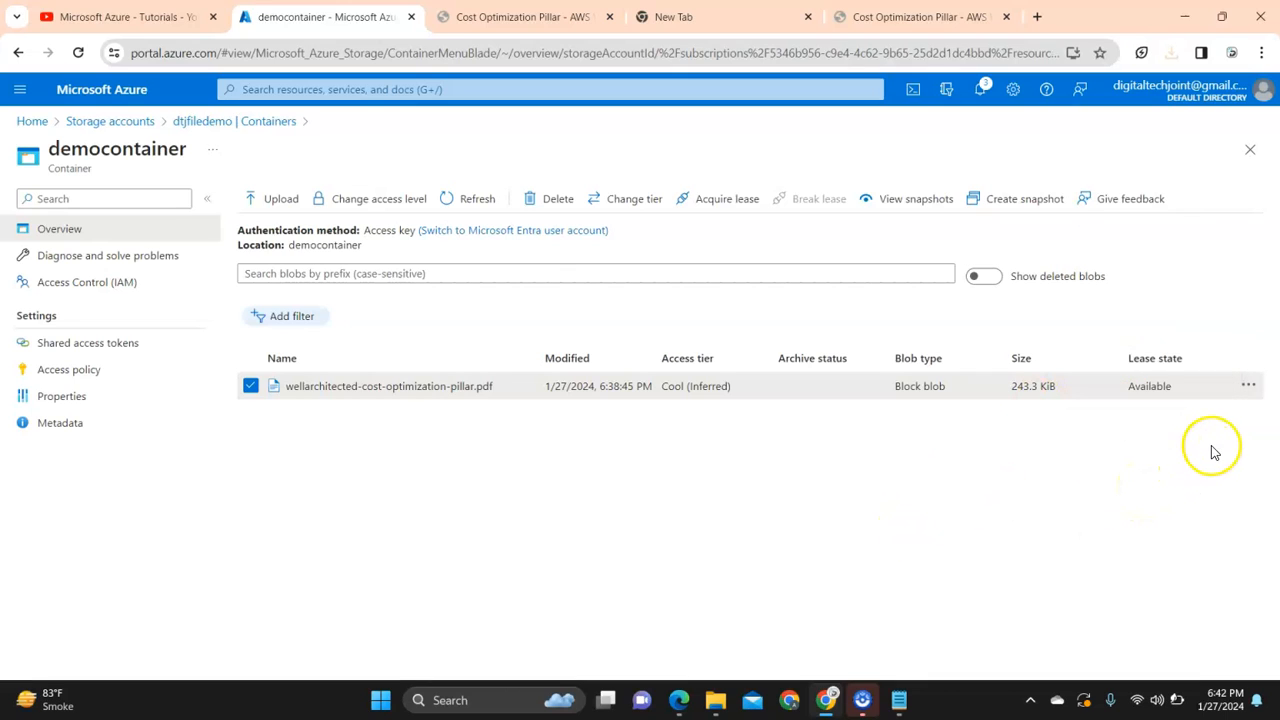
mouse_move(1213, 448)
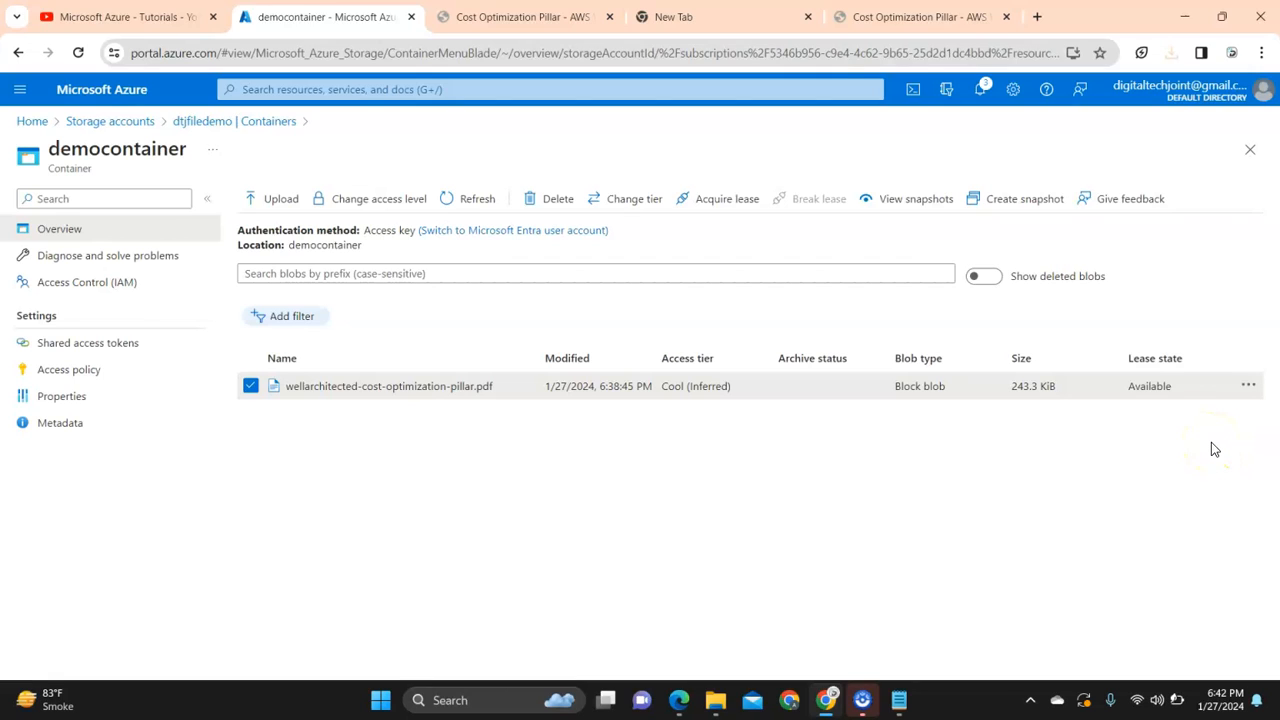
mouse_move(1216, 449)
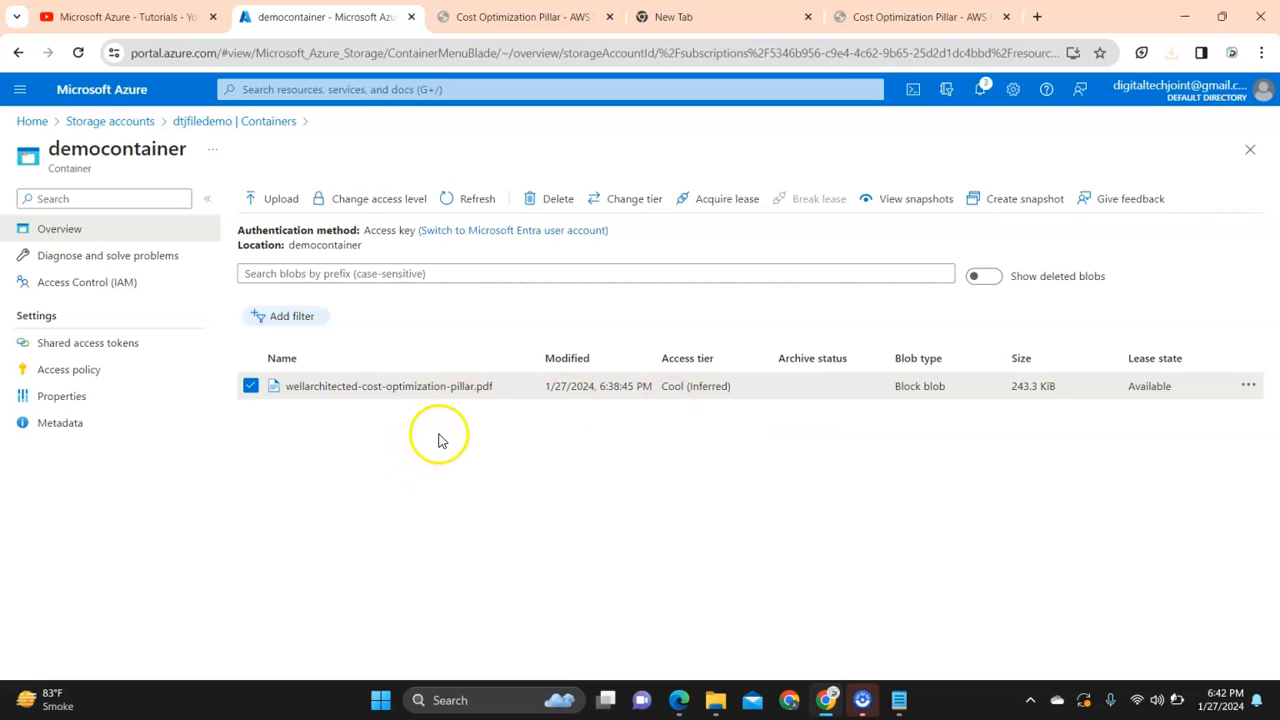
mouse_move(448, 431)
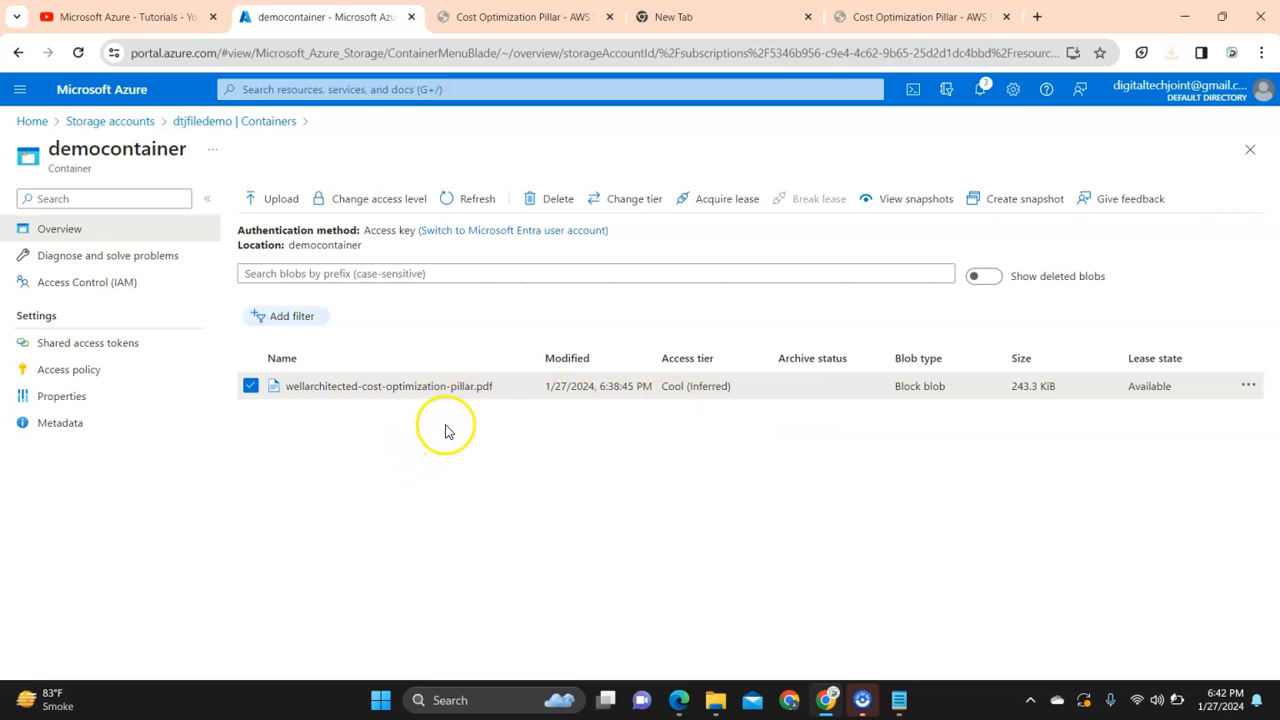
mouse_move(760, 75)
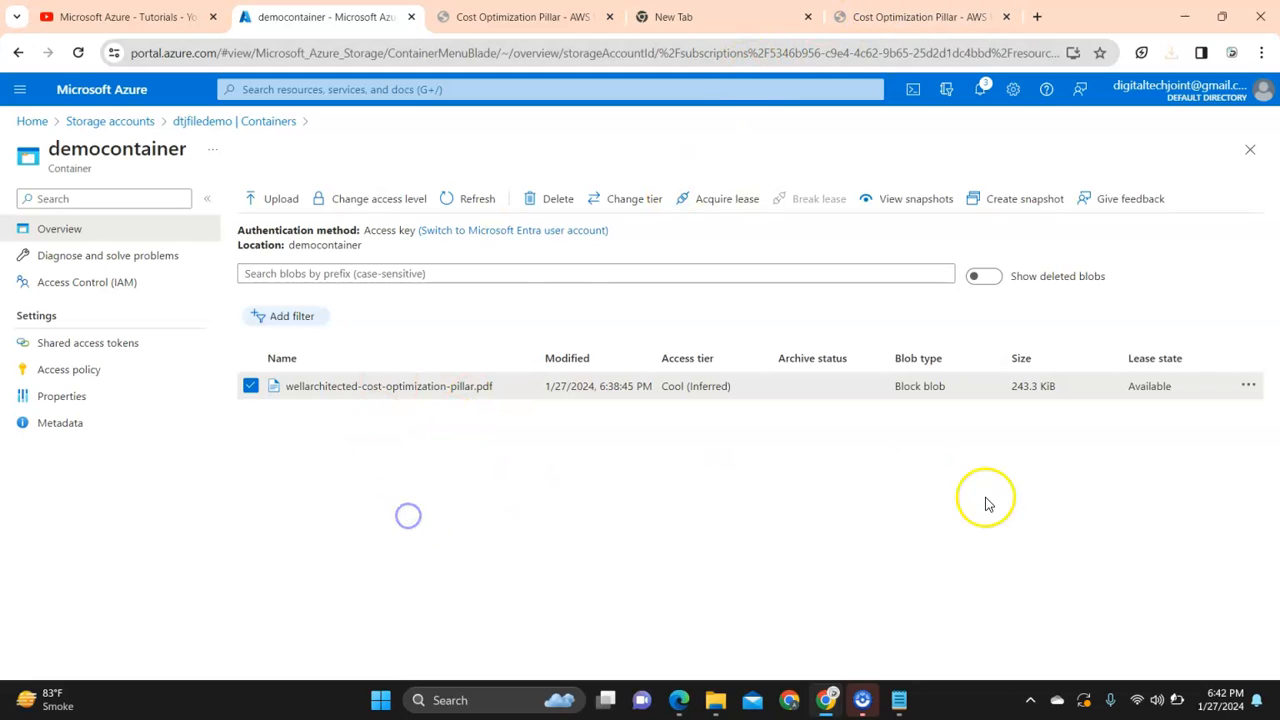
mouse_move(1225, 700)
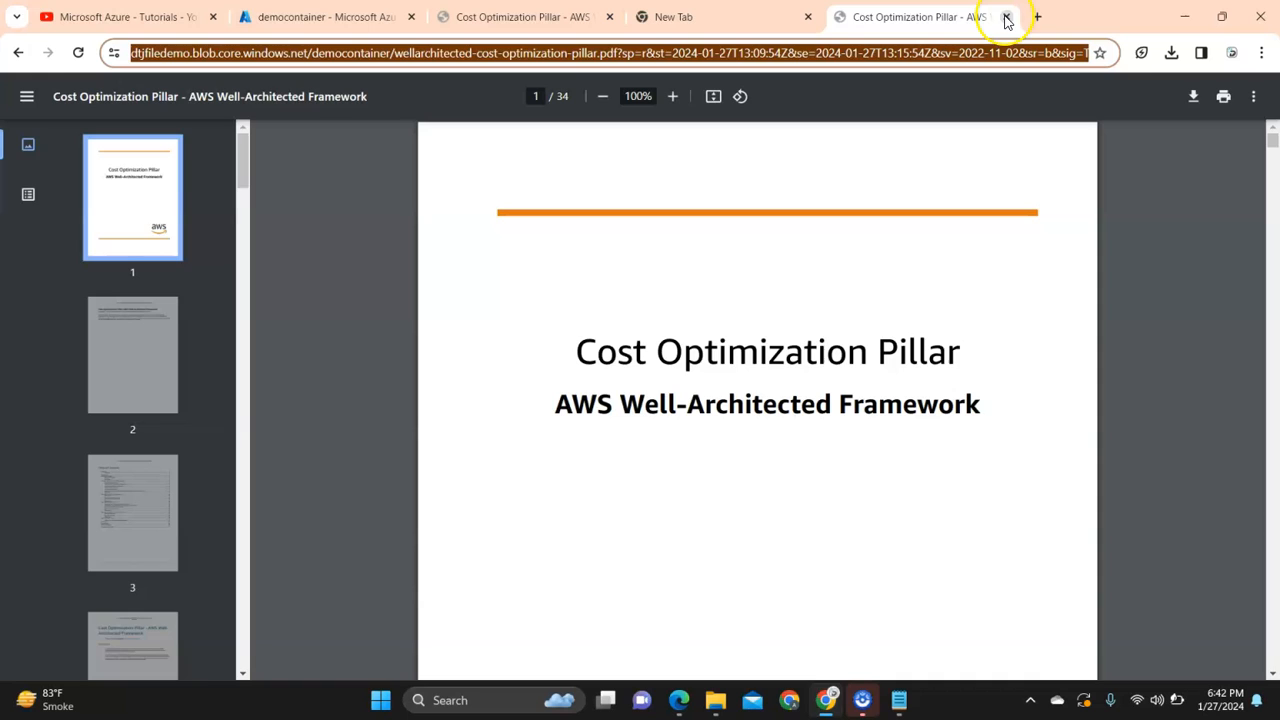
Step: Show the expired SAS link's AuthenticationFailed error, highlight its time window, then view the YouTube playlist
left_click(1007, 17)
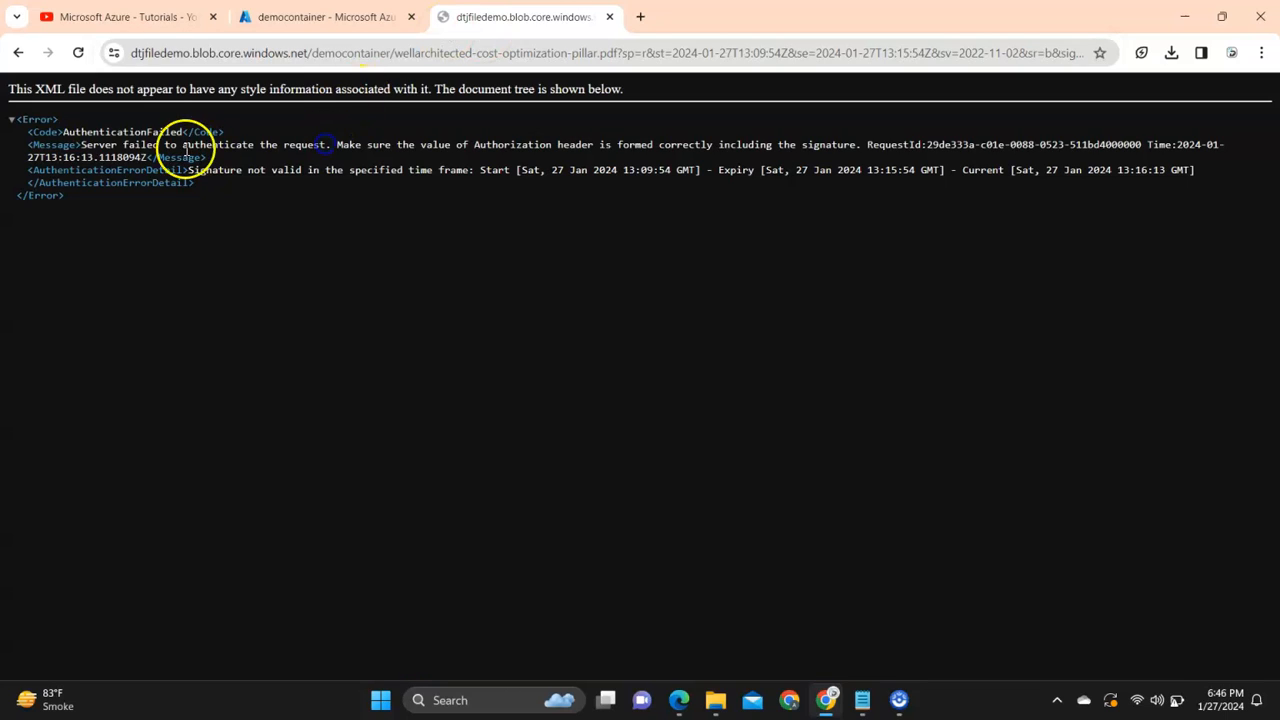
mouse_move(688, 241)
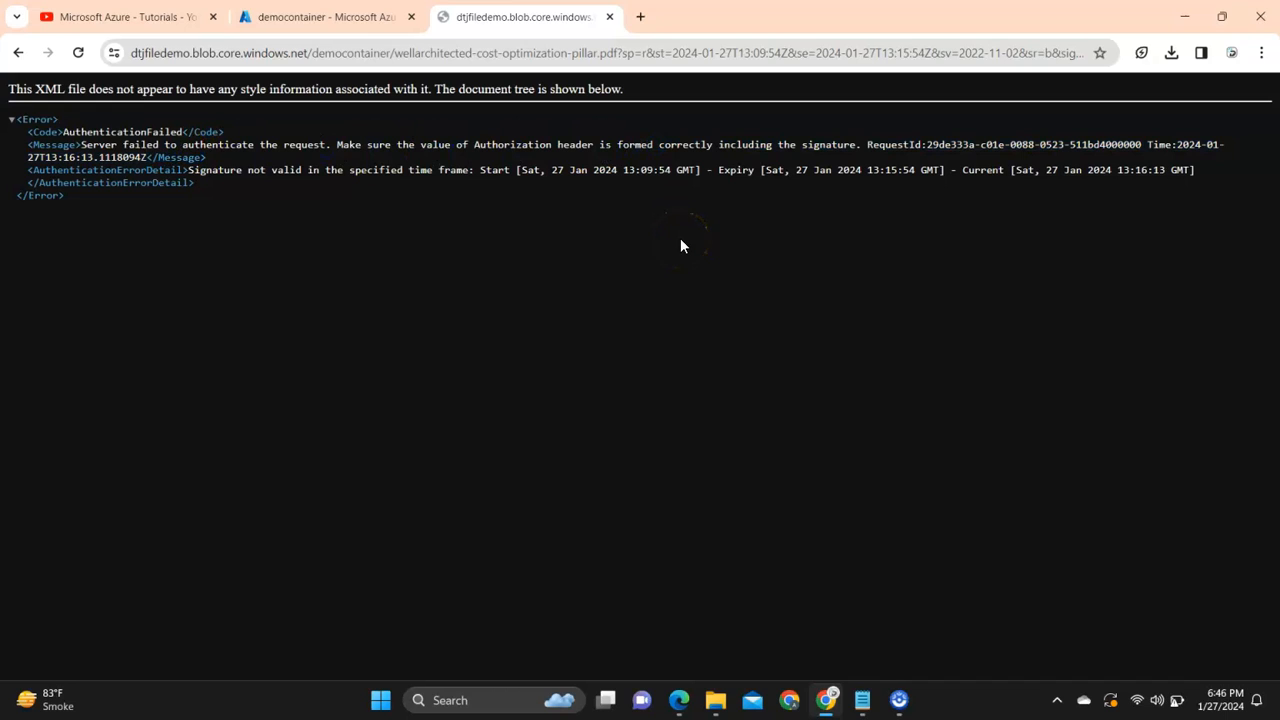
left_click_drag(478, 169, 735, 169)
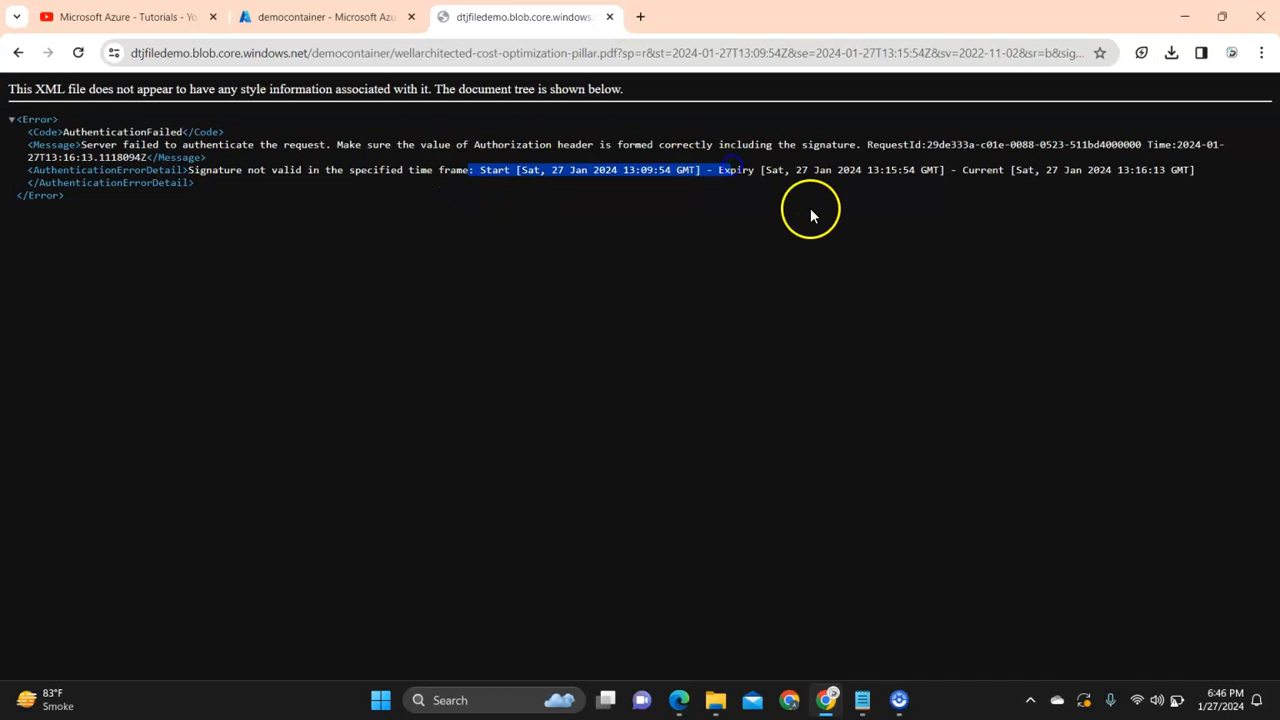
left_click(320, 17)
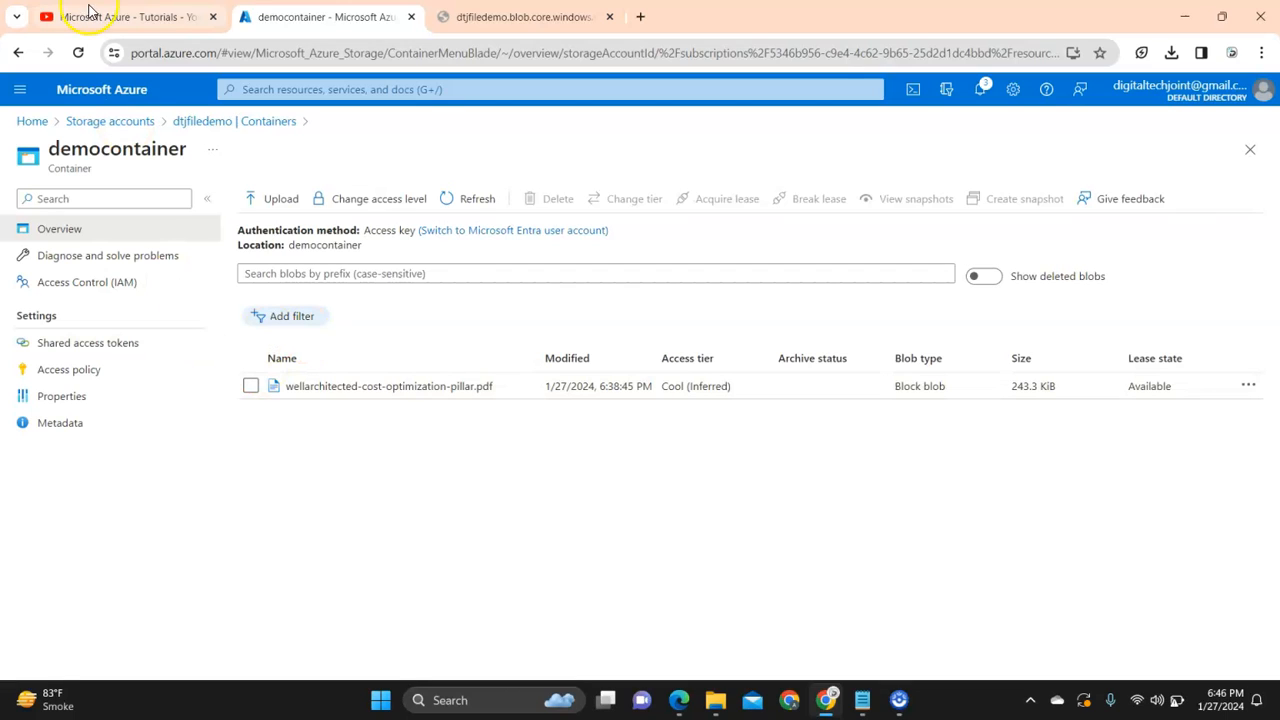
left_click(120, 17)
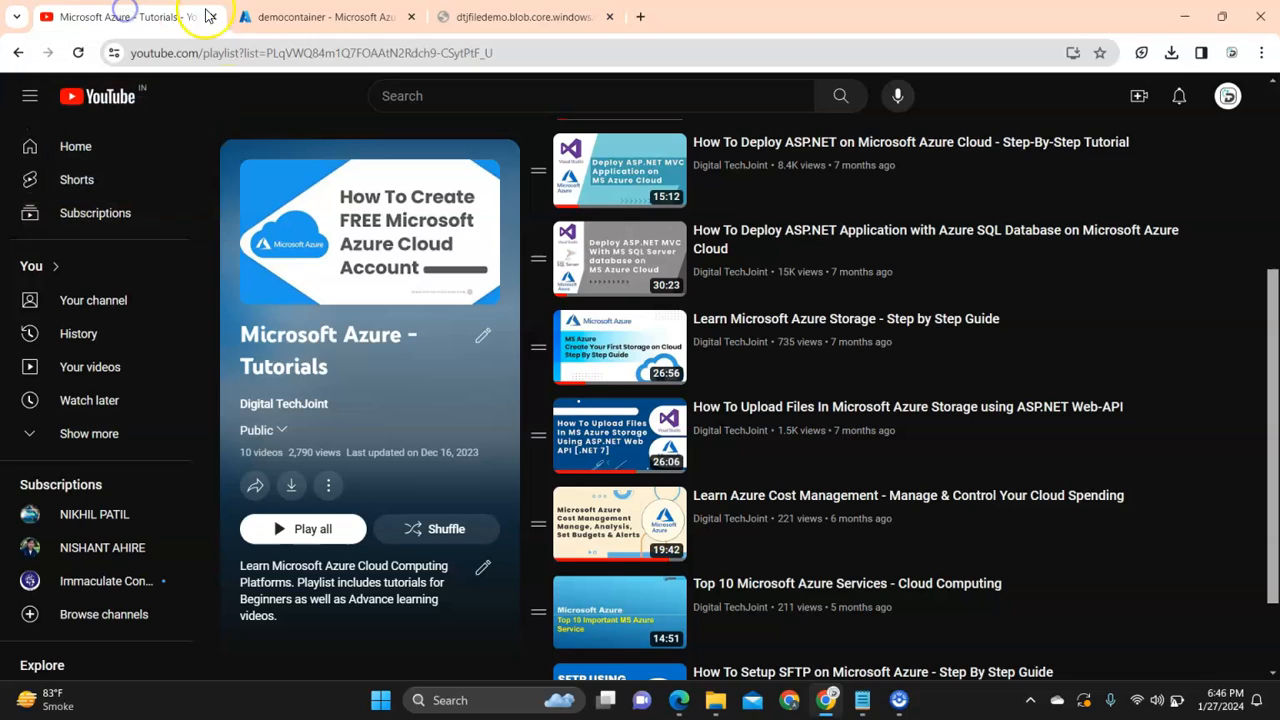